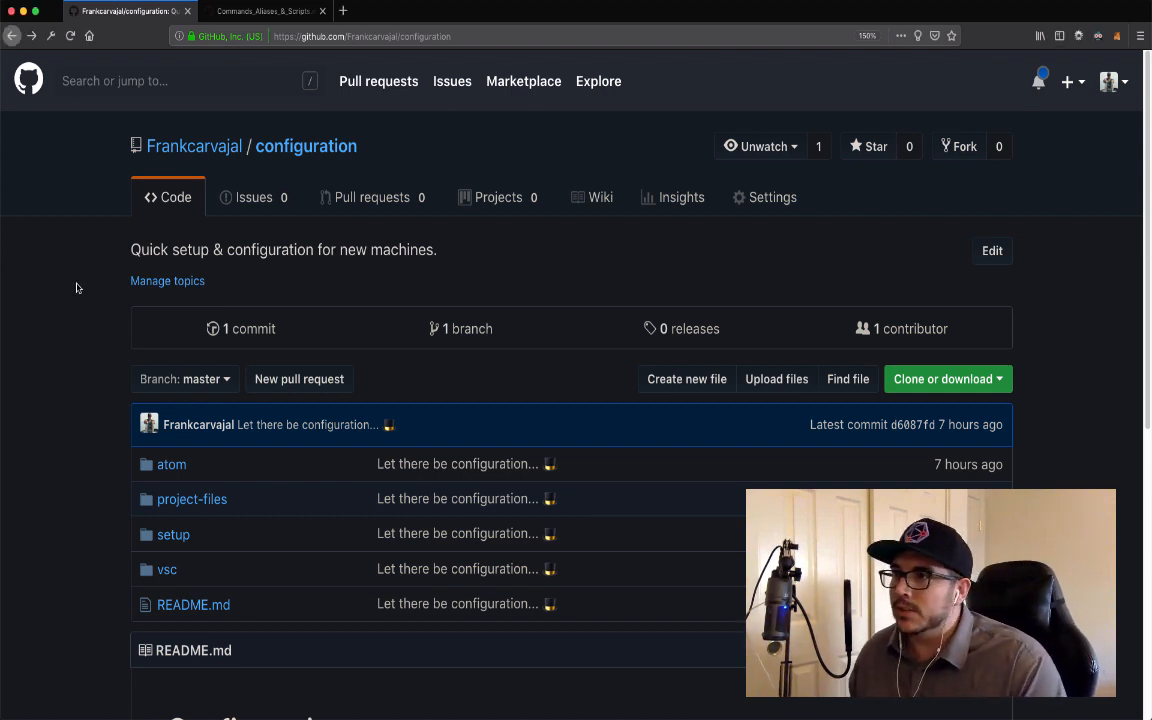
Open the configuration repo's project-files folder in a new tab
scroll(down, 3)
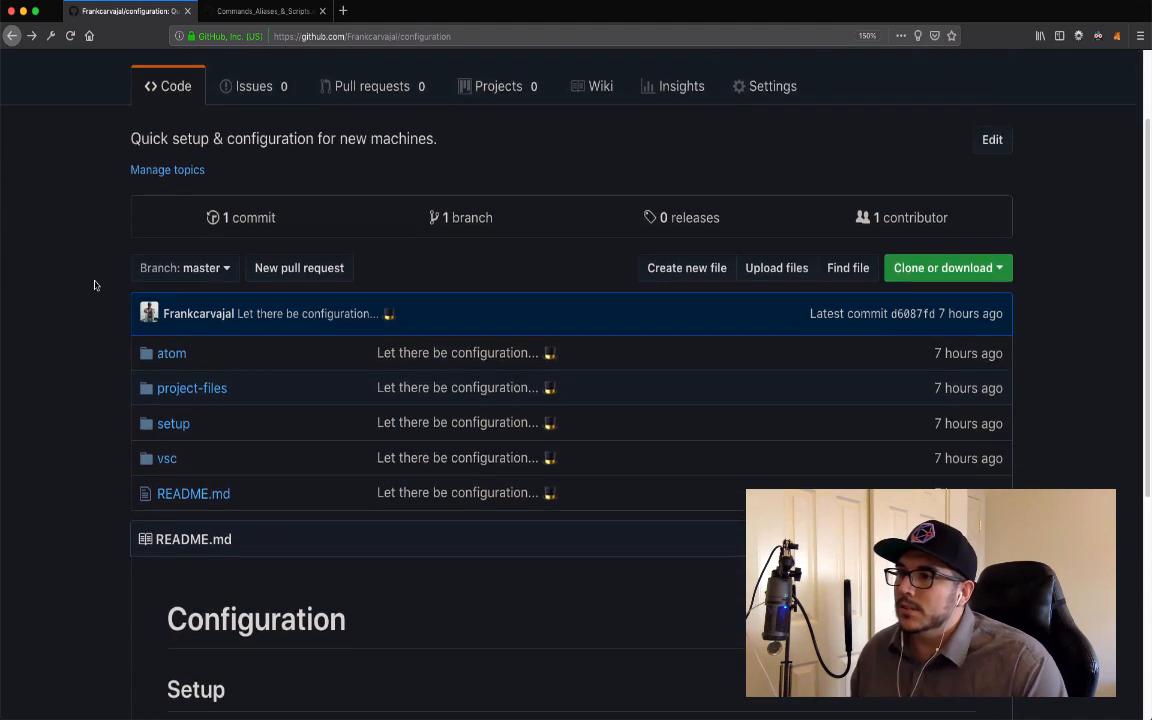
scroll(down, 3)
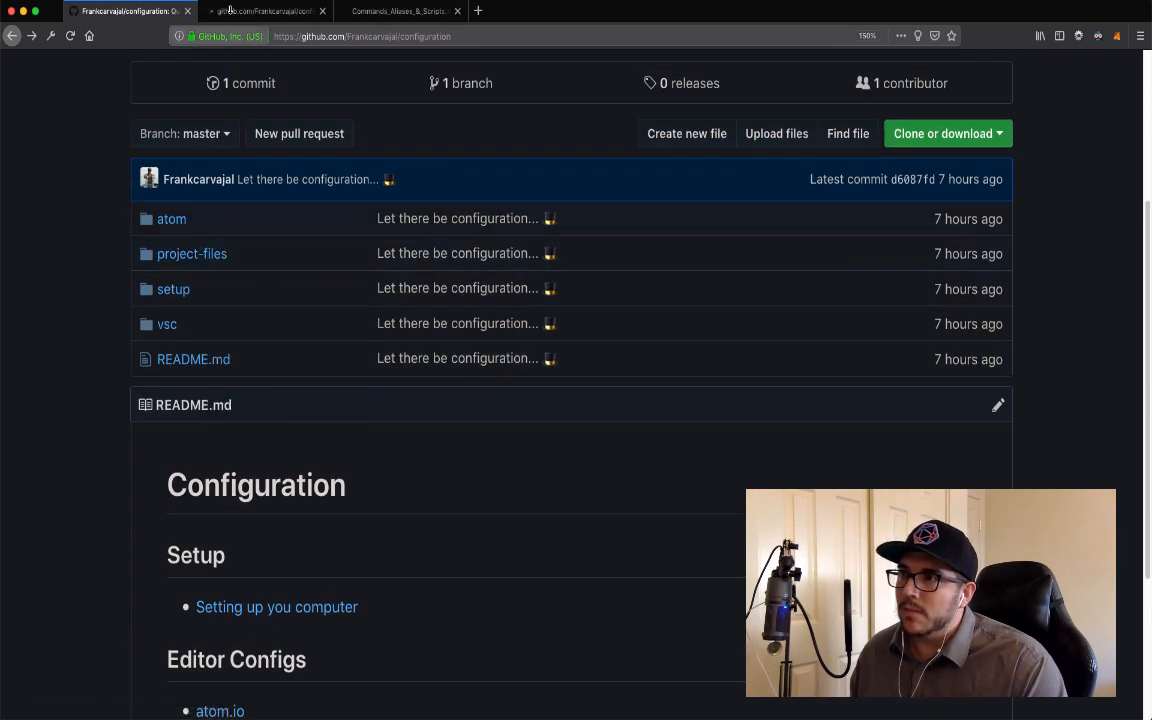
click(192, 253)
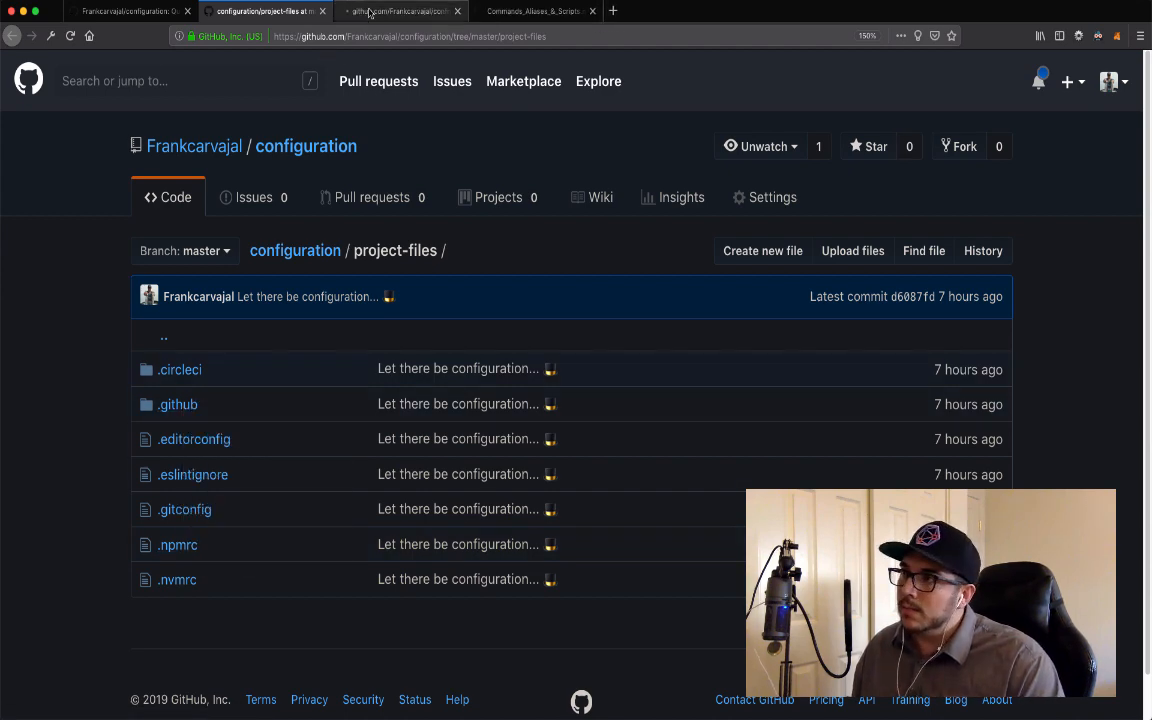
Review ISSUE_TEMPLATE.md and PULL_REQUEST_TEMPLATE.md in .github, then return to its listing
click(178, 404)
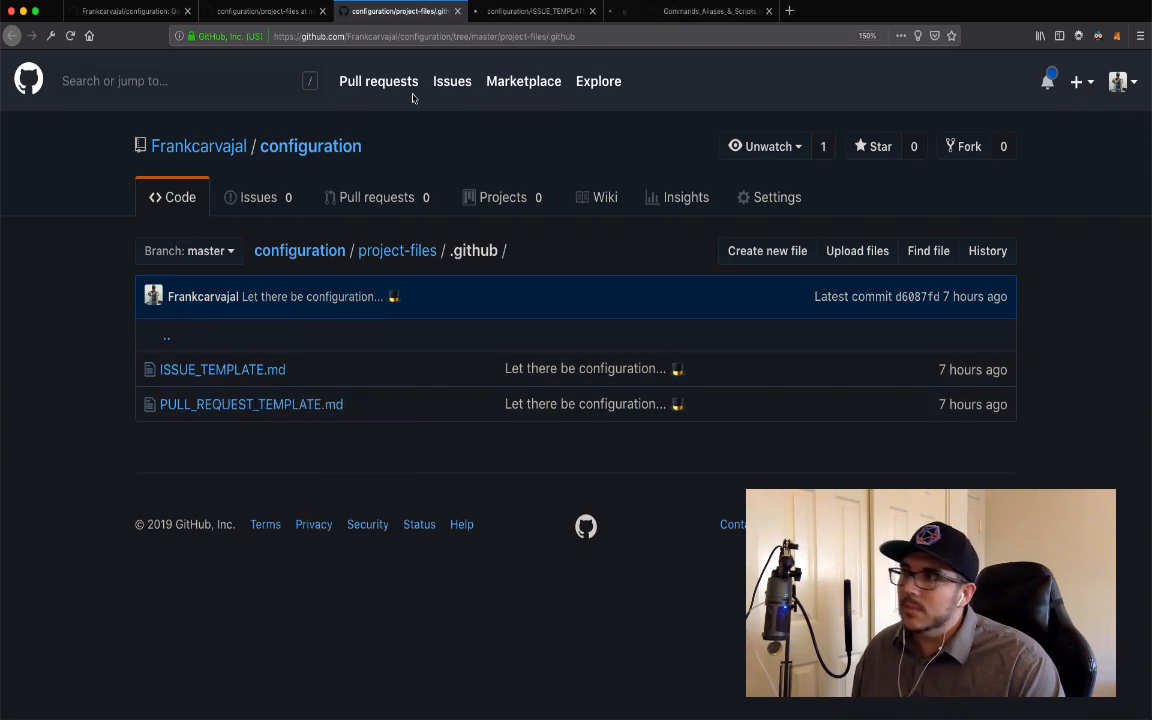
click(222, 369)
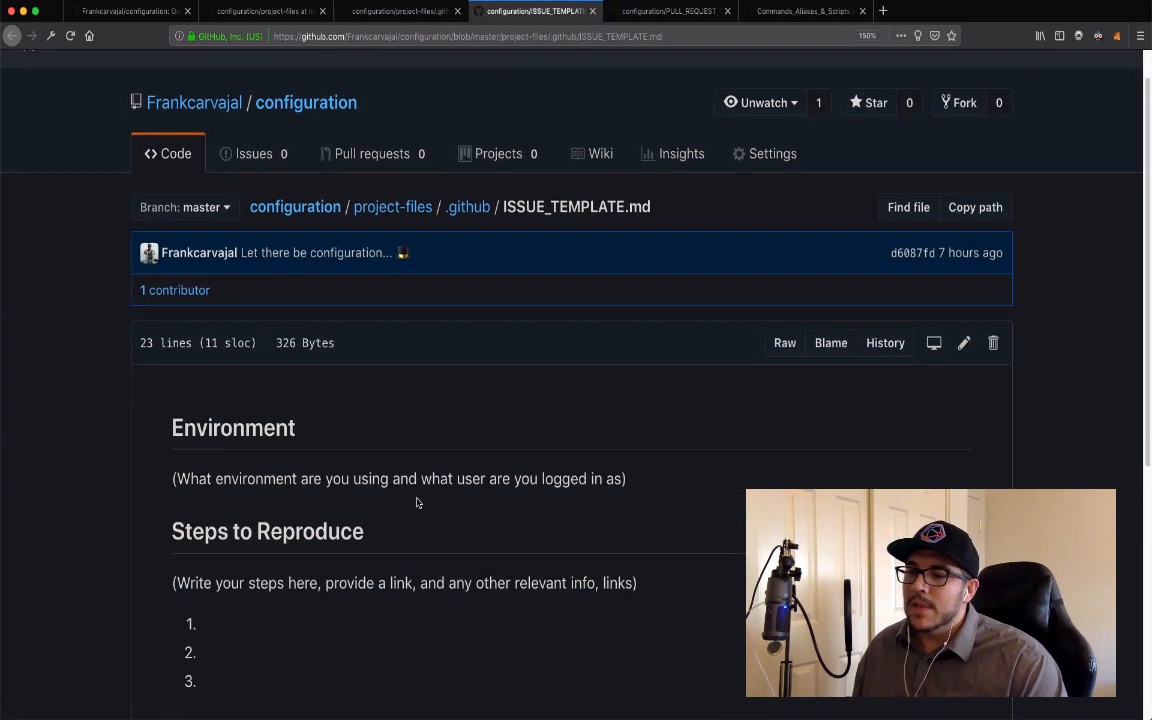
scroll(down, 3)
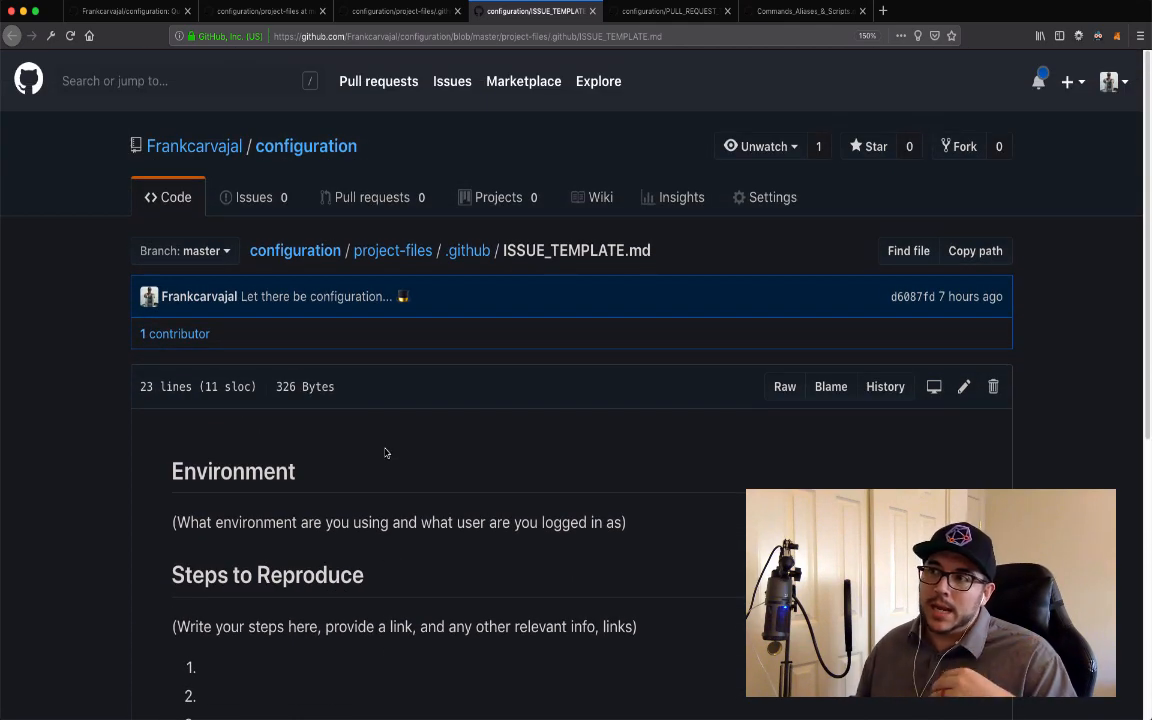
scroll(down, 3)
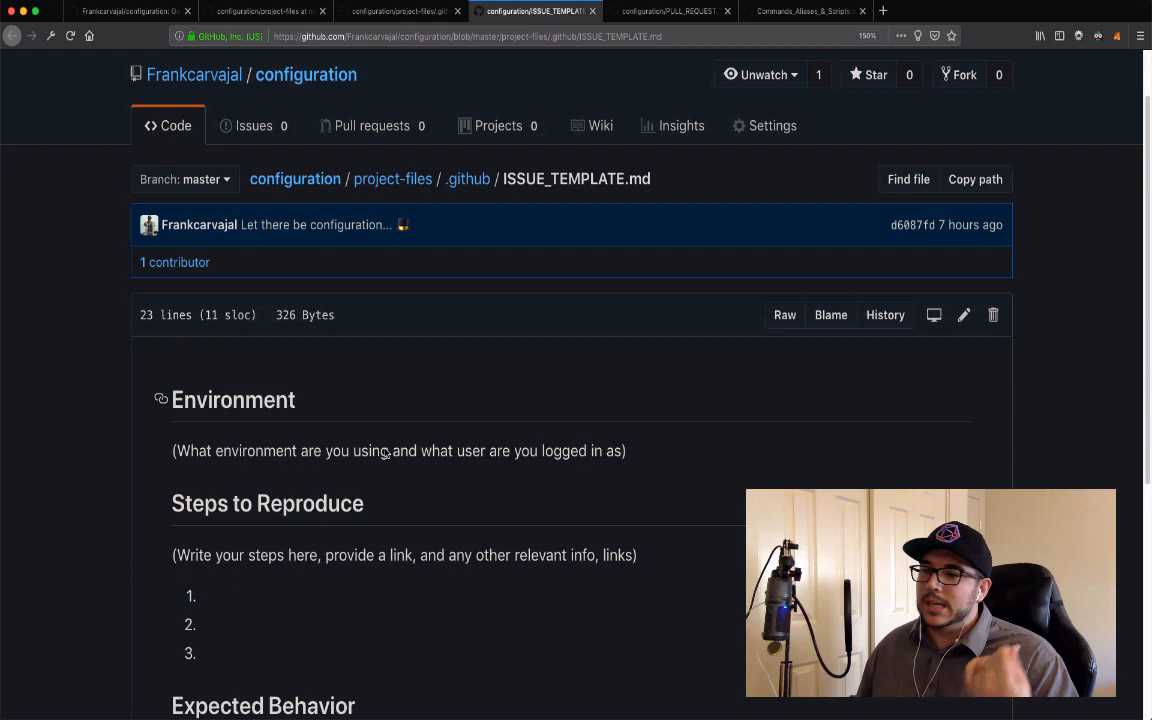
scroll(down, 3)
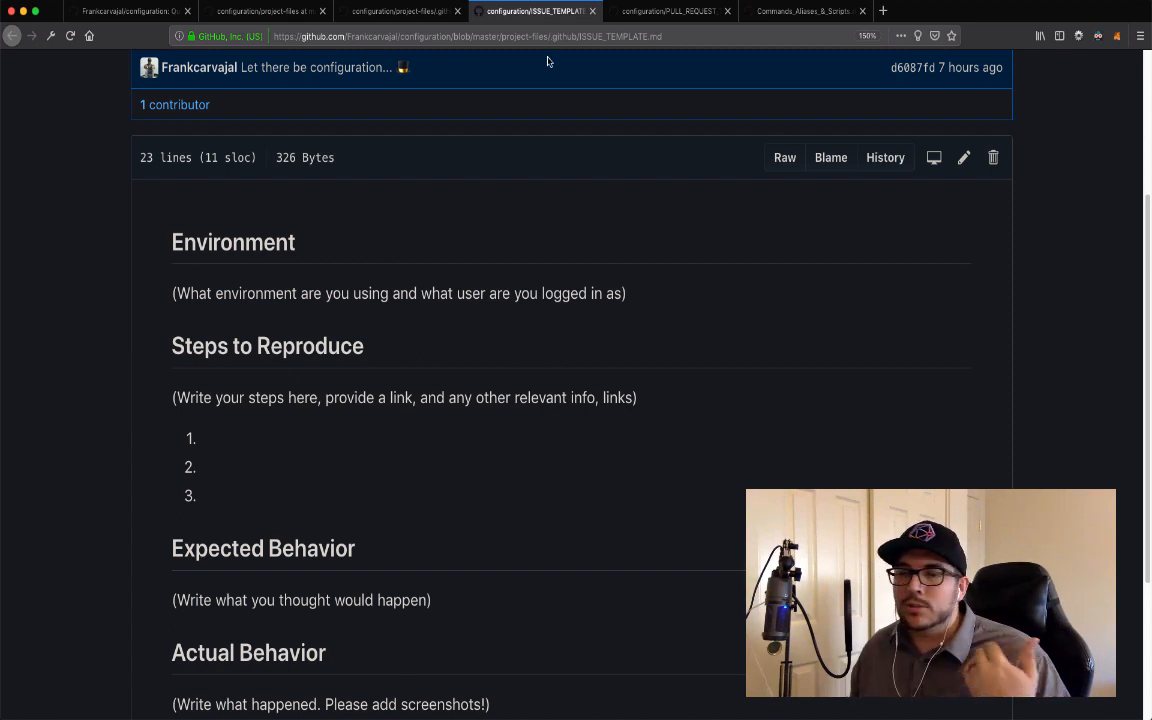
mouse_move(350, 237)
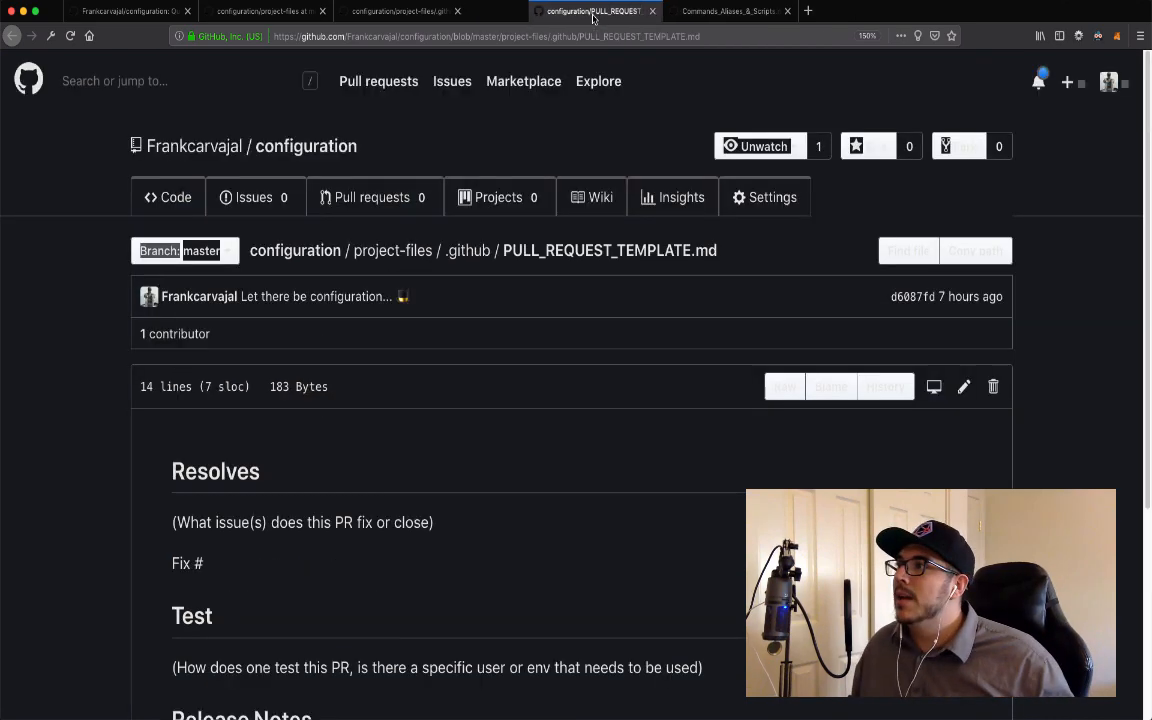
scroll(down, 3)
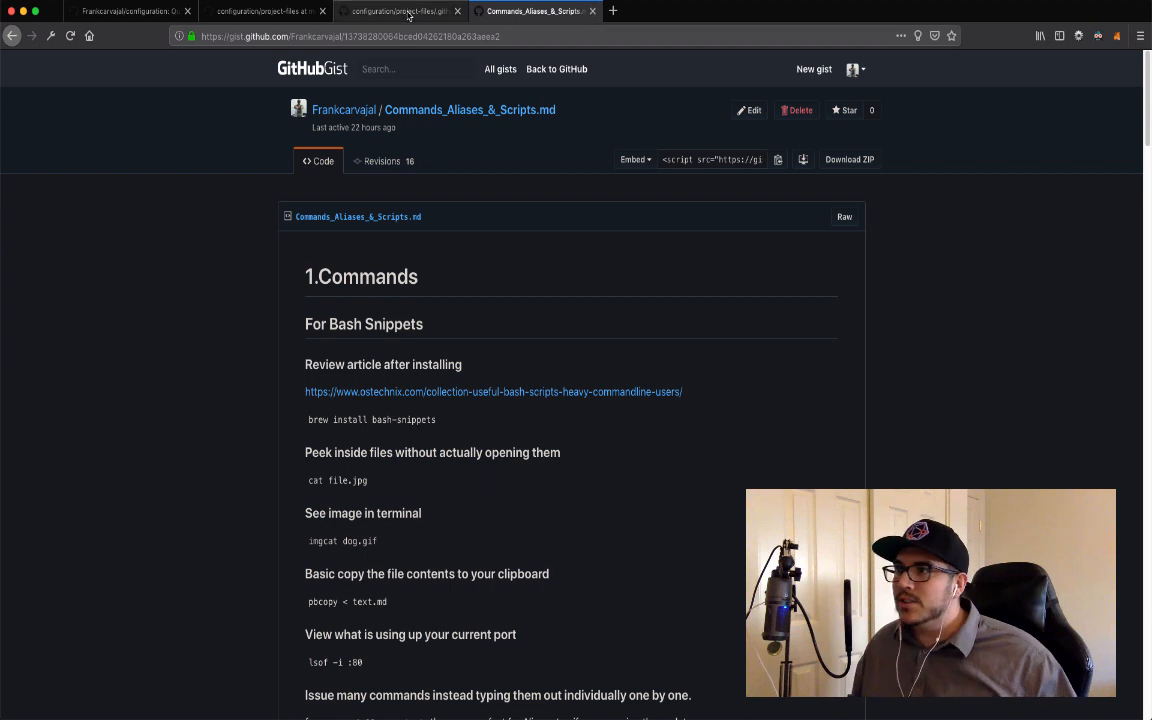
click(400, 11)
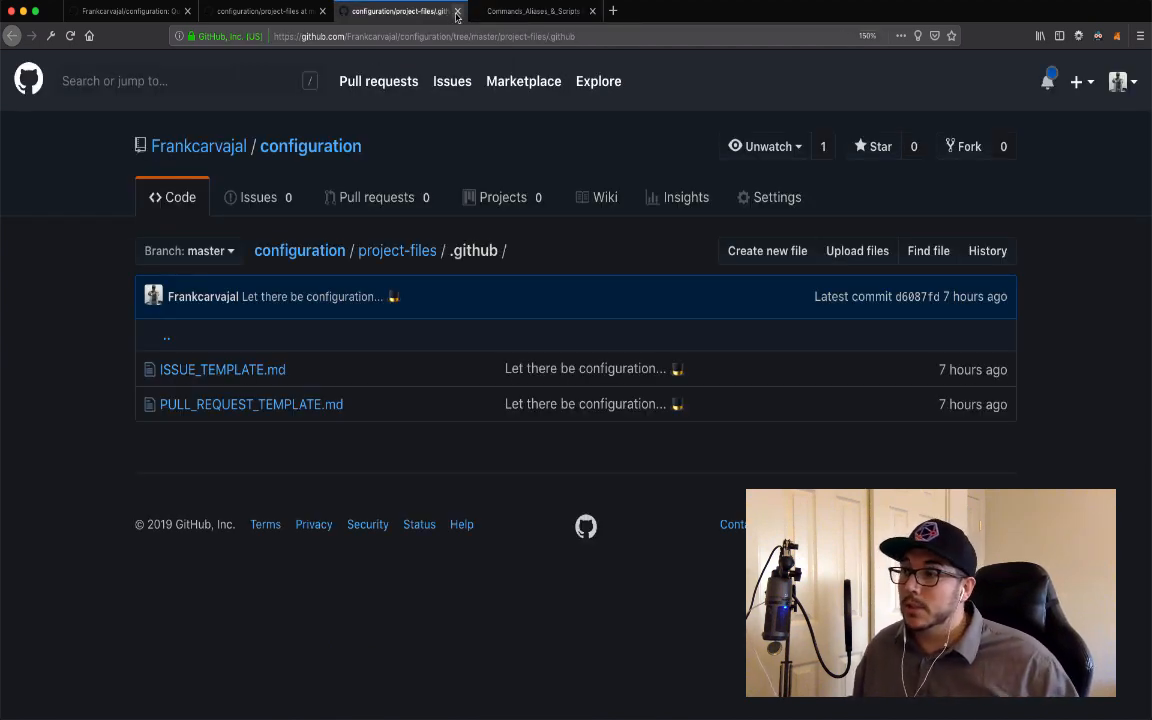
Close the project-files and .github tabs and open mac-setup.md from the README
click(457, 11)
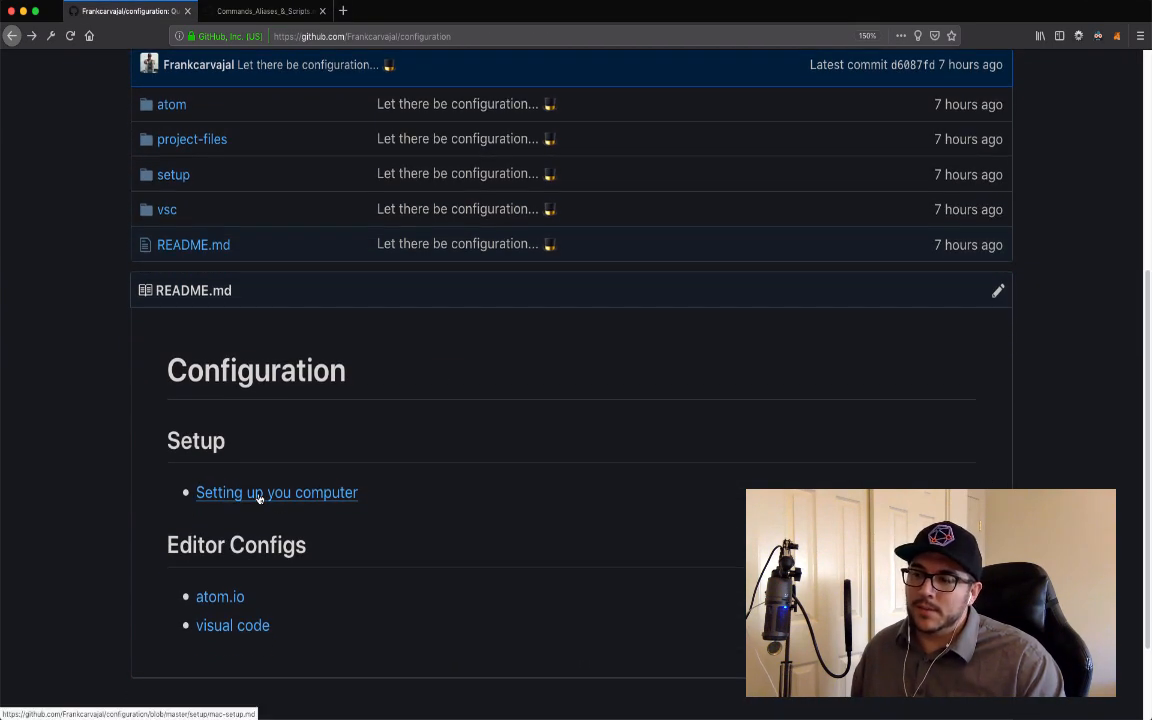
click(277, 492)
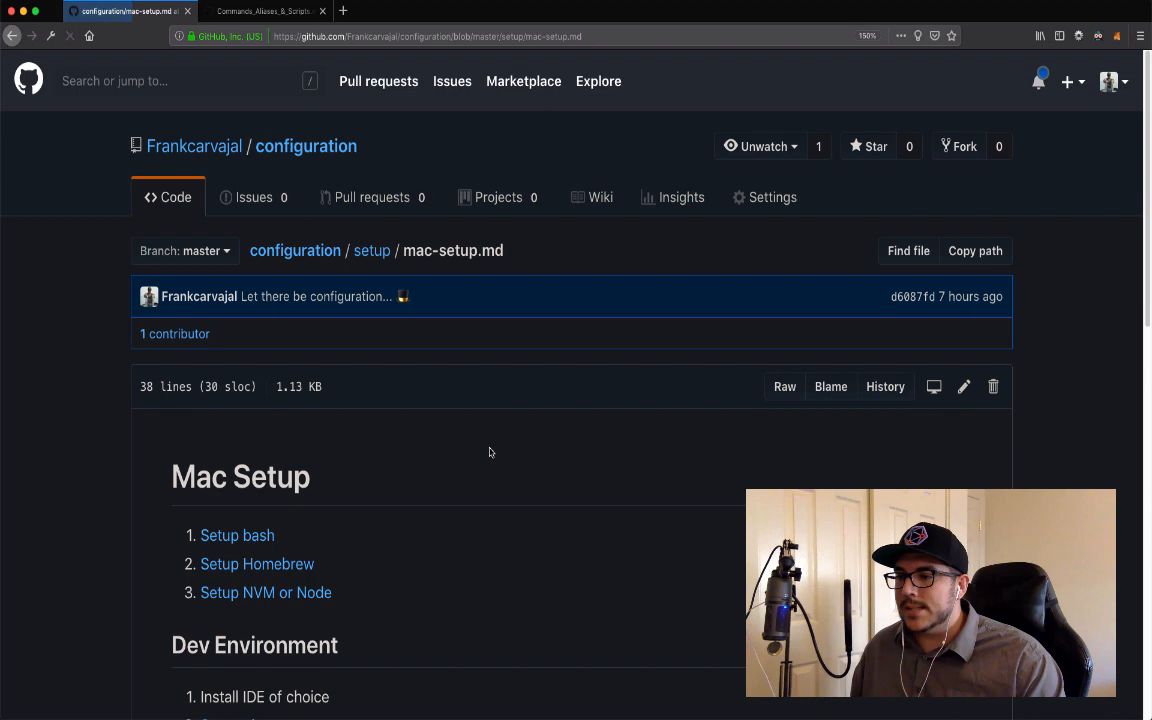
scroll(down, 3)
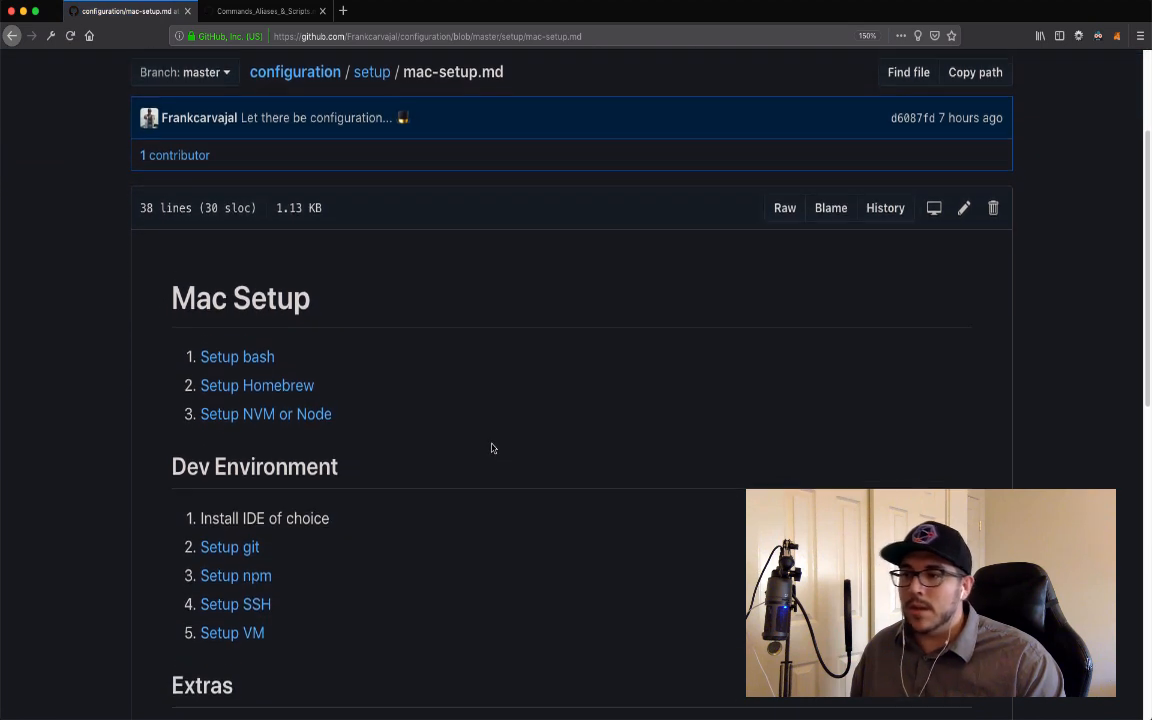
scroll(down, 3)
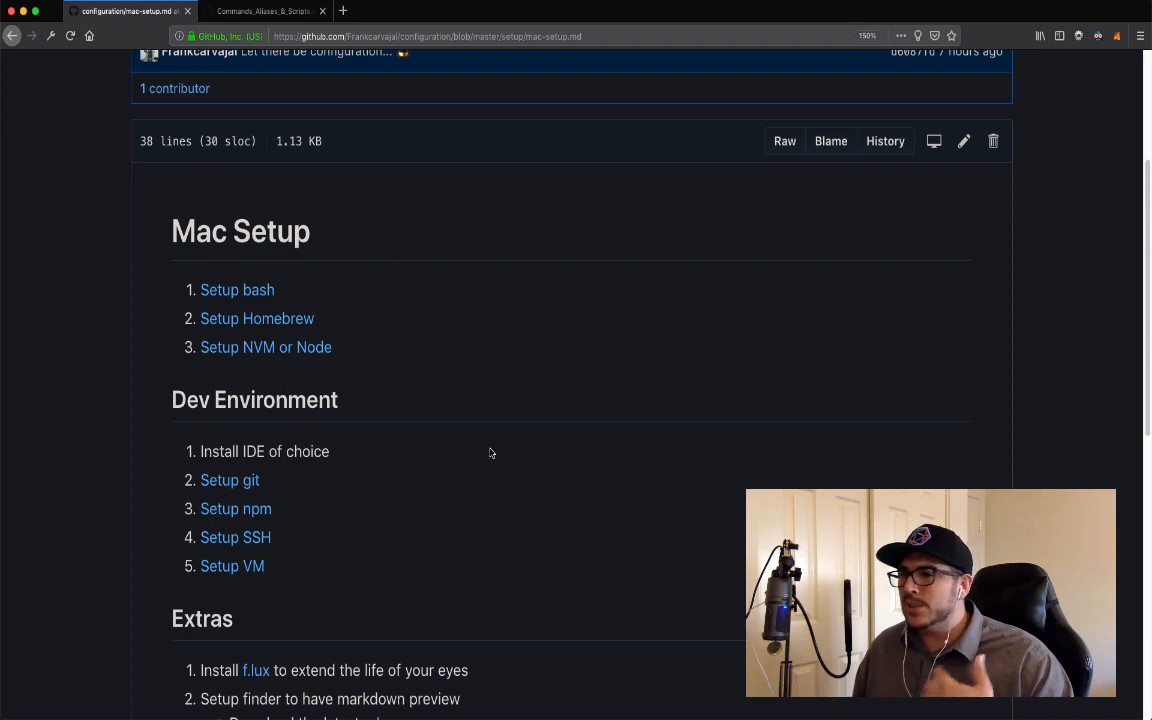
mouse_move(237, 290)
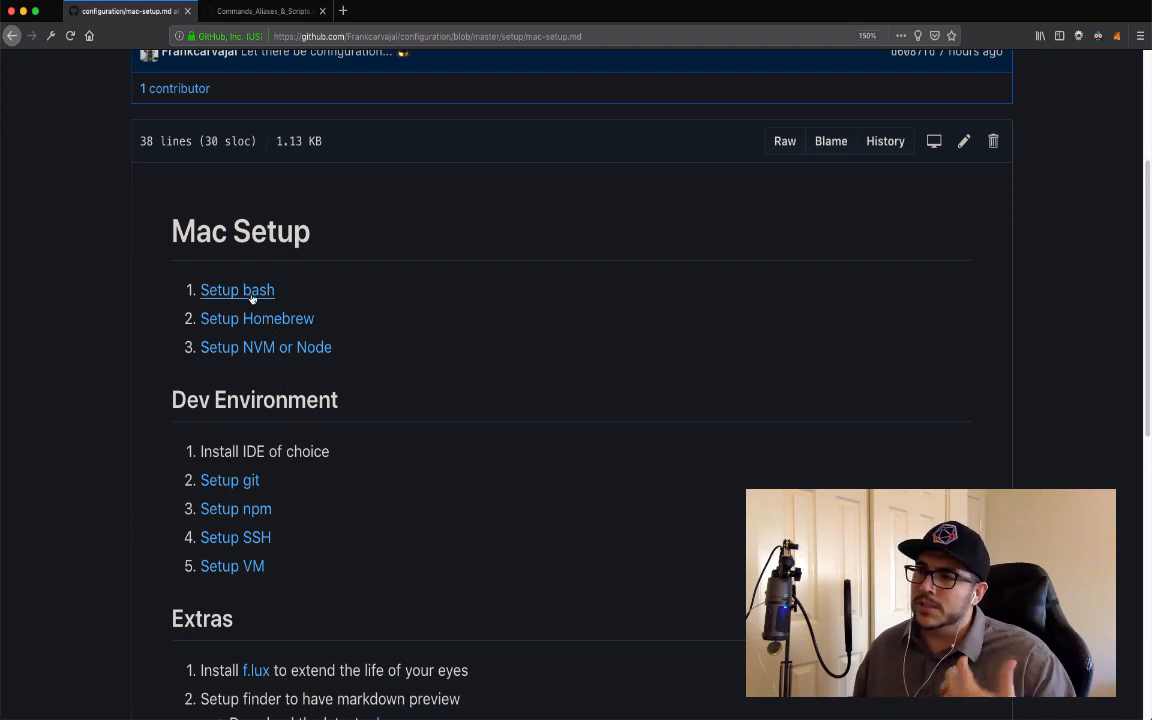
mouse_move(413, 371)
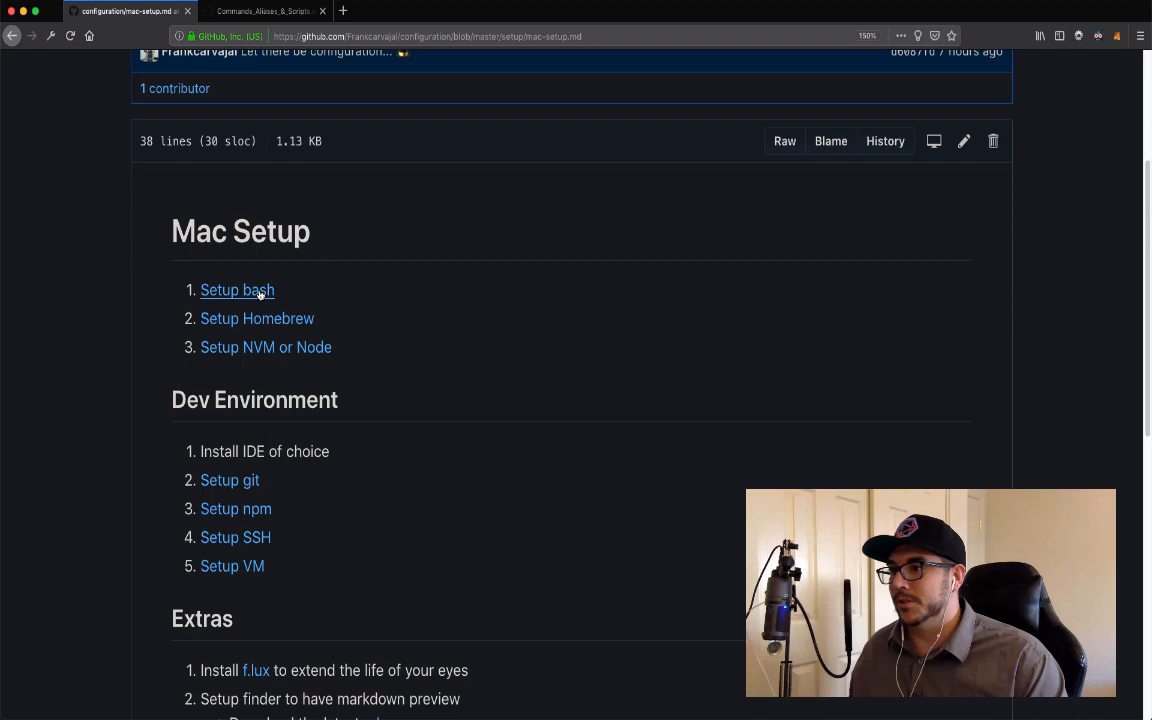
Skim the bash.md guide, highlighting its notes about Zsh and .bash_profile
click(237, 290)
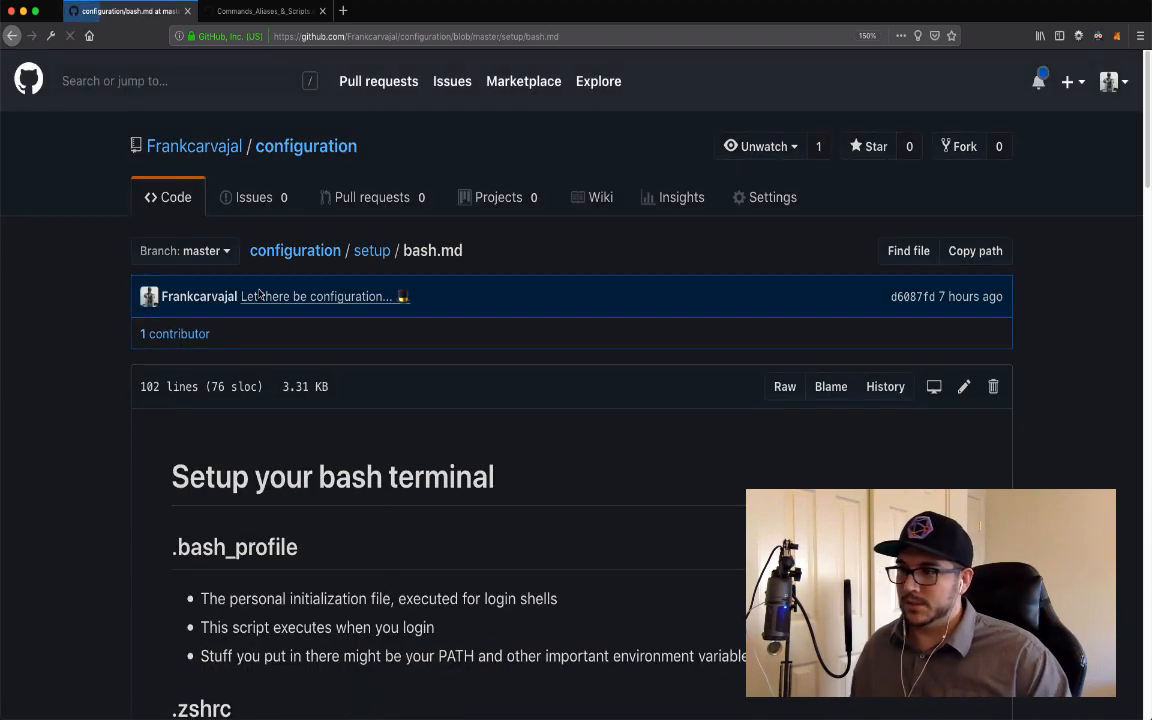
scroll(down, 3)
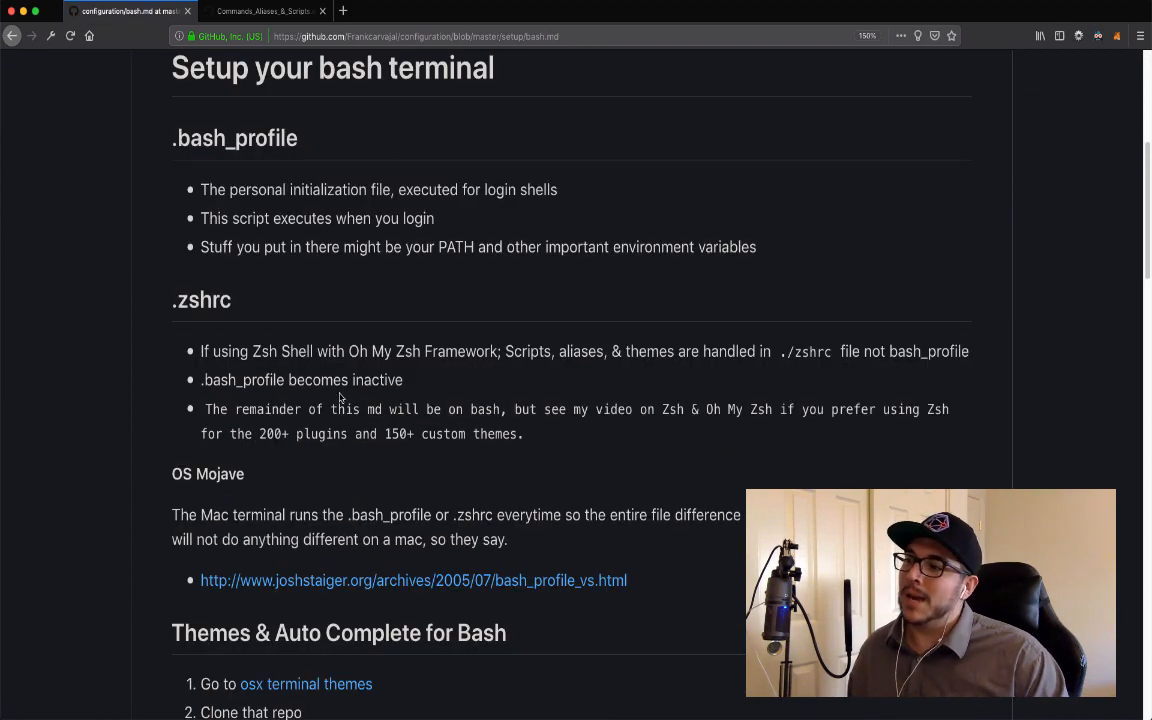
drag(200, 351, 522, 433)
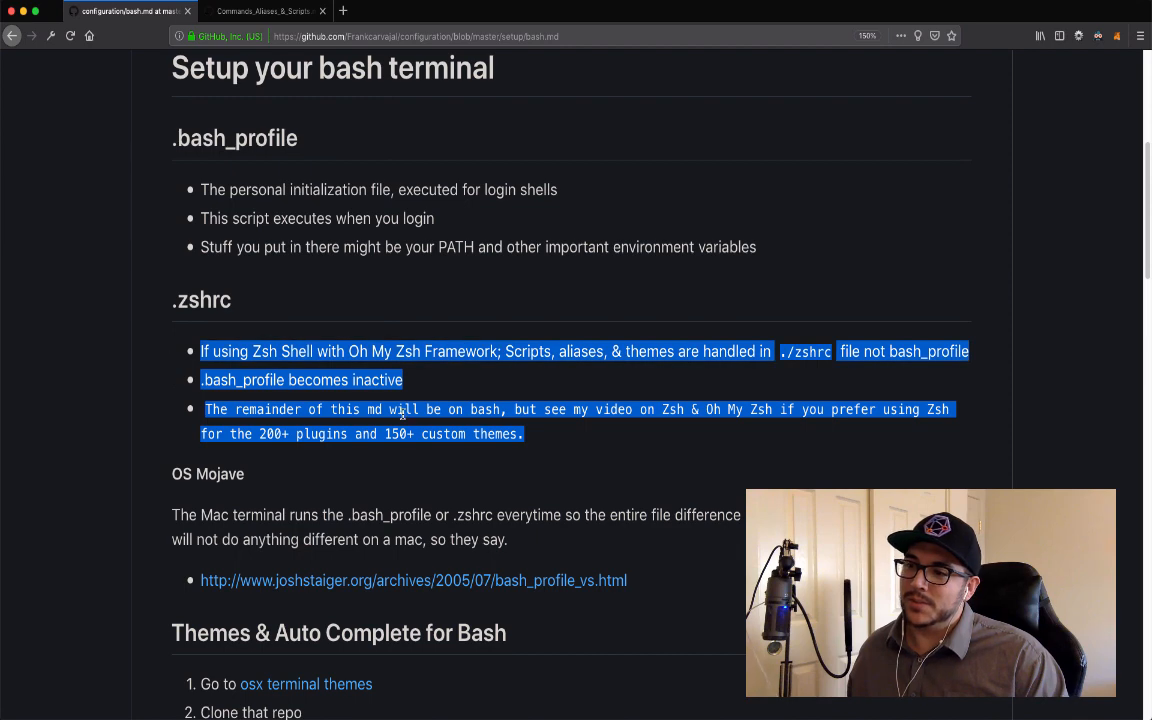
scroll(down, 3)
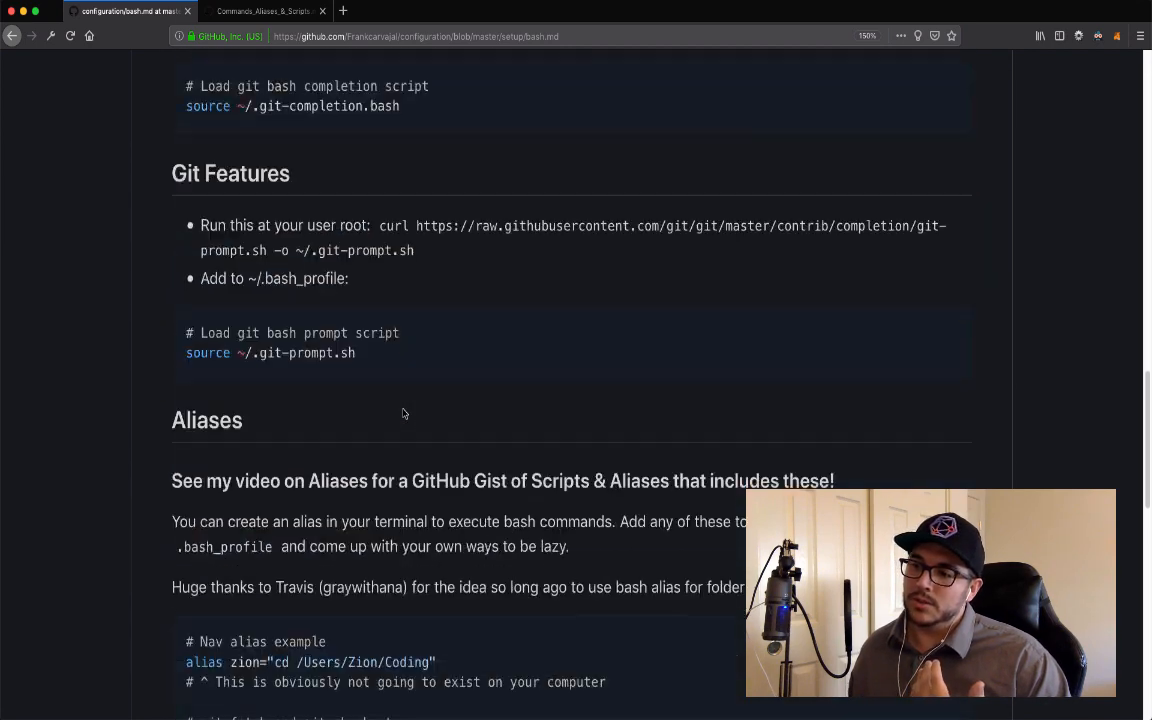
scroll(down, 3)
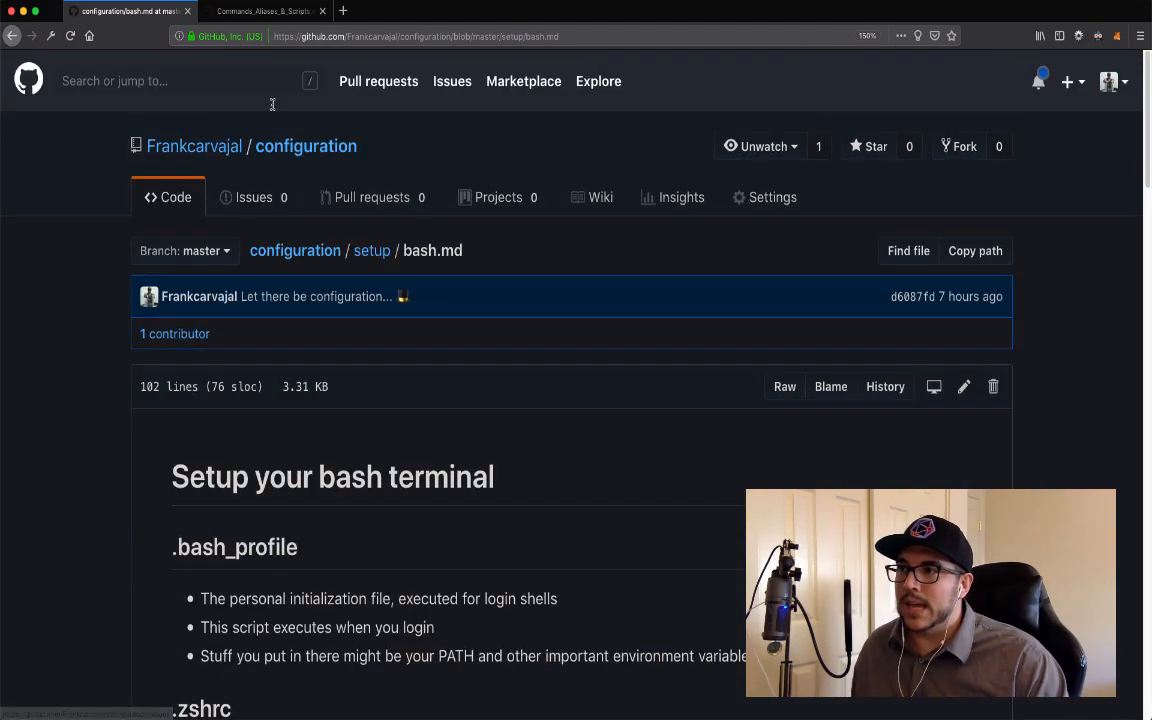
Switch to the Commands_Aliases_&_Scripts gist and scroll to its '# Git alias' section
click(263, 11)
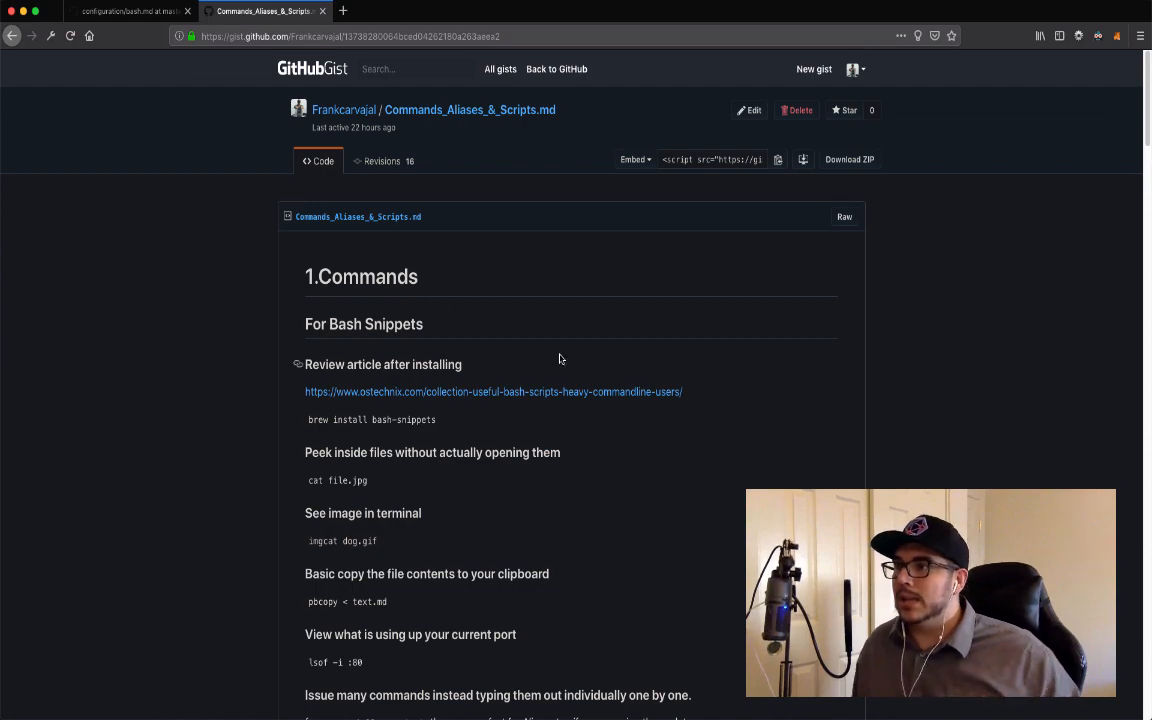
scroll(down, 3)
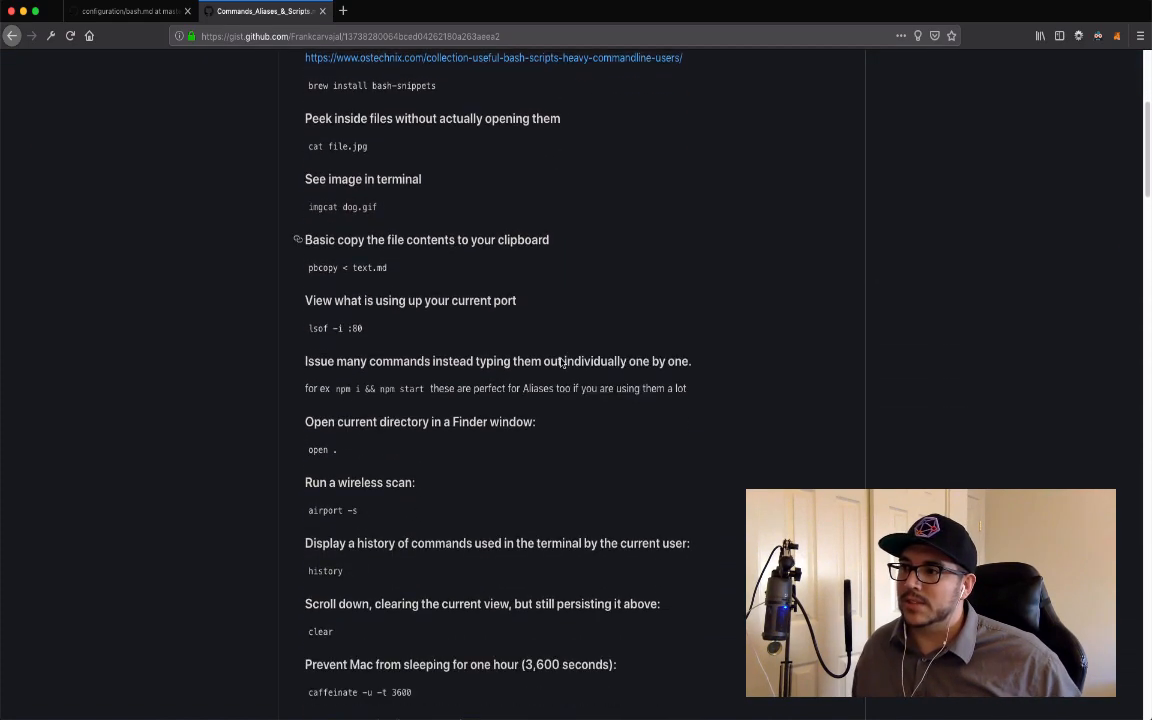
scroll(down, 3)
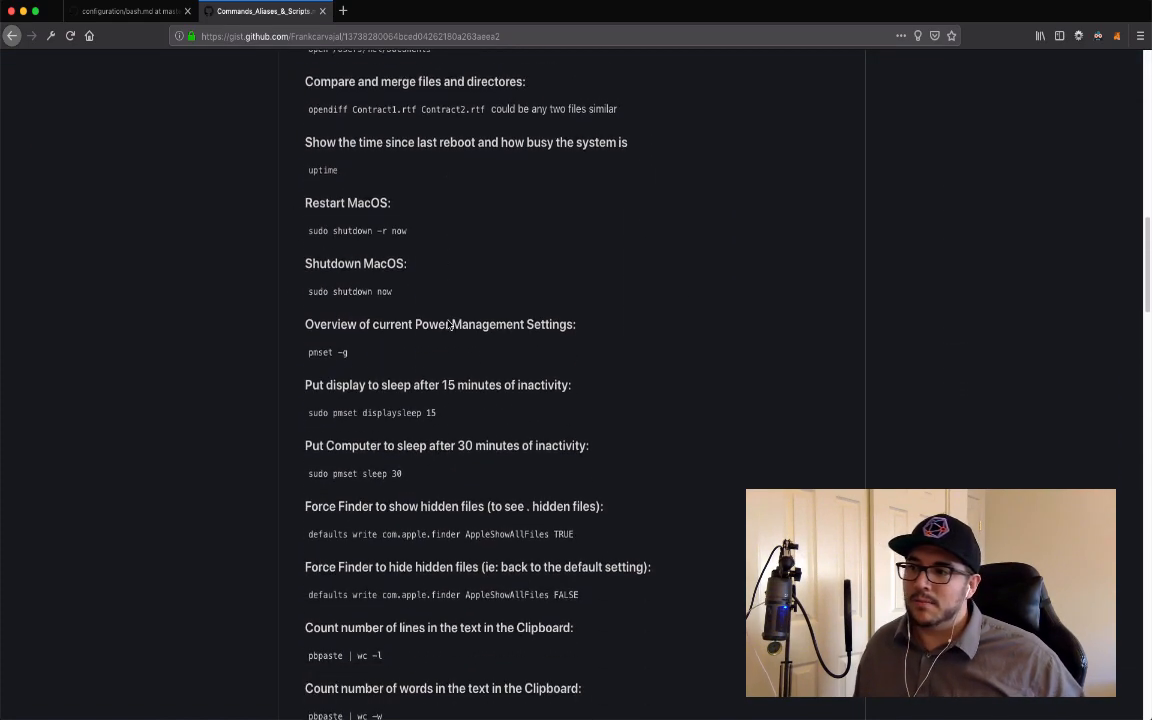
scroll(down, 3)
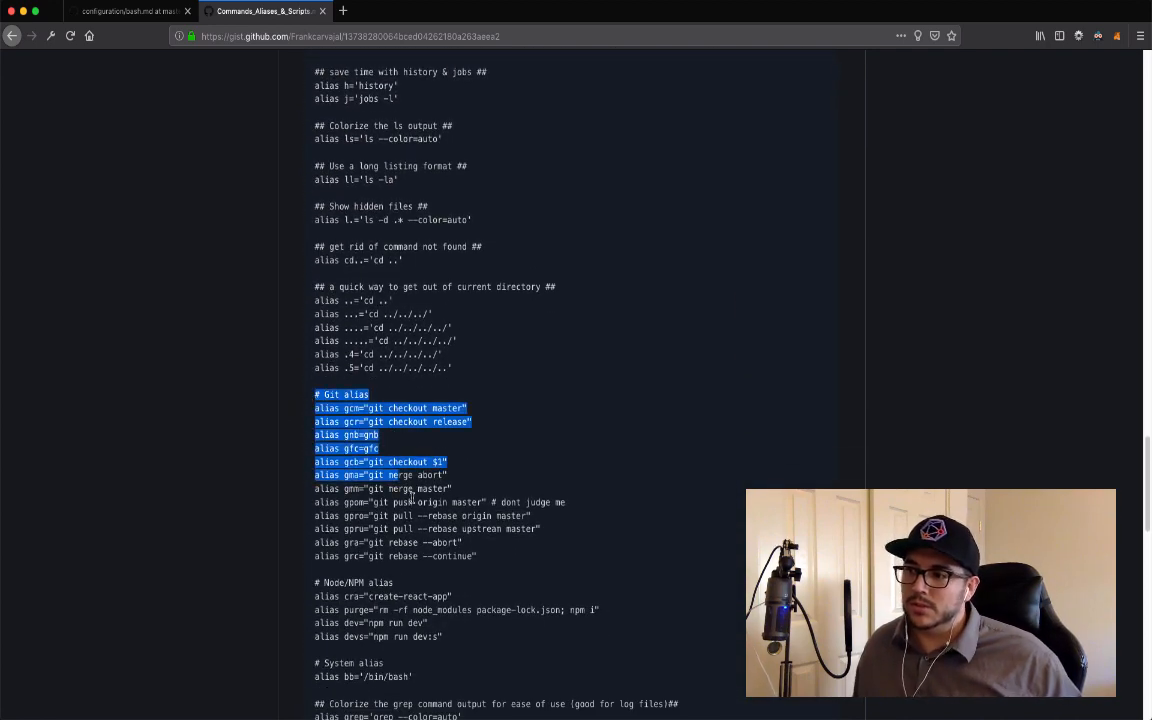
scroll(down, 3)
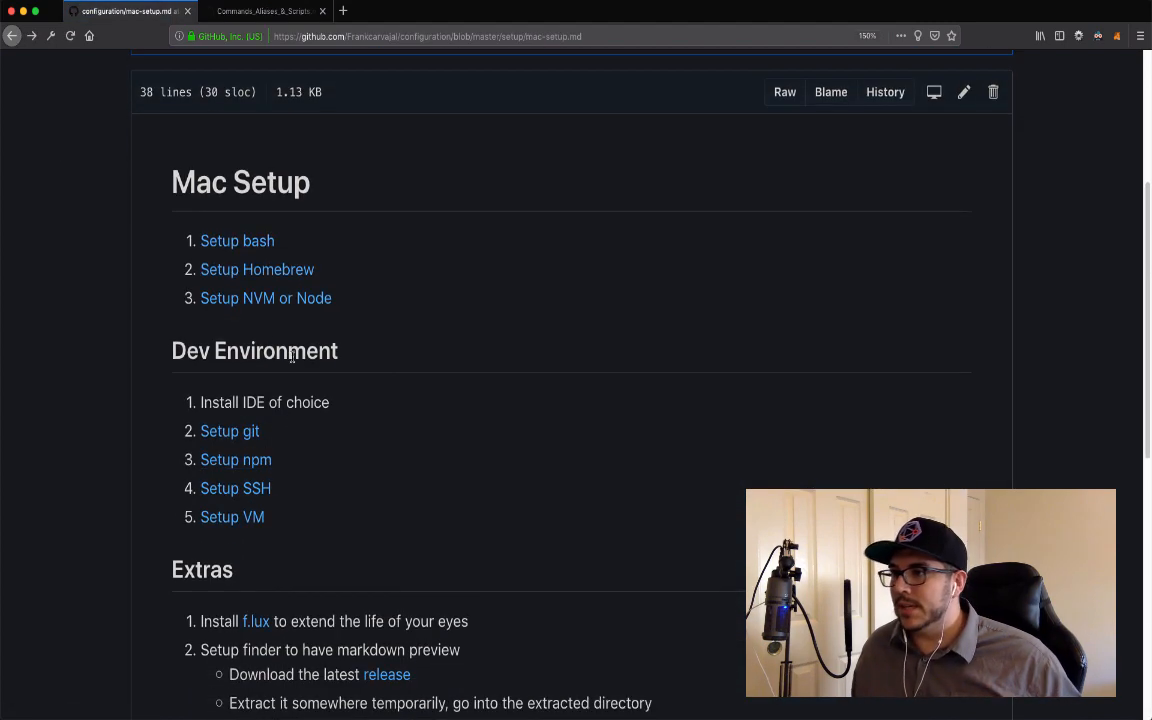
mouse_move(265, 298)
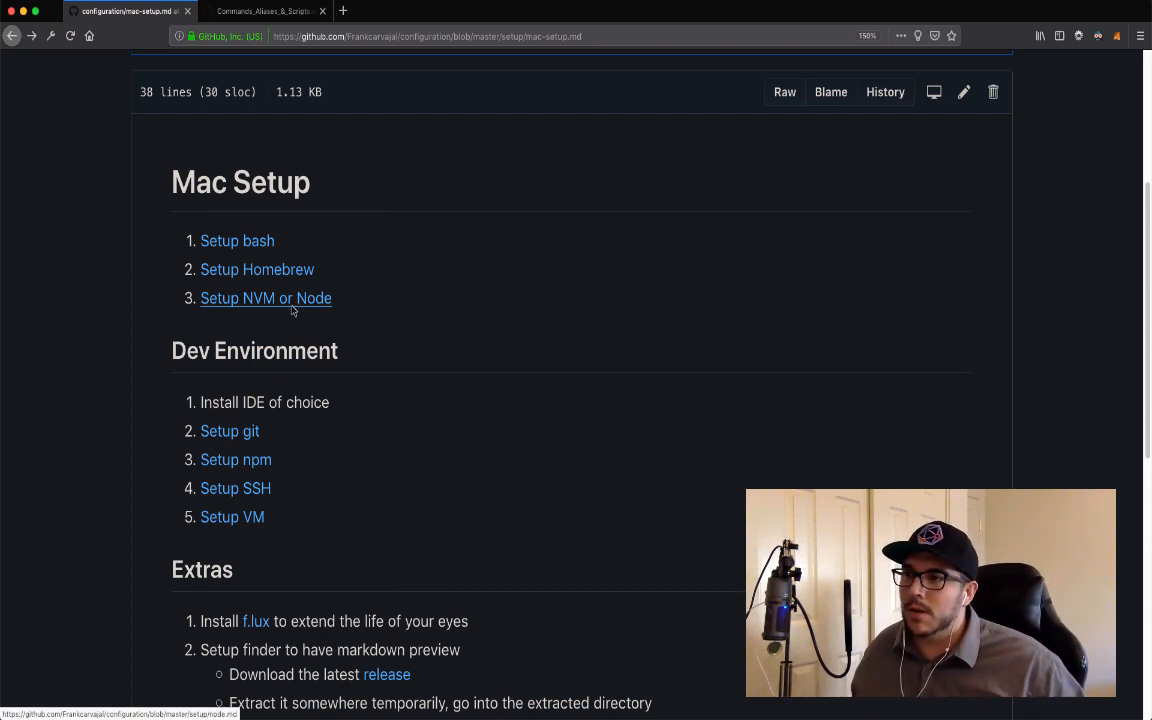
Skim the ssh.md SSH Keys guide, then go back to mac-setup.md
scroll(down, 3)
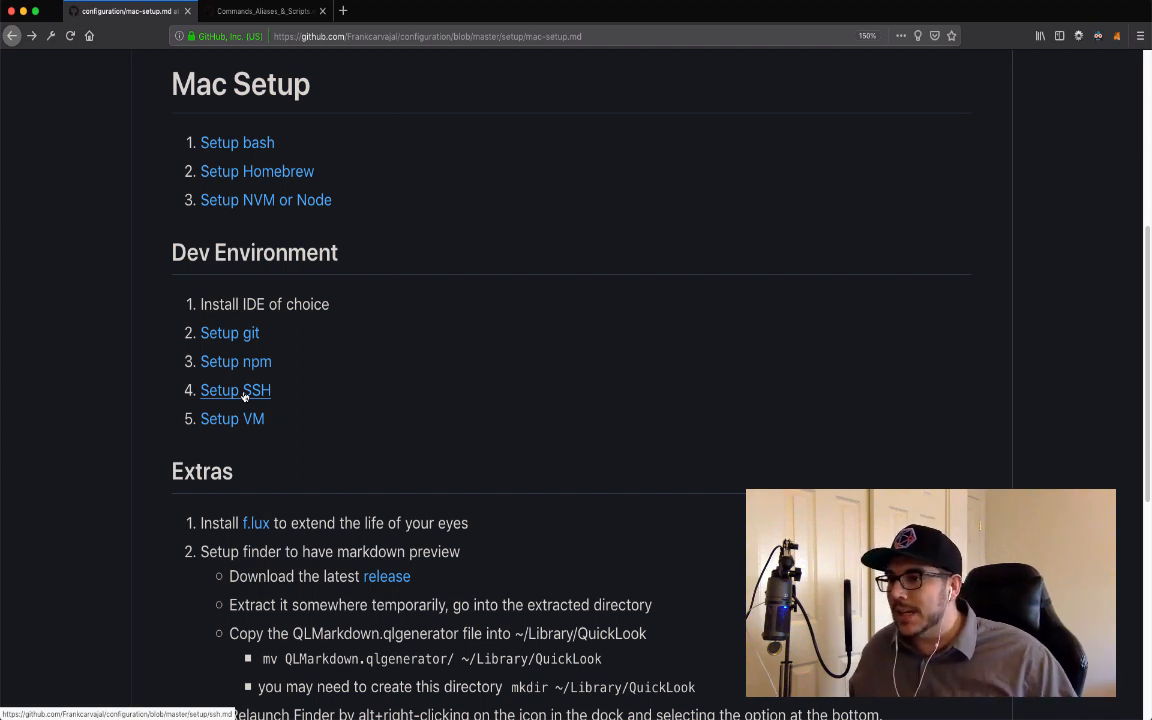
mouse_move(236, 361)
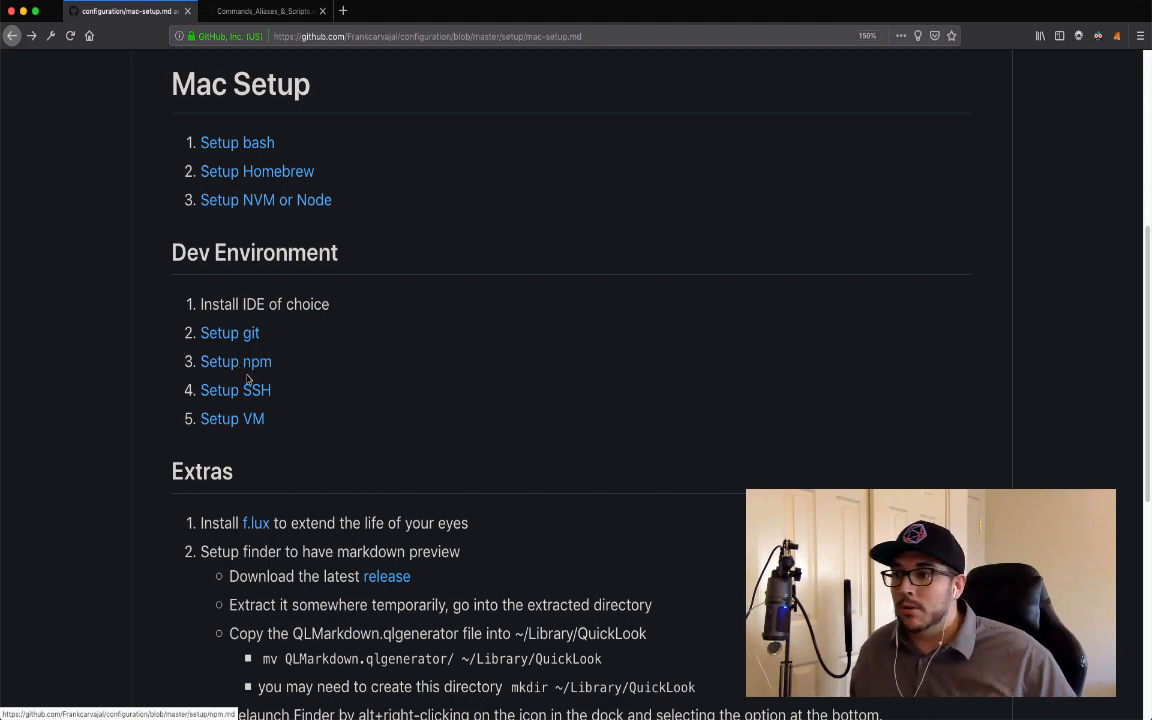
click(235, 390)
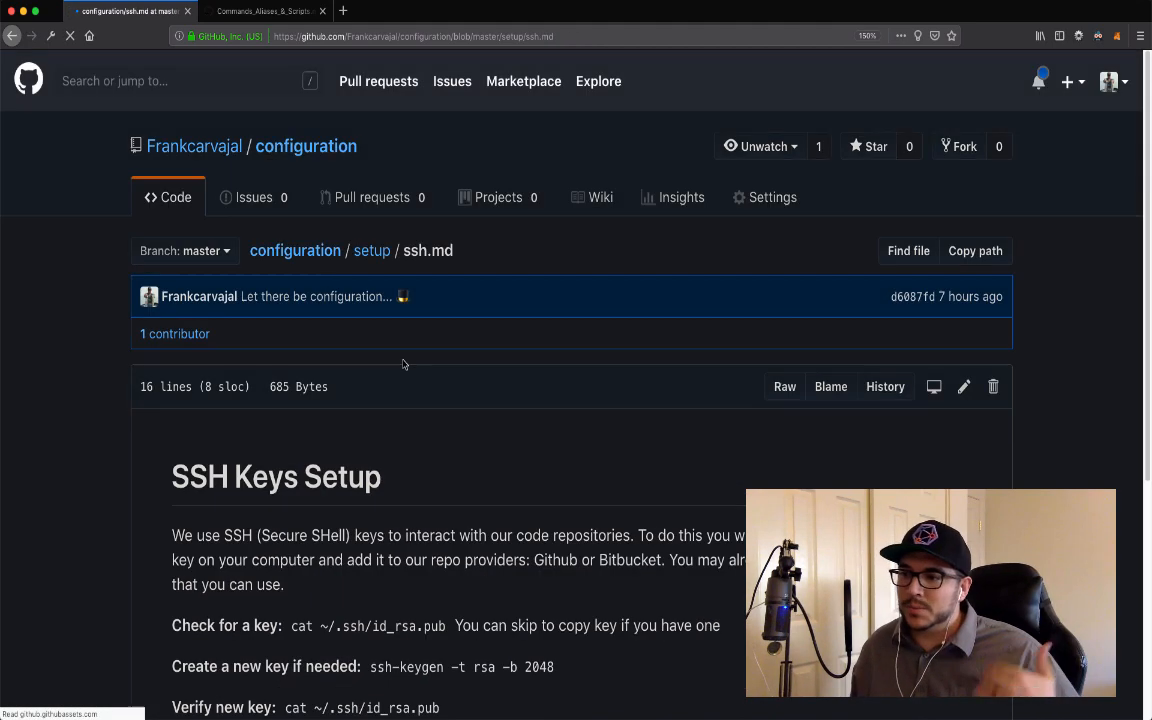
scroll(down, 3)
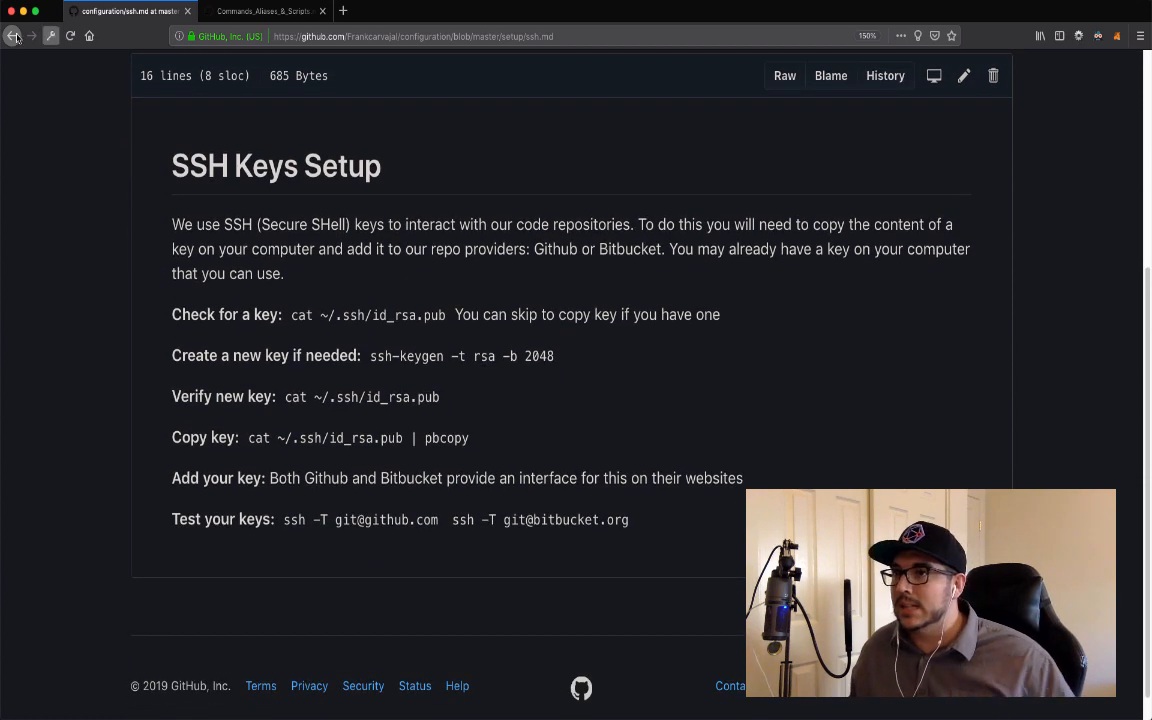
click(12, 36)
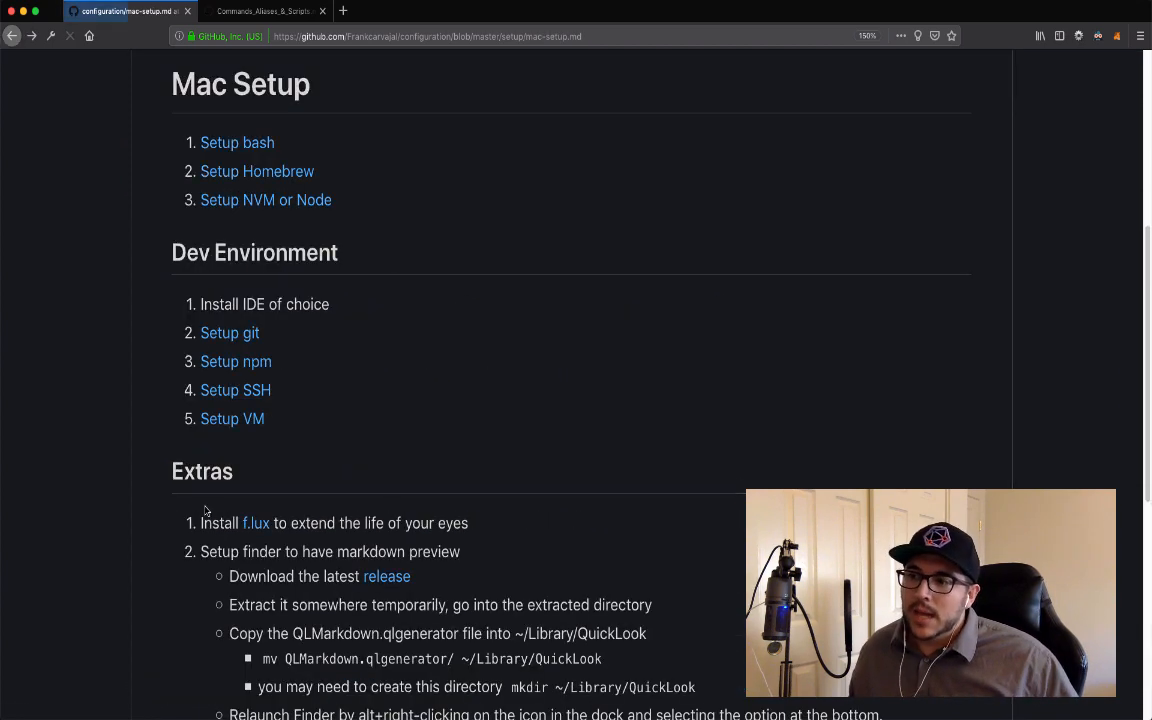
scroll(down, 3)
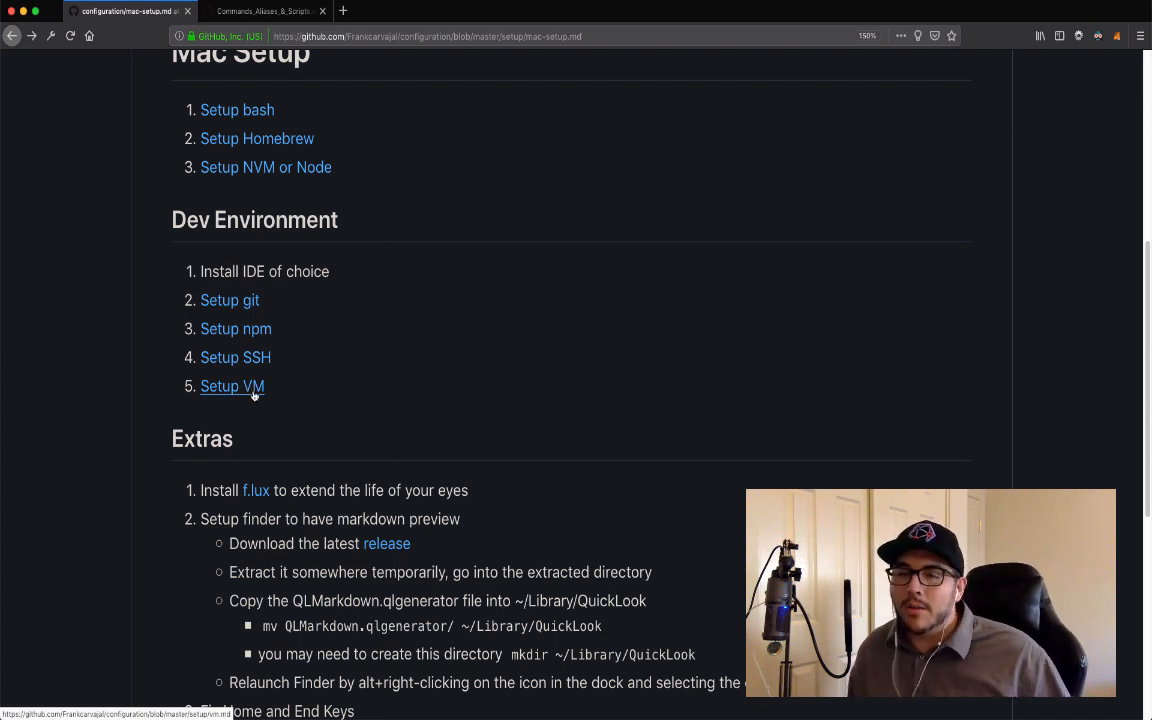
mouse_move(246, 400)
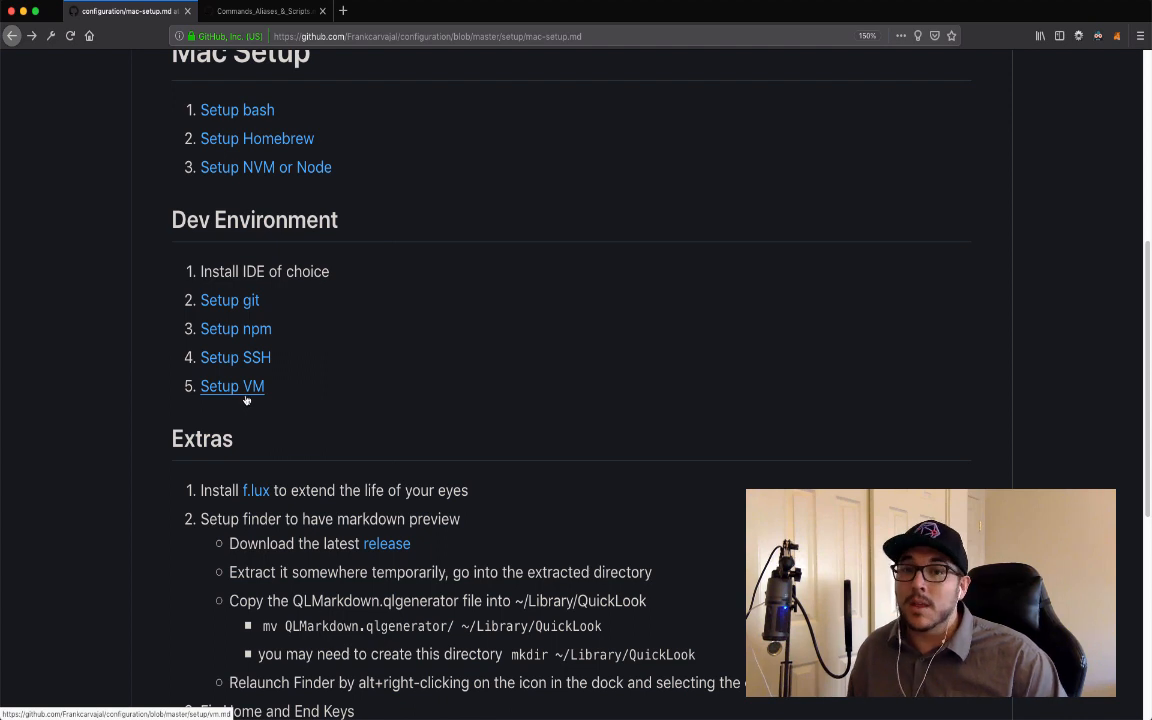
mouse_move(230, 408)
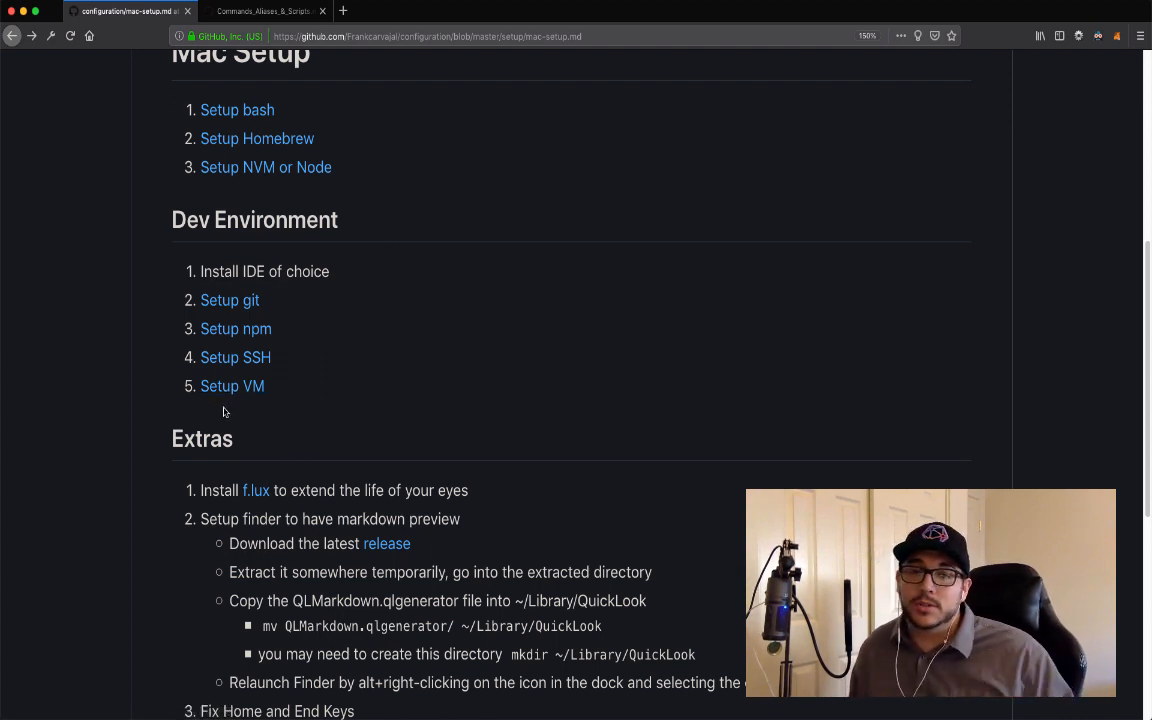
mouse_move(232, 386)
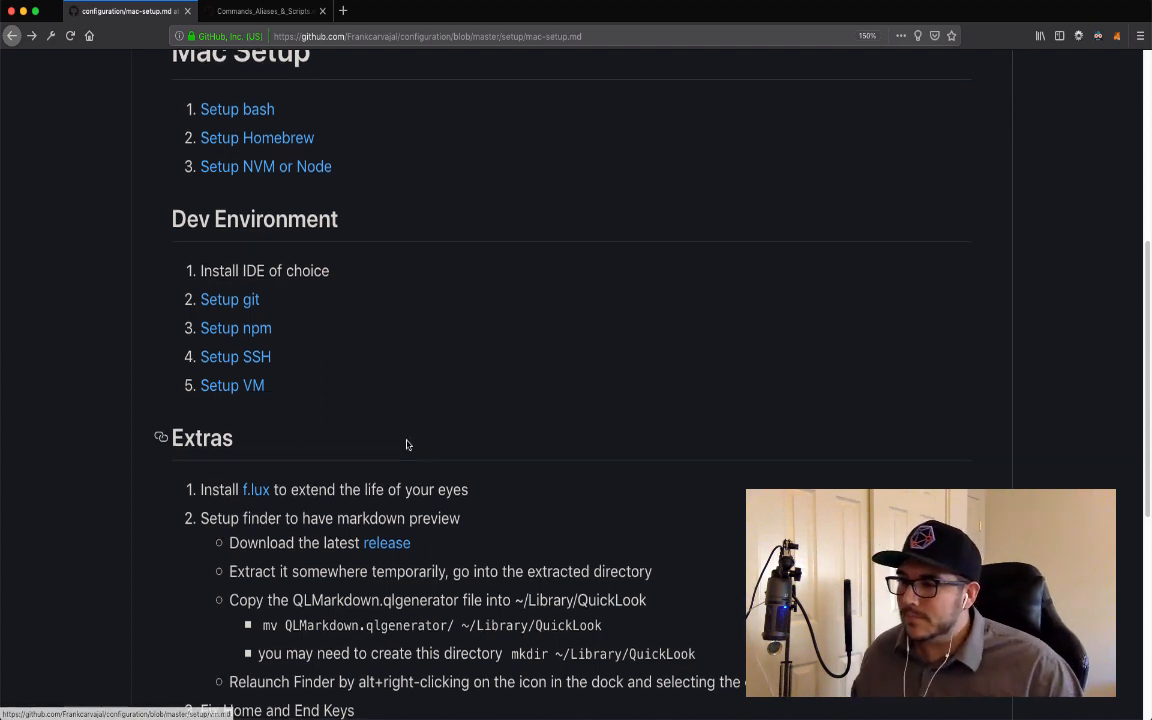
scroll(down, 3)
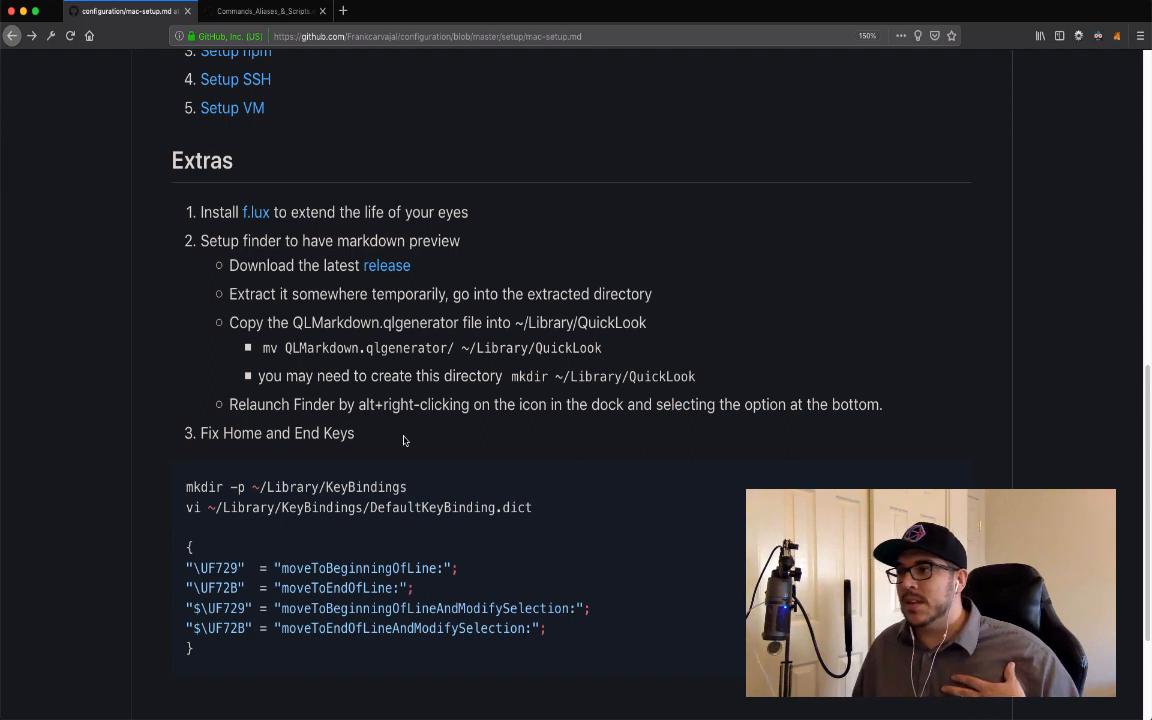
mouse_move(432, 453)
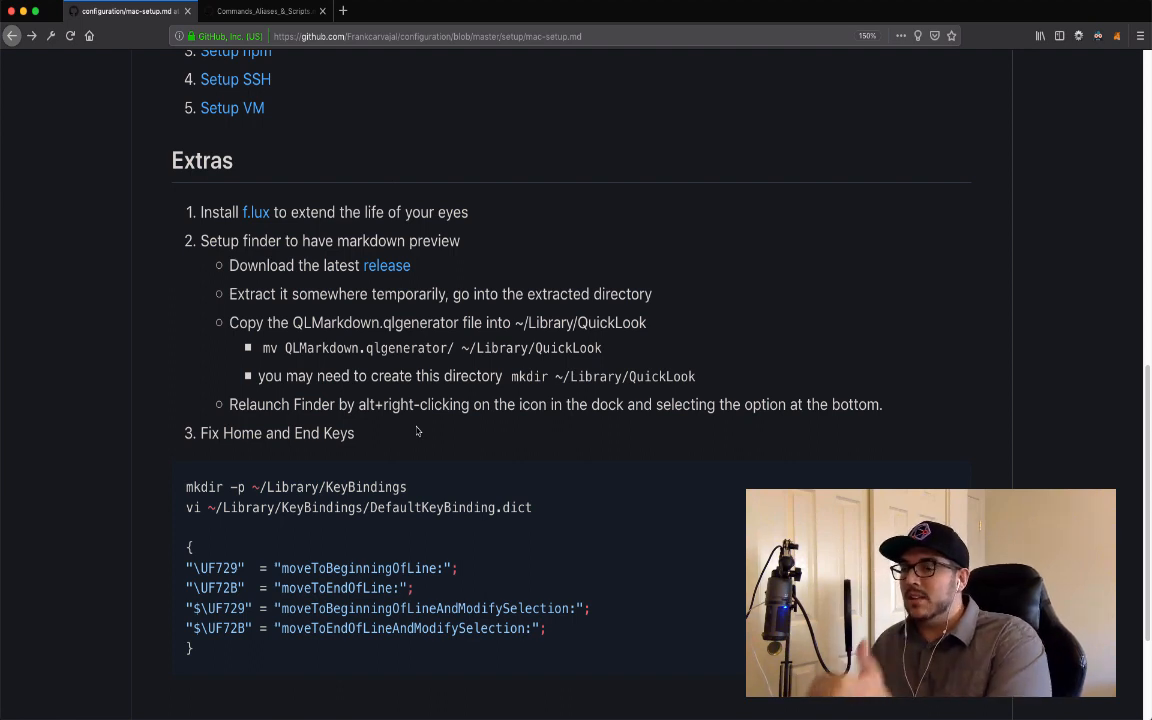
mouse_move(402, 397)
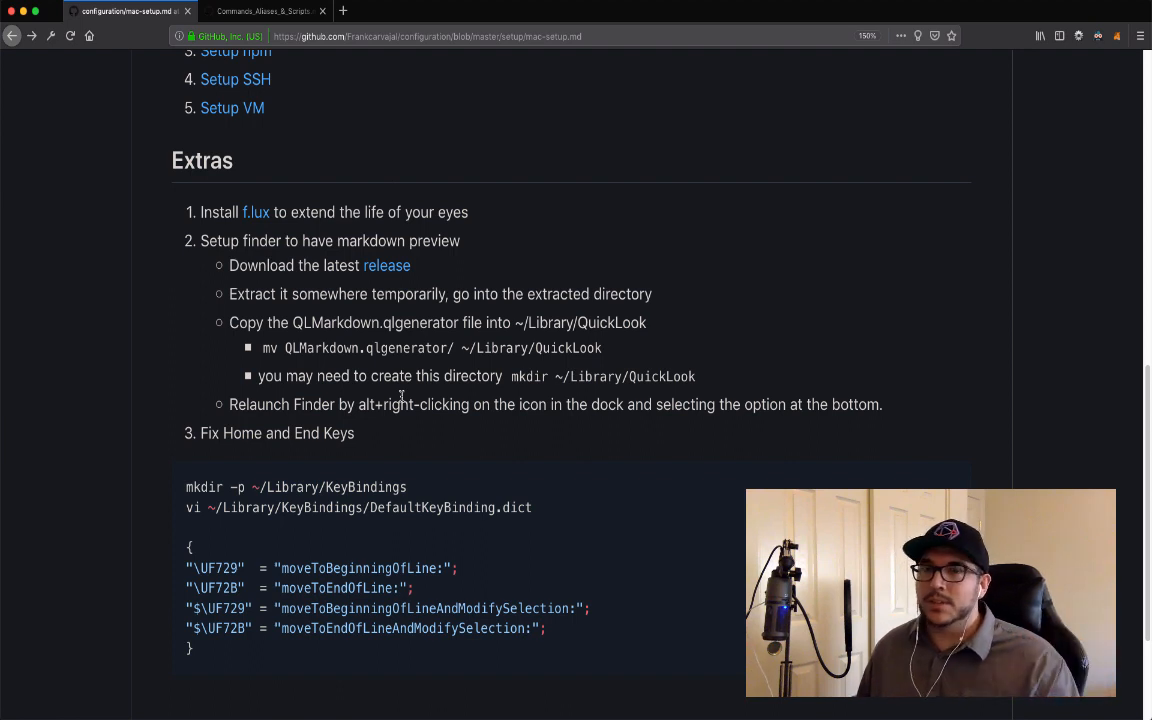
mouse_move(397, 400)
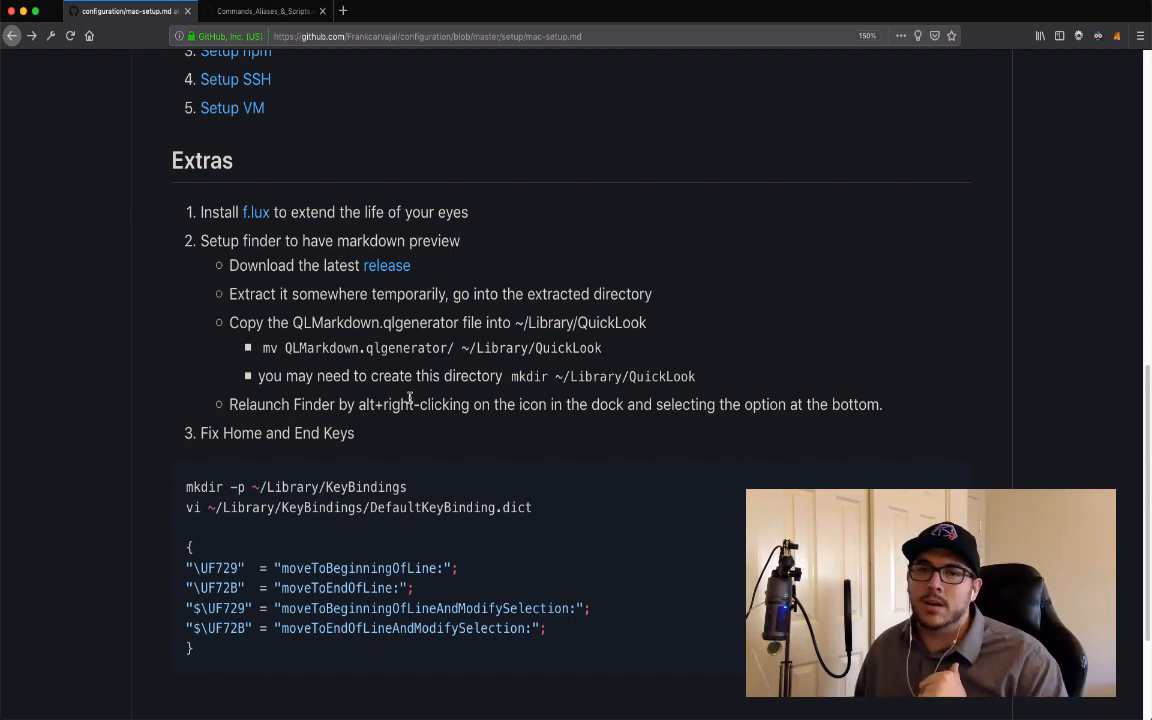
mouse_move(413, 432)
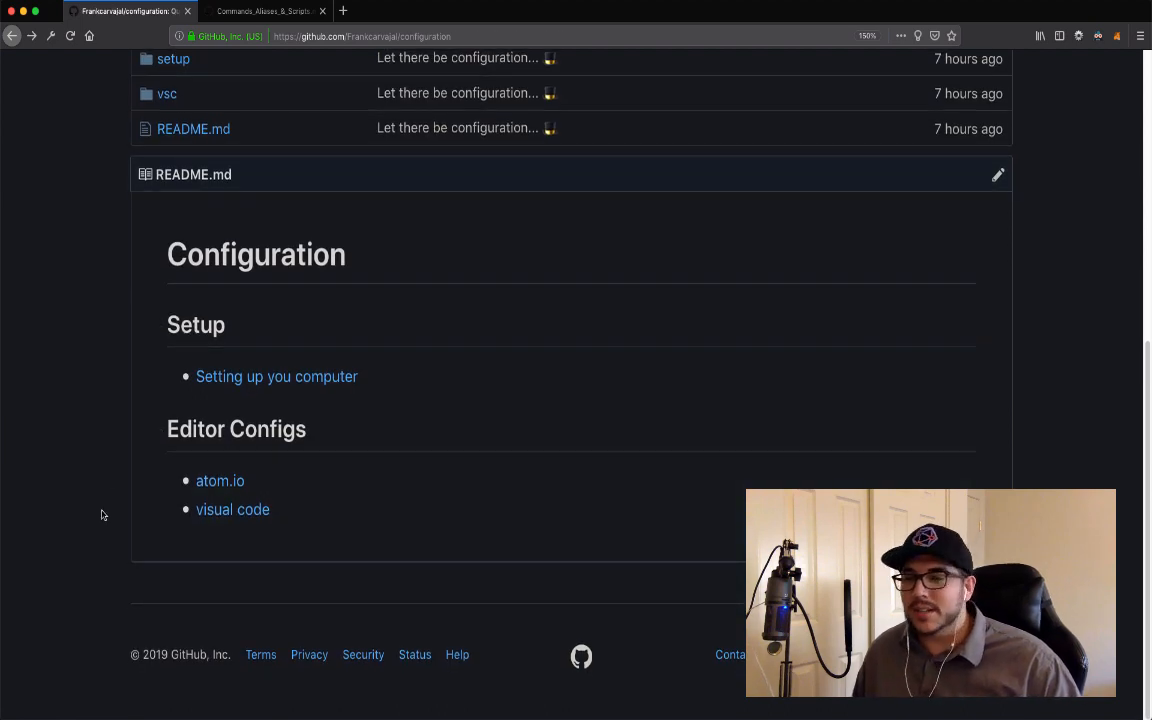
mouse_move(232, 509)
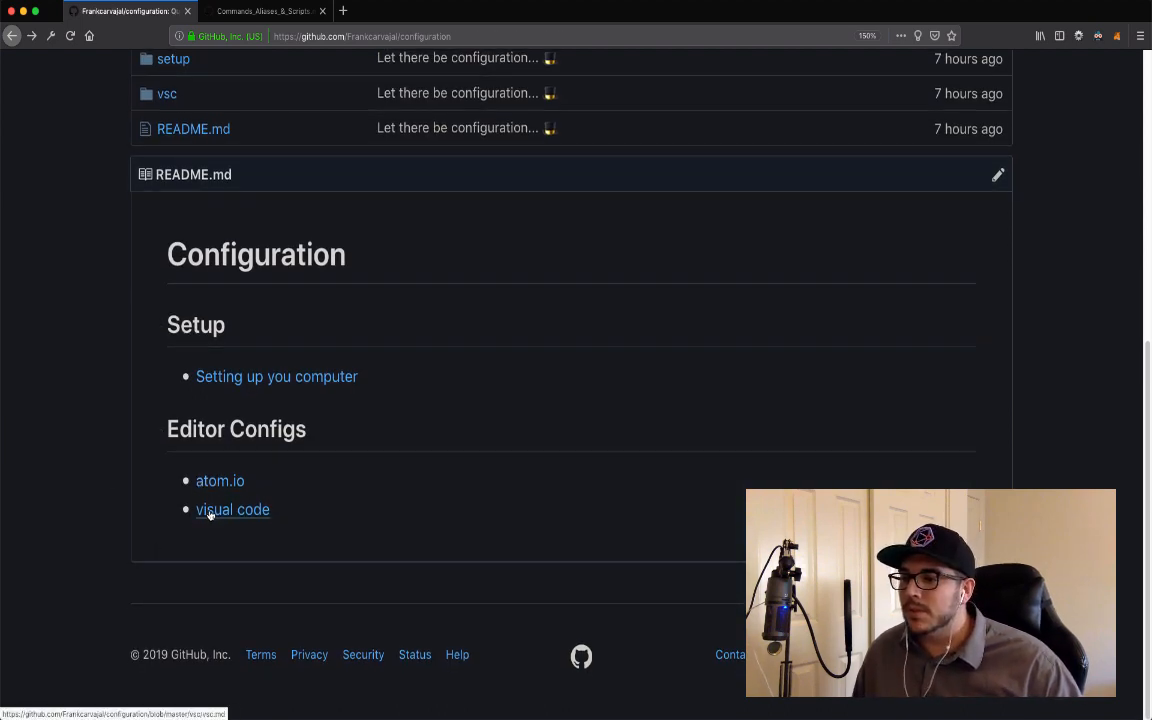
Open vsc.md from Editor Configs and select step 4 about installing the code command
click(232, 509)
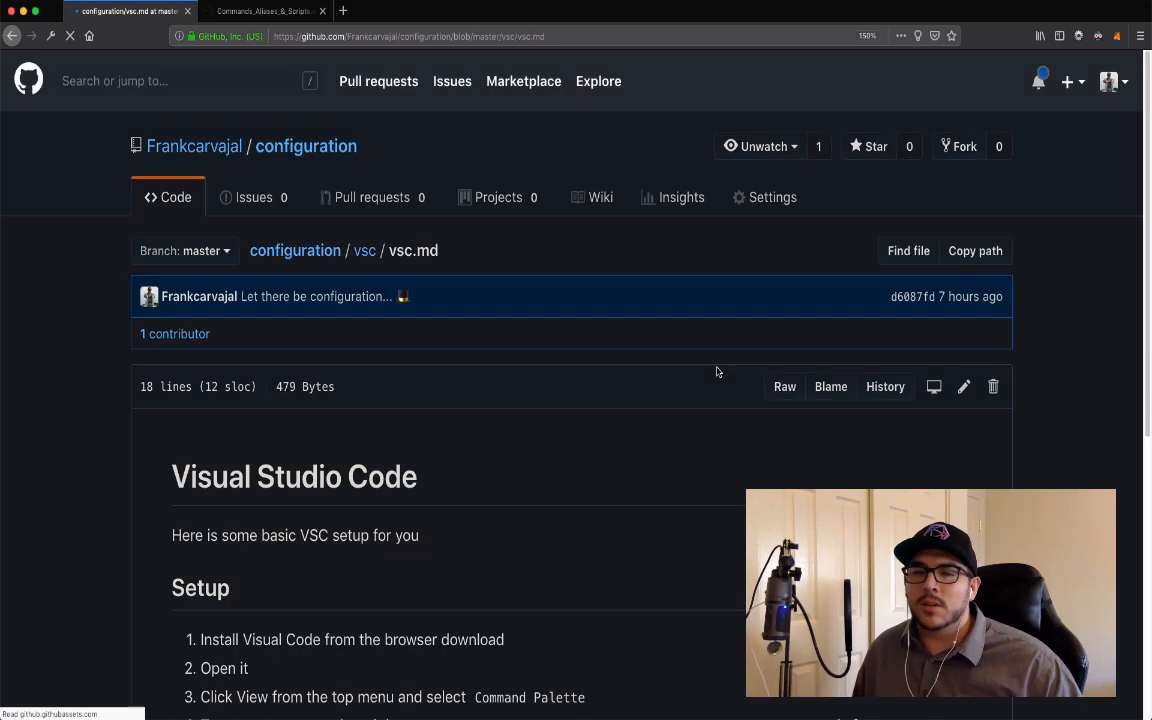
scroll(down, 3)
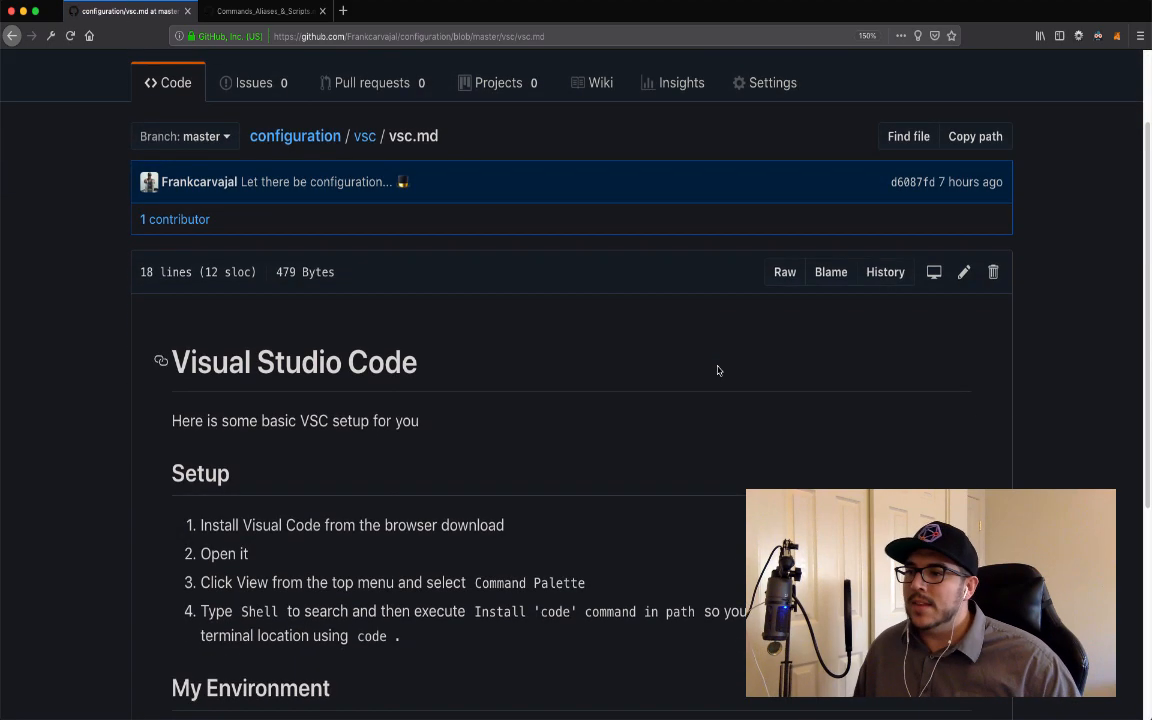
scroll(down, 3)
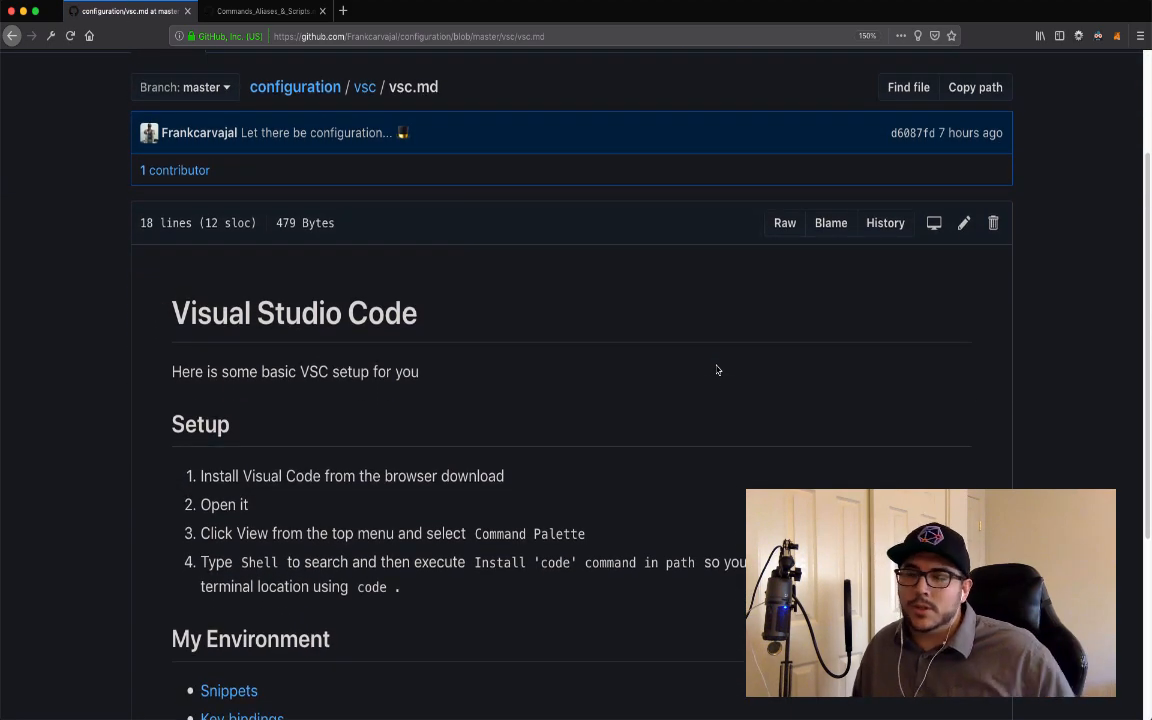
scroll(down, 3)
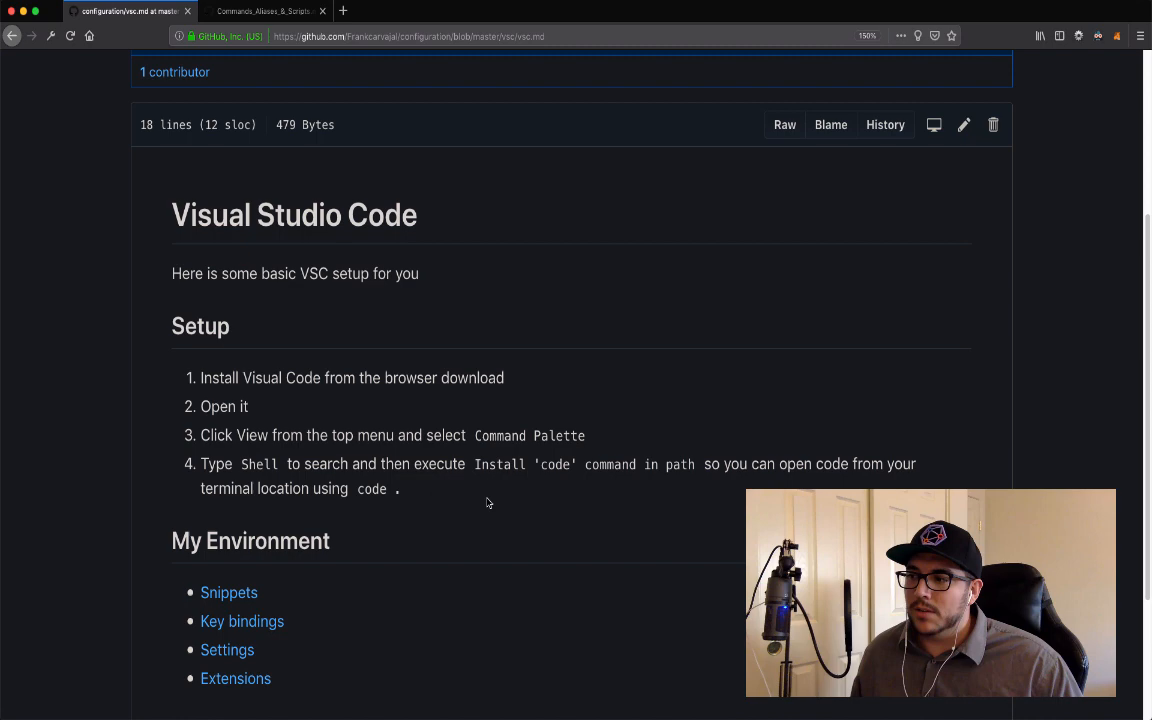
mouse_move(489, 487)
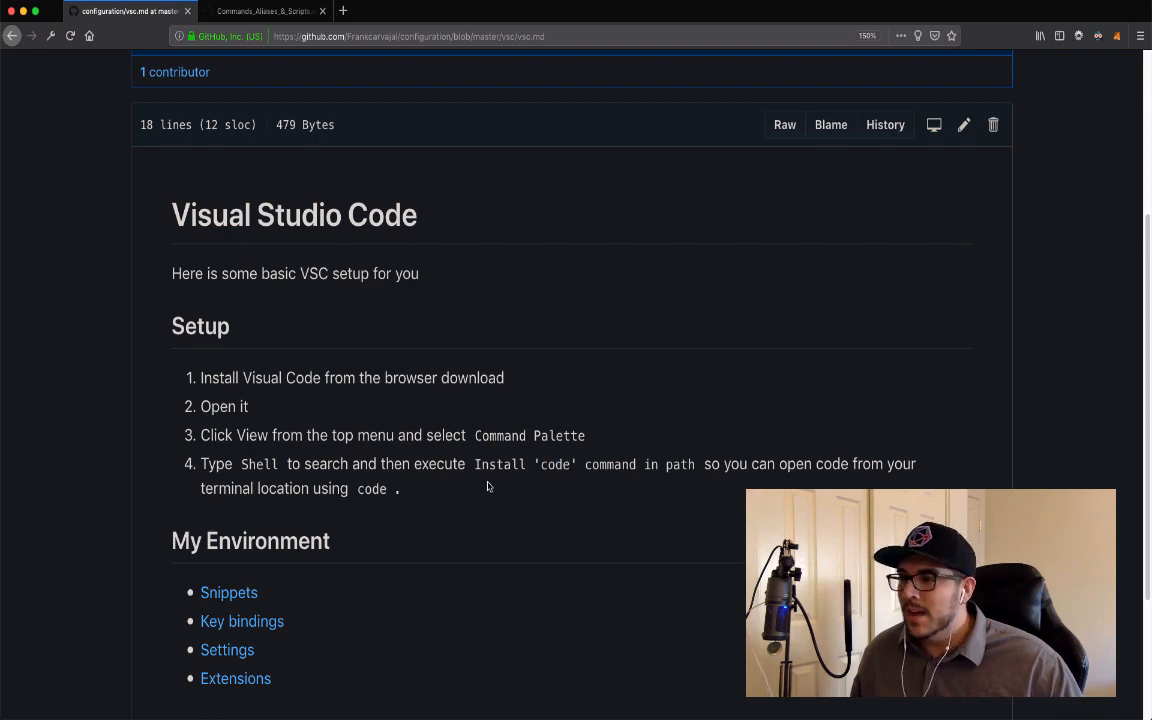
double_click(371, 489)
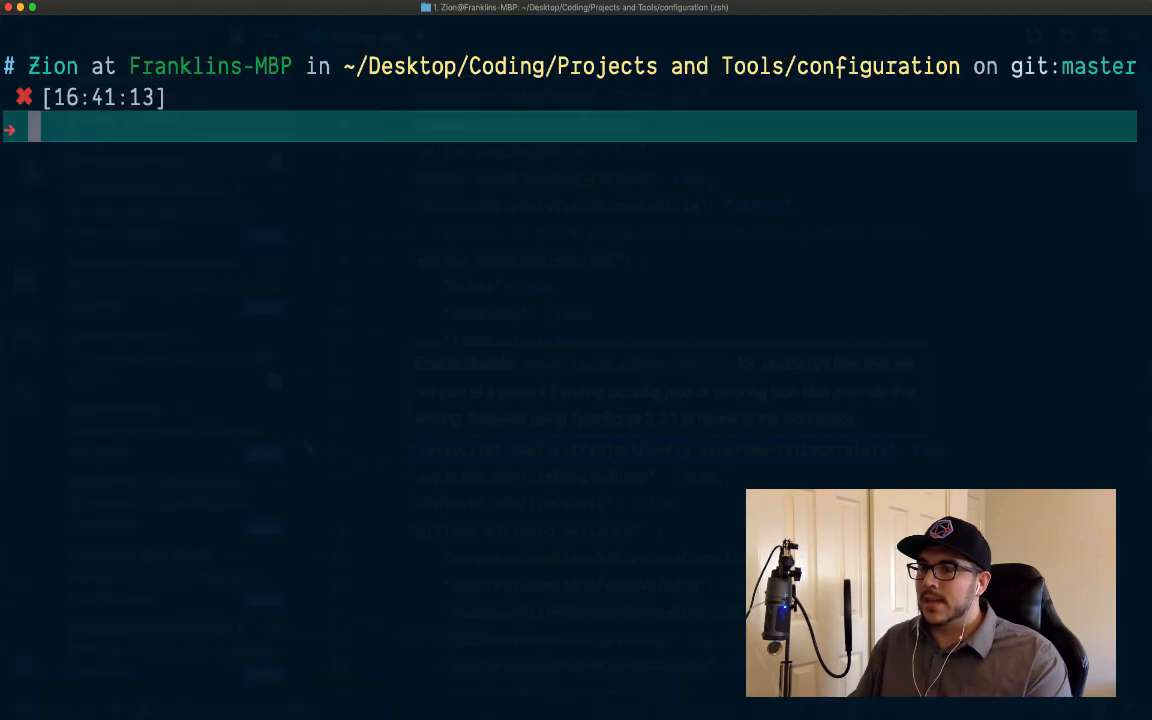
Run 'code .' to open the configuration folder in VS Code
text(code .)
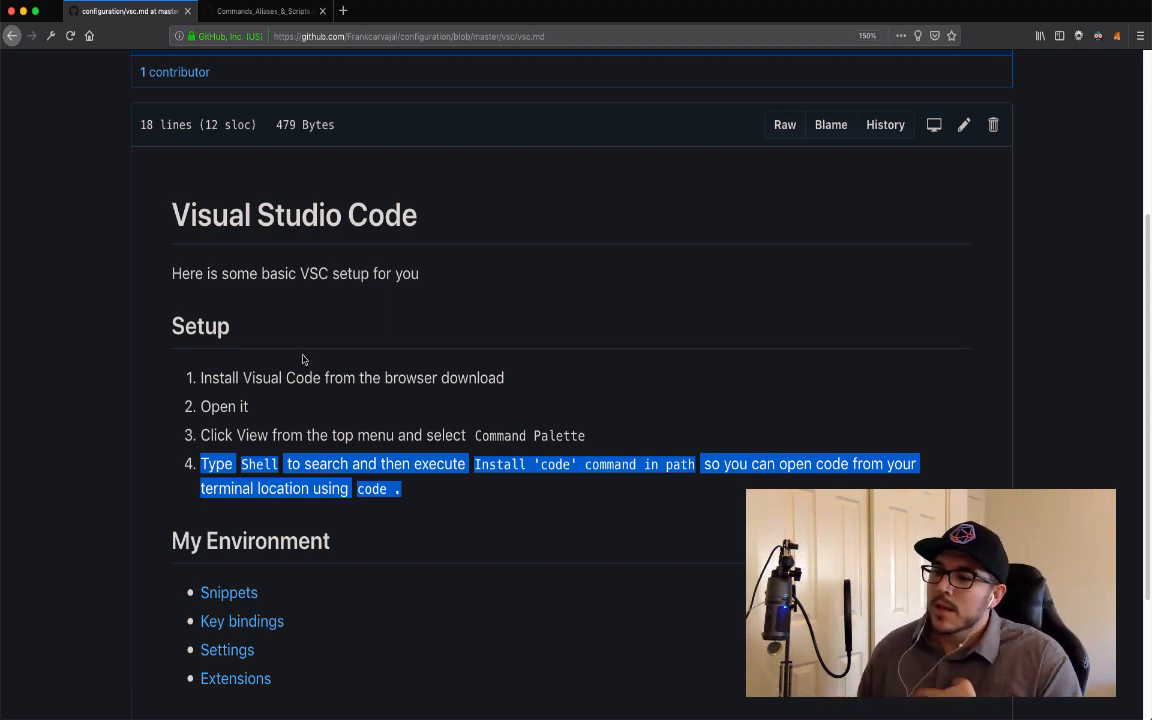
Scroll vsc.md to show the Snippets, Key bindings, Settings and Extensions links
scroll(down, 3)
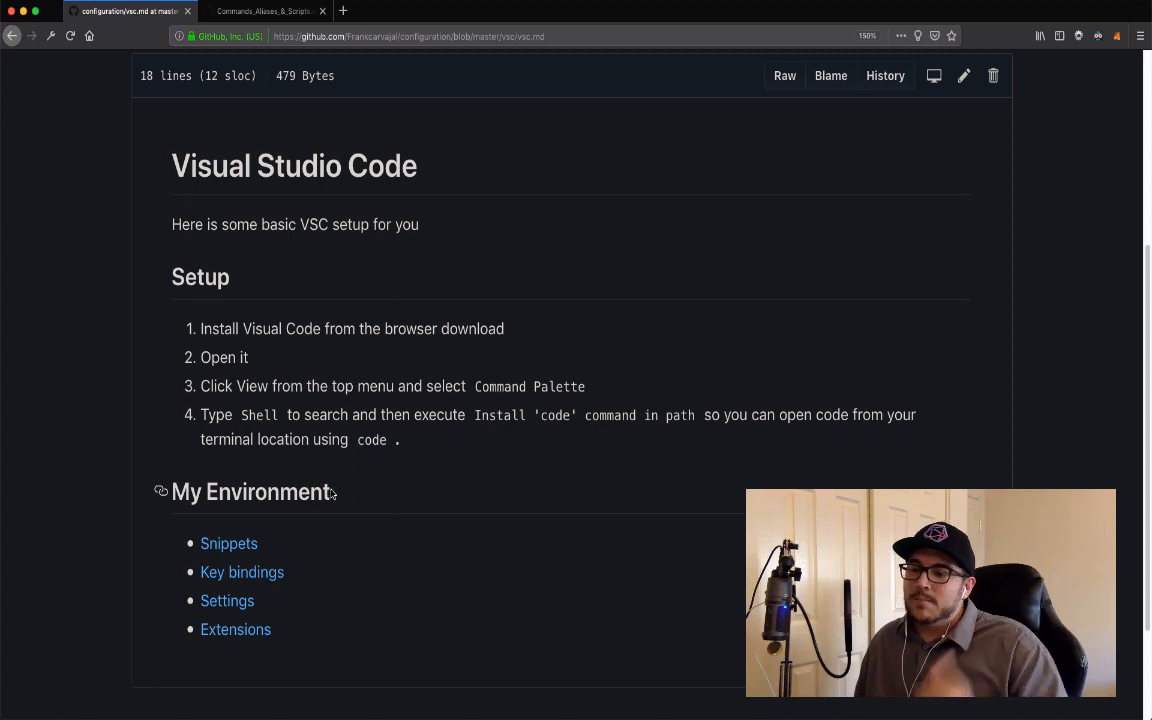
mouse_move(337, 522)
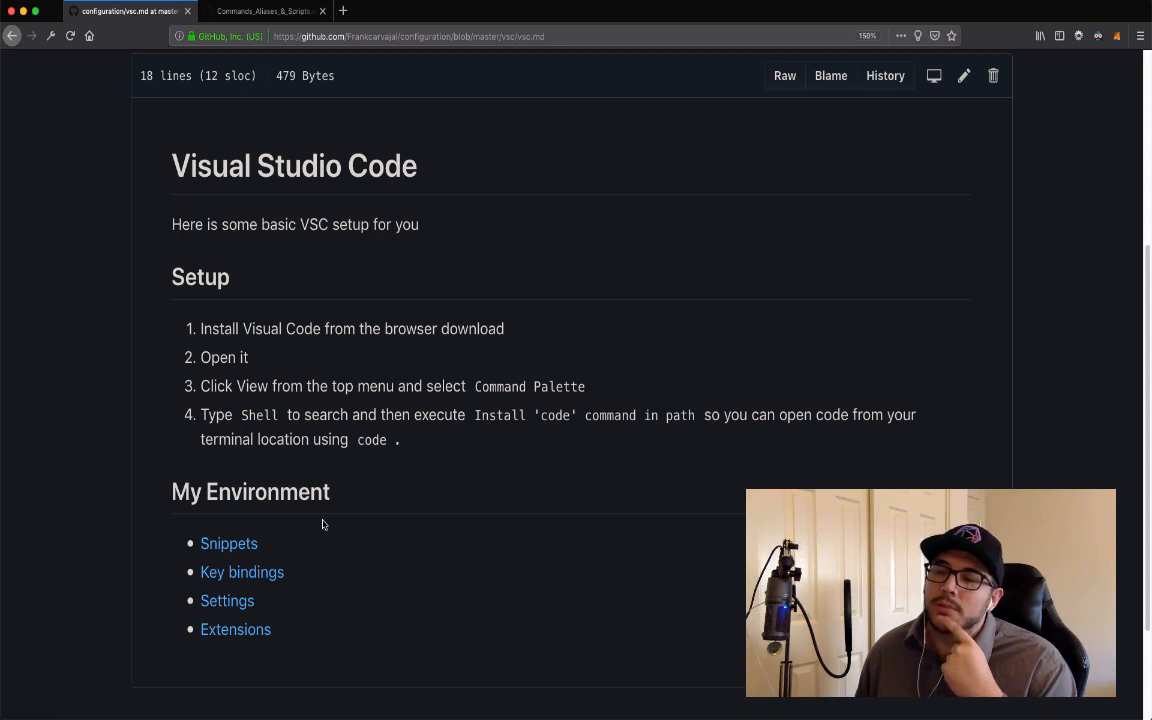
mouse_move(337, 527)
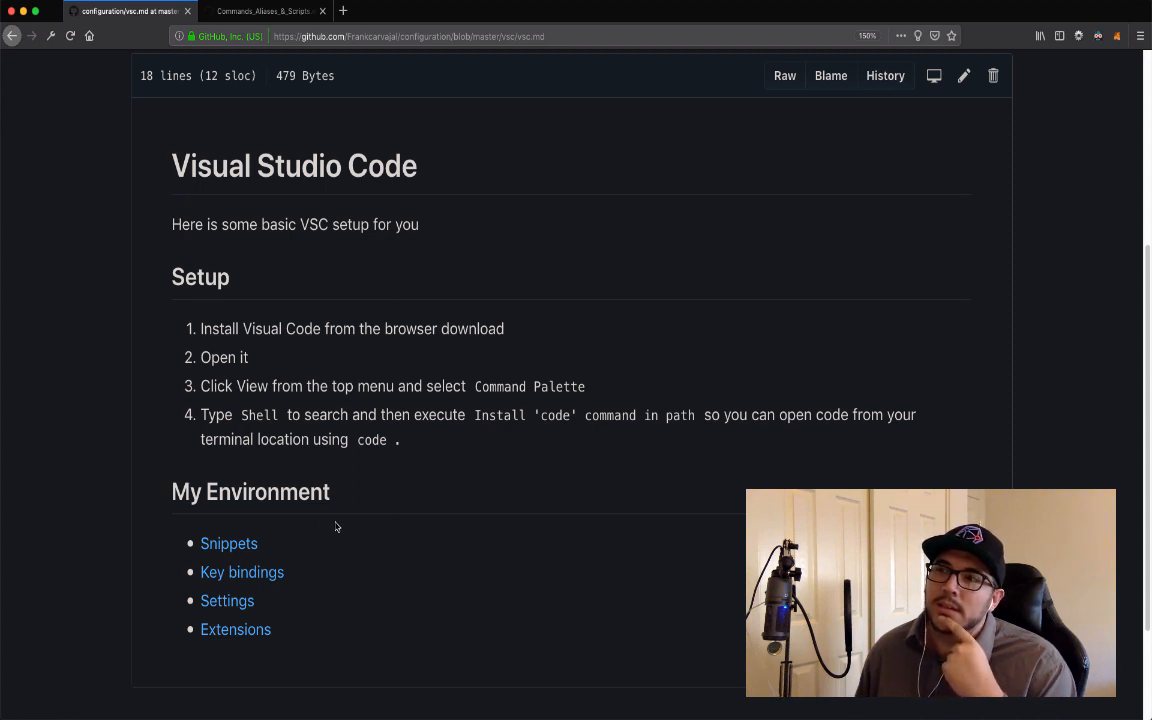
mouse_move(359, 597)
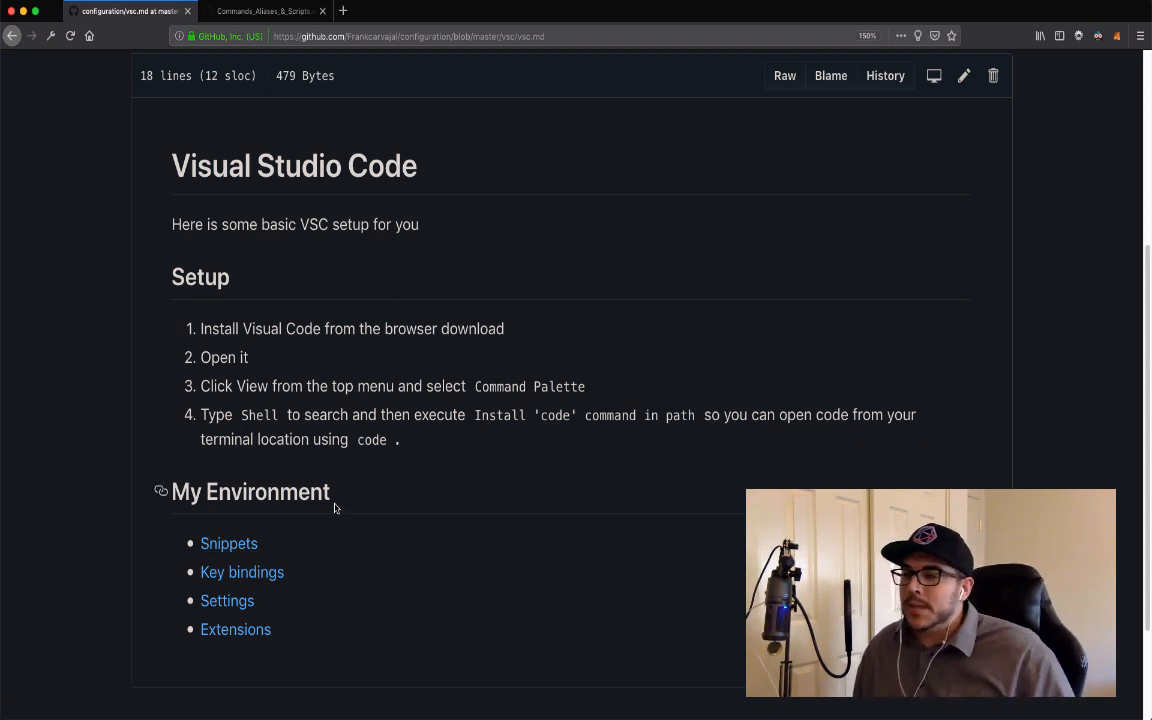
mouse_move(229, 543)
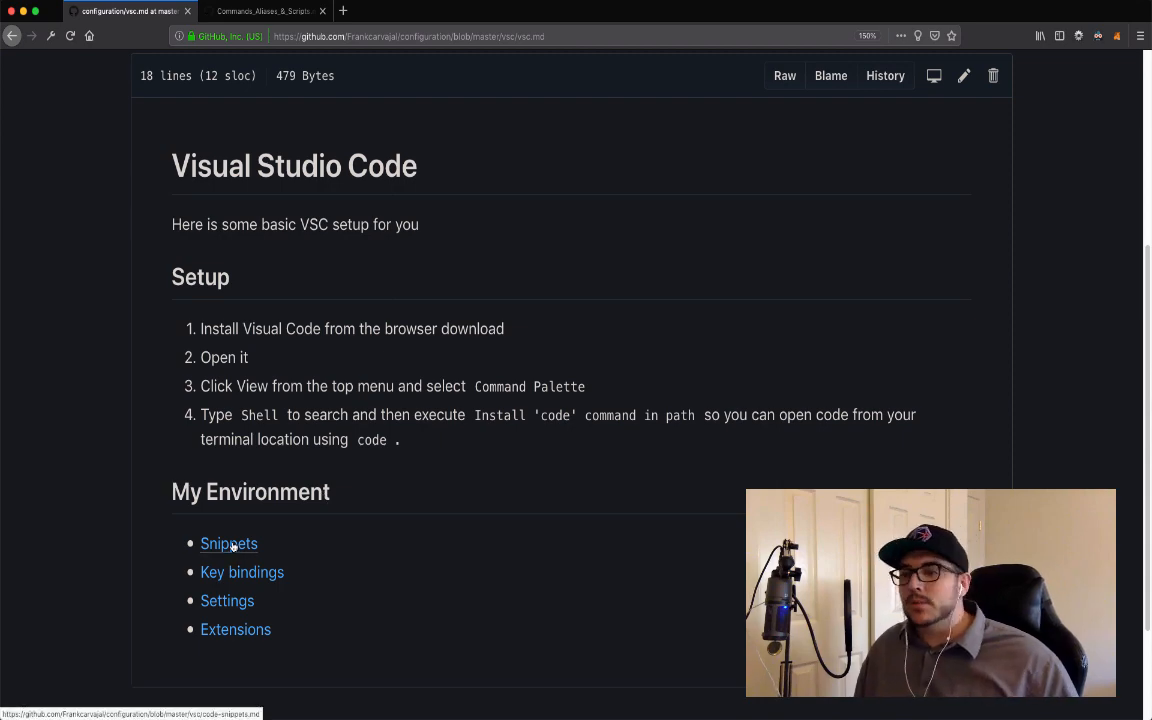
click(228, 543)
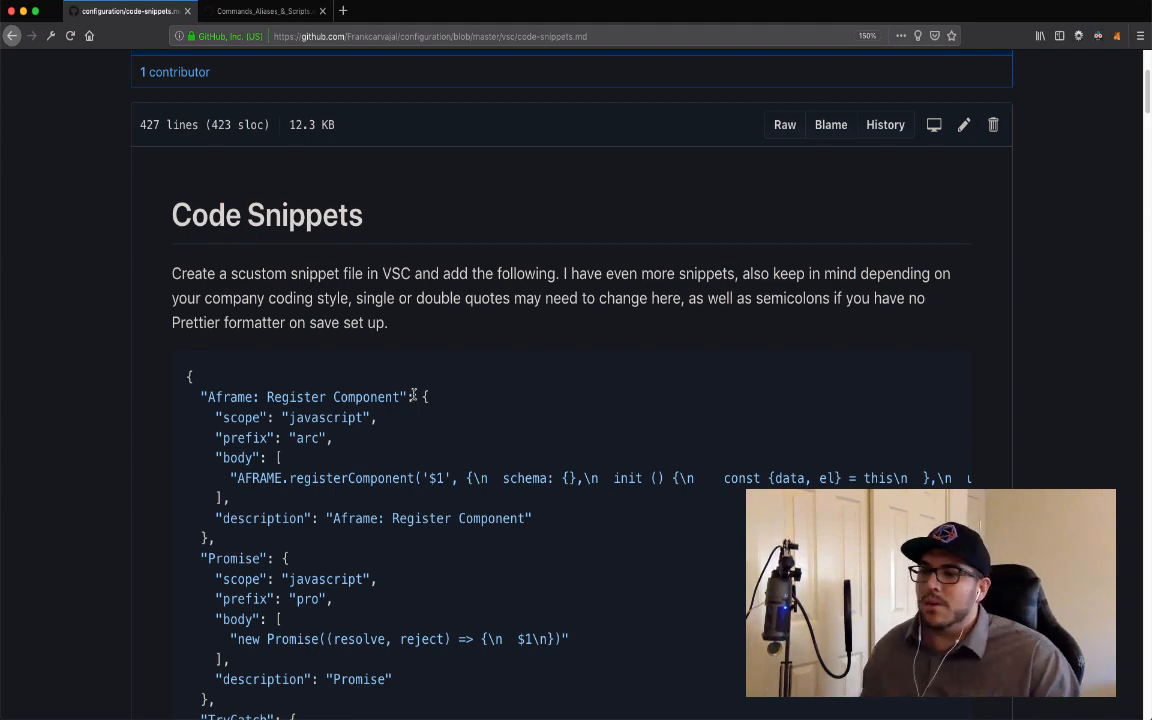
scroll(down, 3)
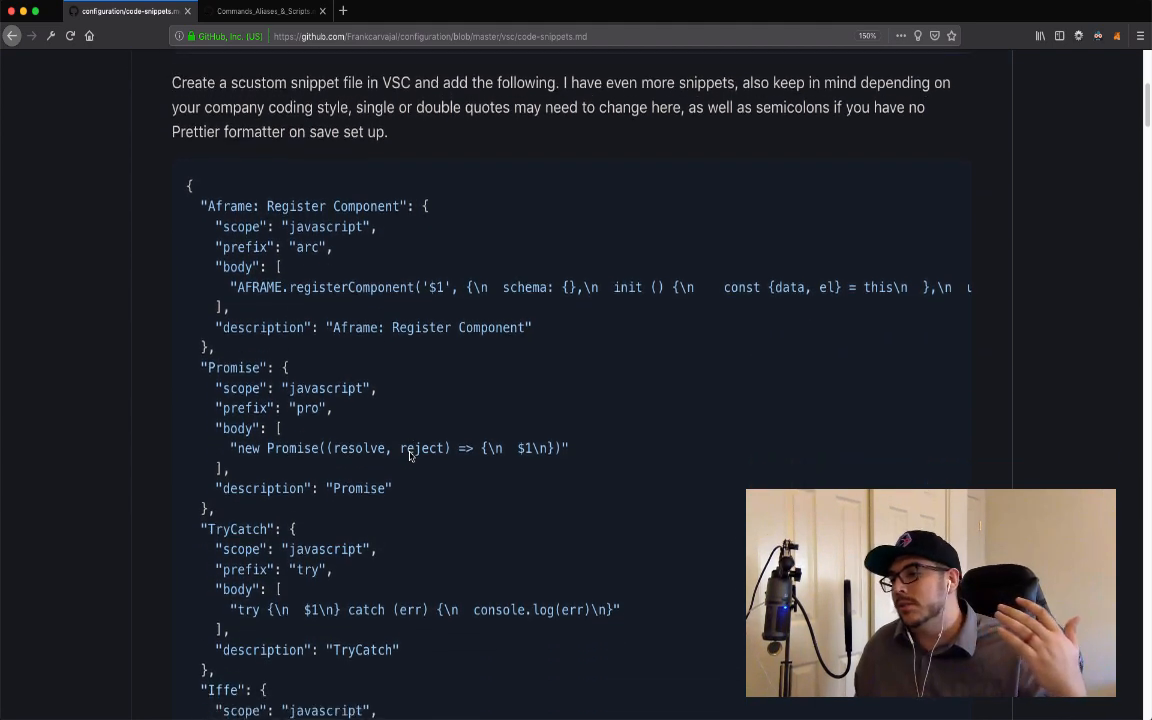
scroll(down, 3)
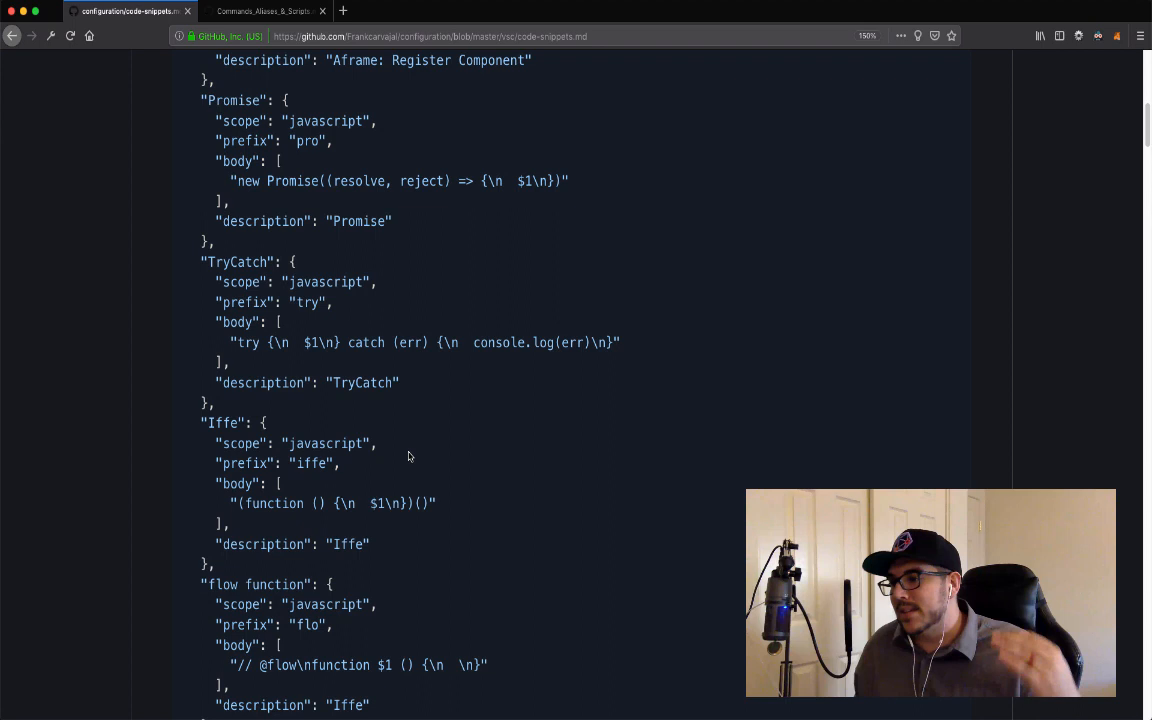
scroll(down, 3)
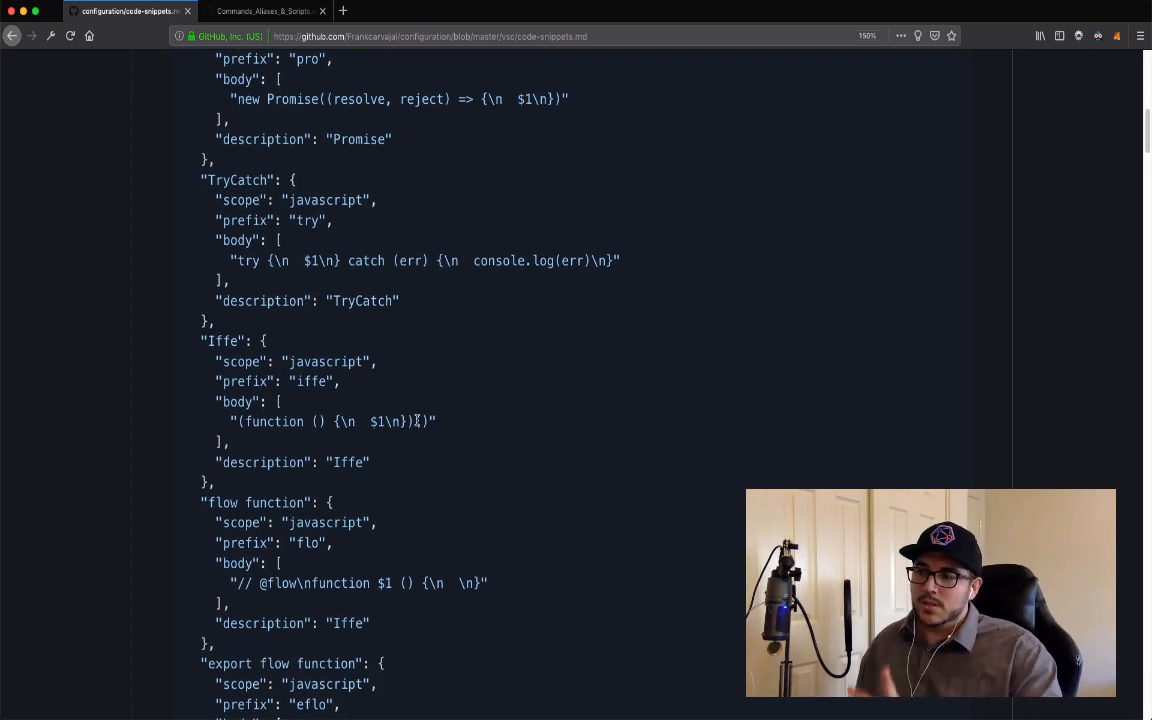
scroll(down, 3)
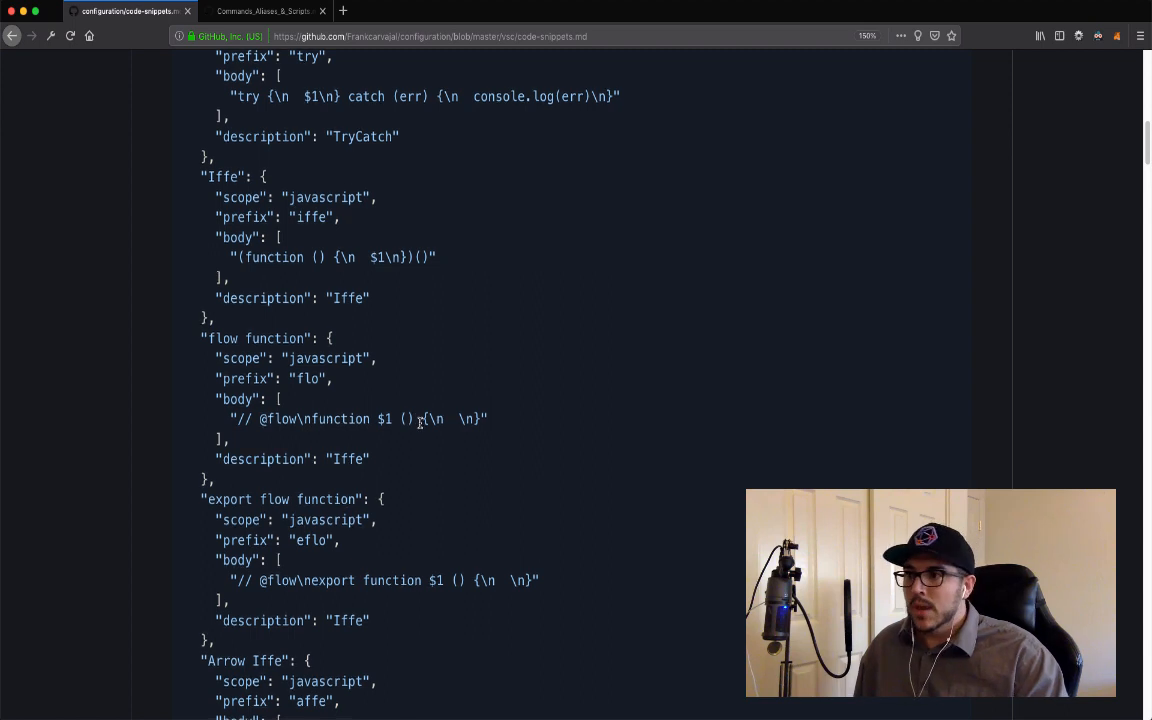
scroll(down, 3)
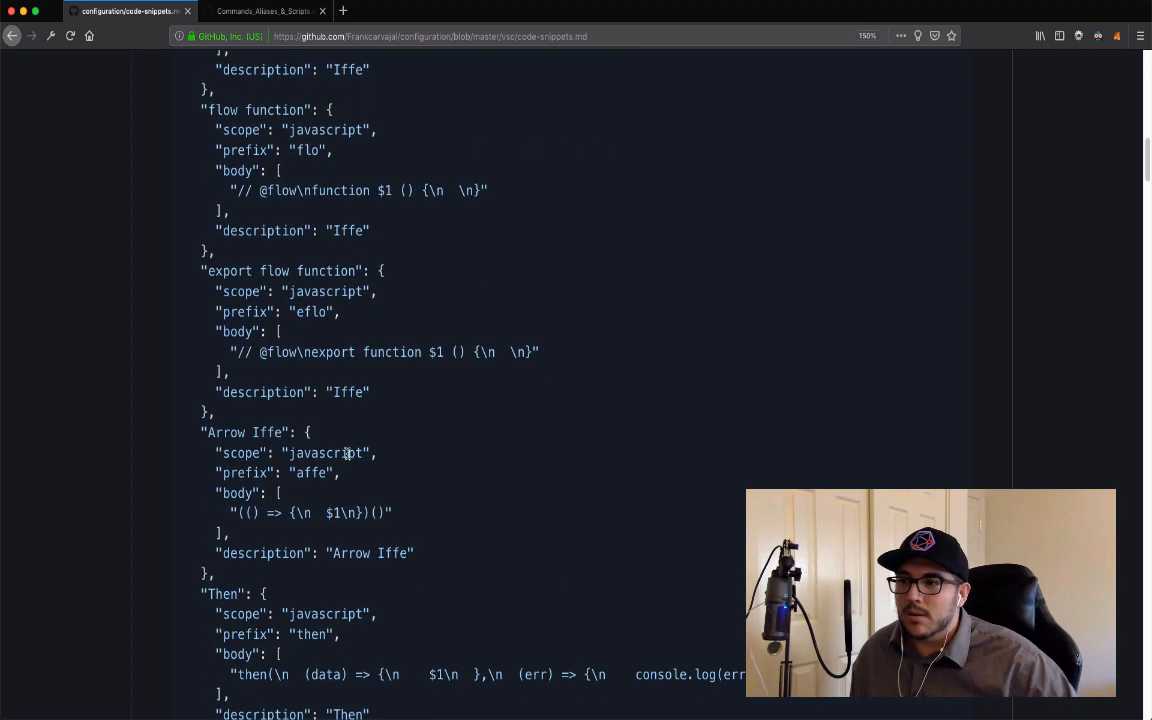
scroll(down, 3)
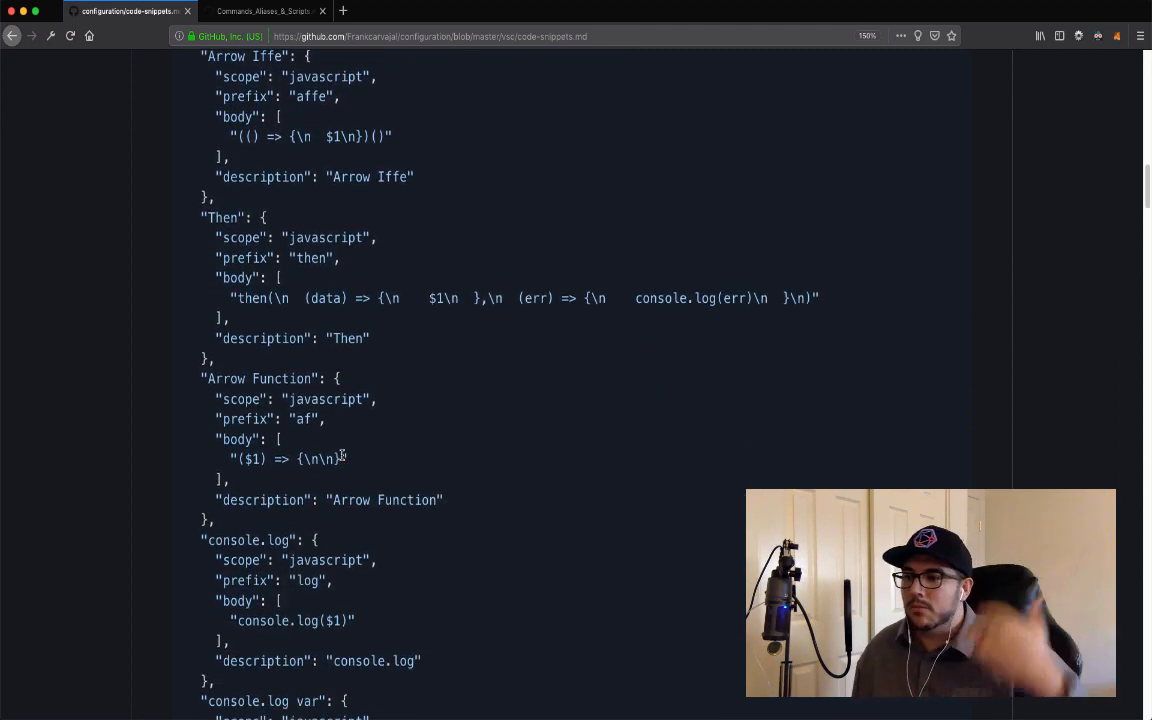
scroll(down, 3)
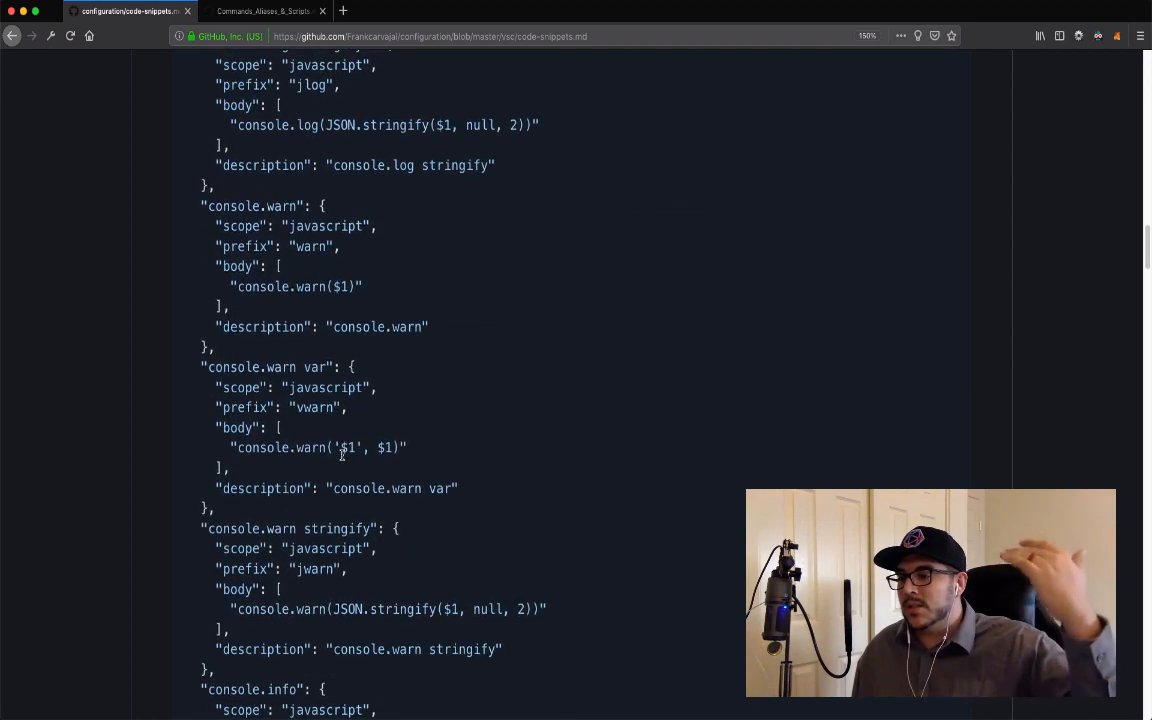
scroll(down, 3)
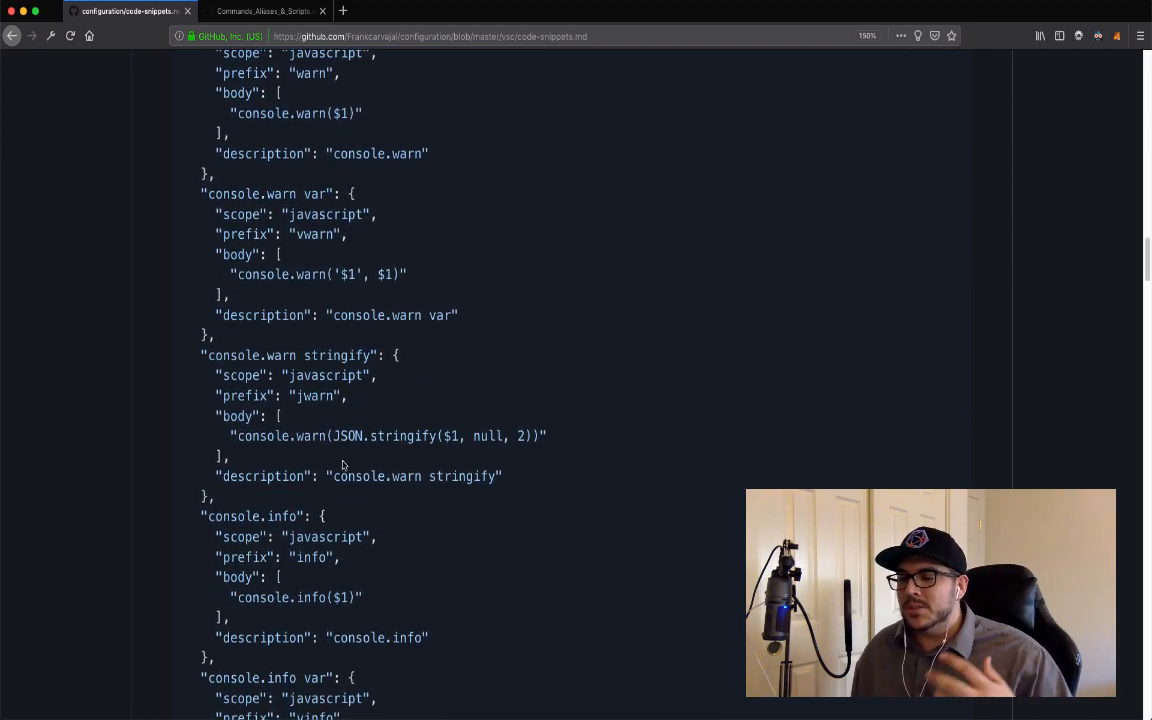
scroll(down, 3)
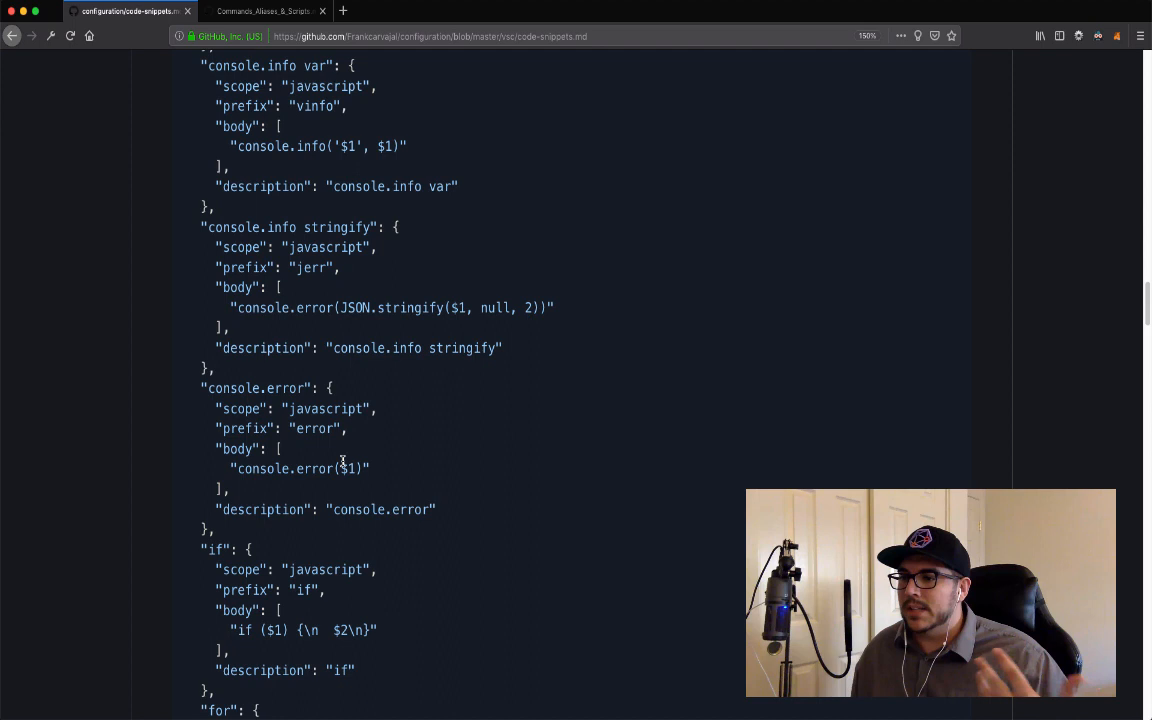
scroll(down, 3)
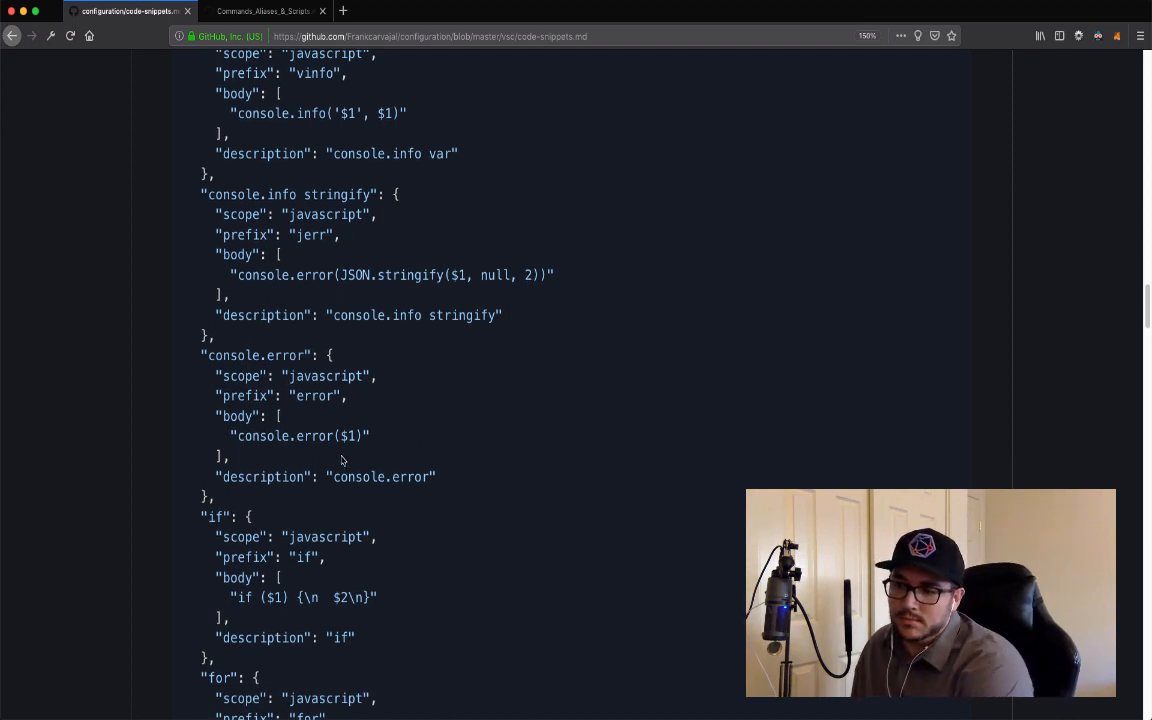
scroll(down, 3)
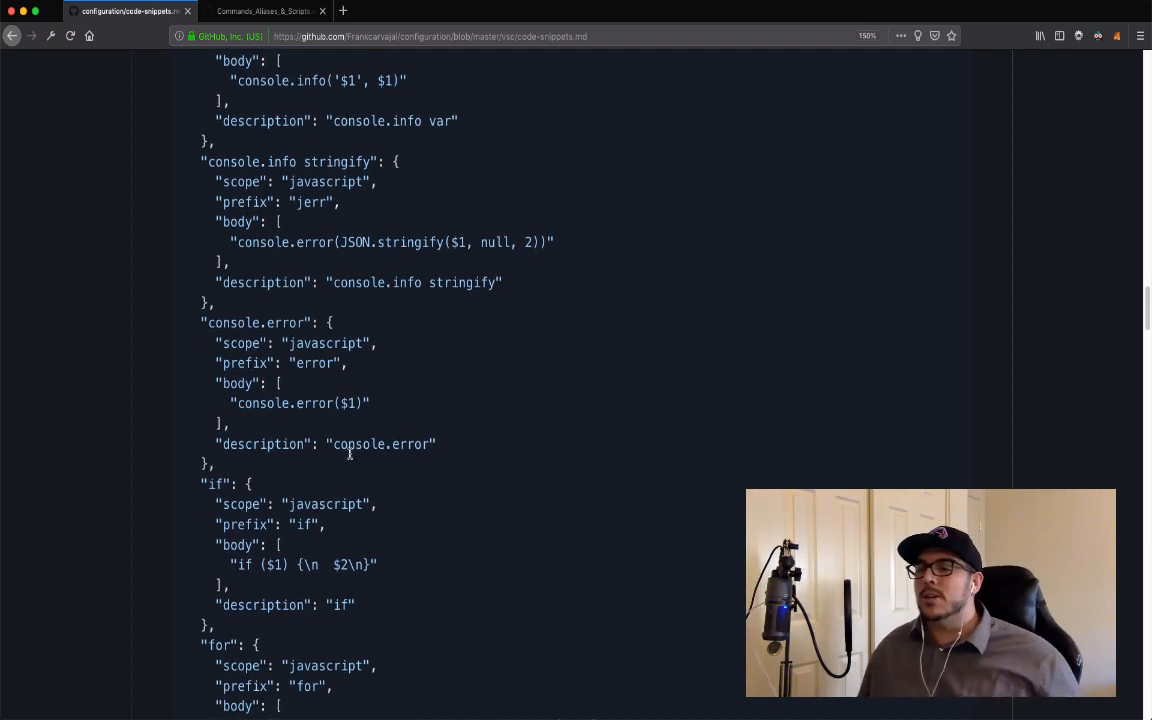
scroll(down, 3)
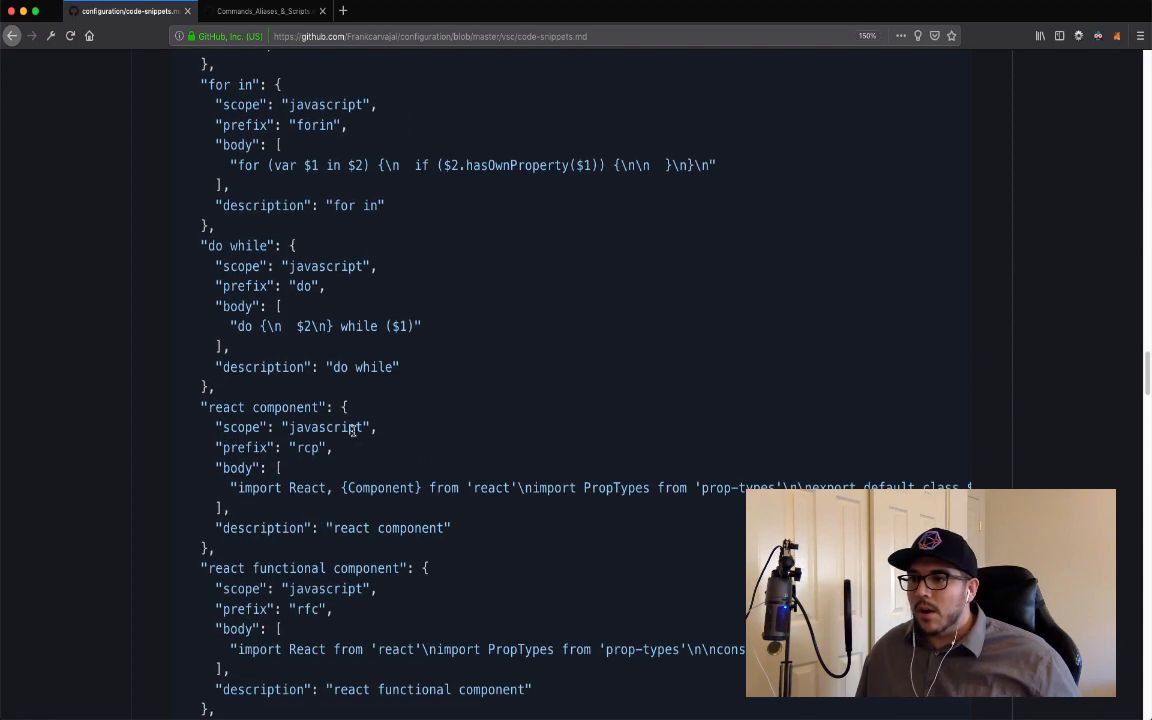
scroll(down, 3)
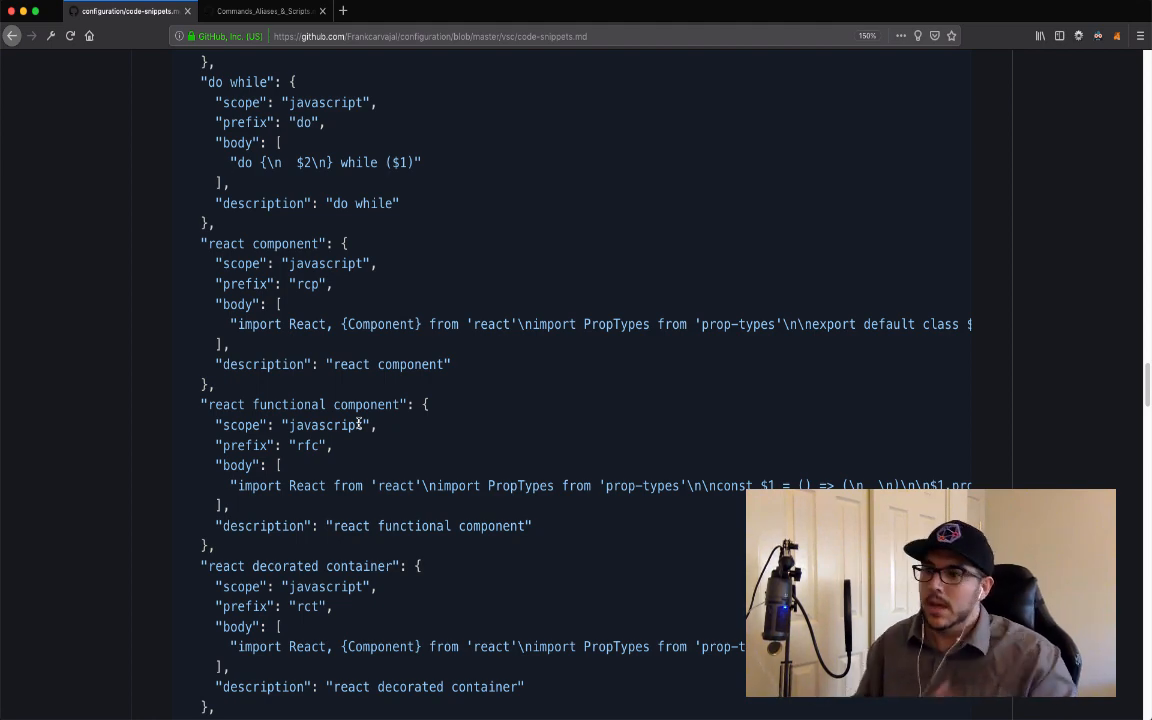
scroll(down, 3)
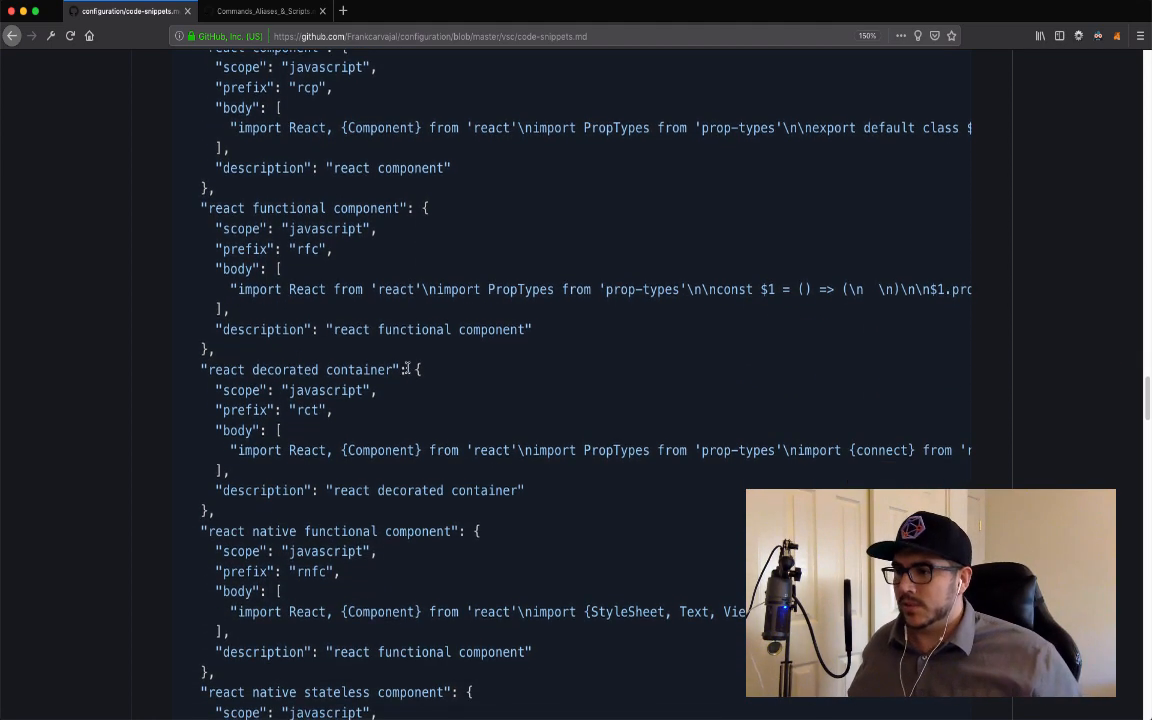
scroll(down, 3)
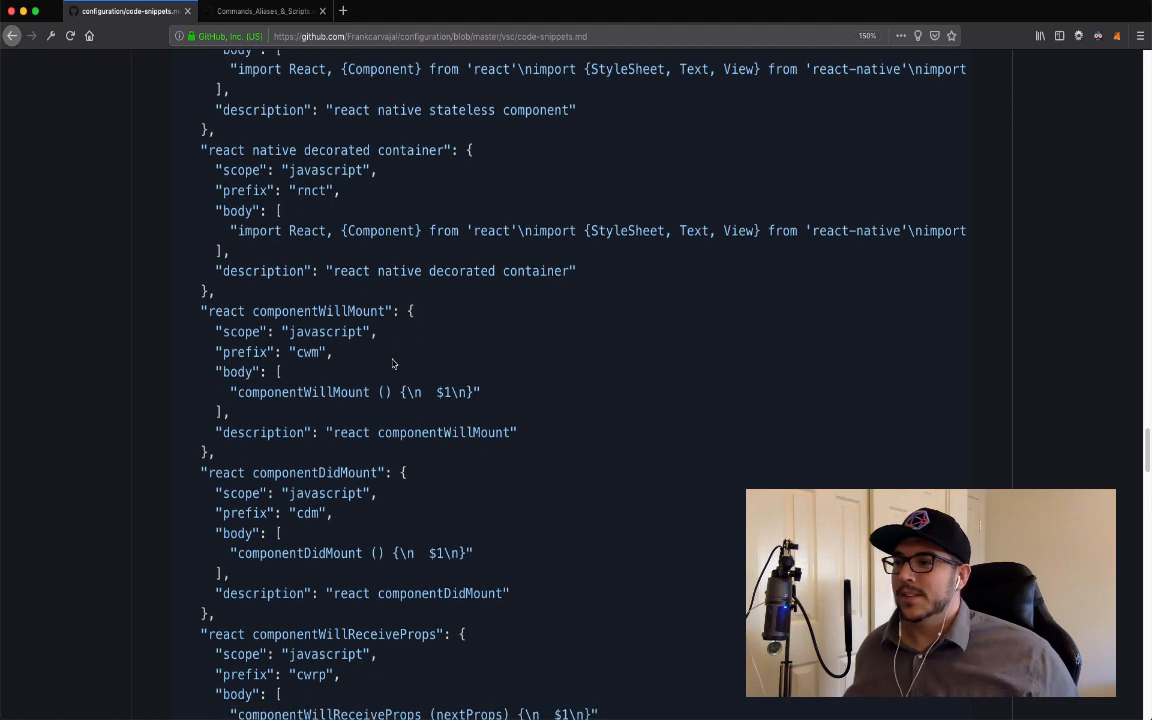
scroll(down, 3)
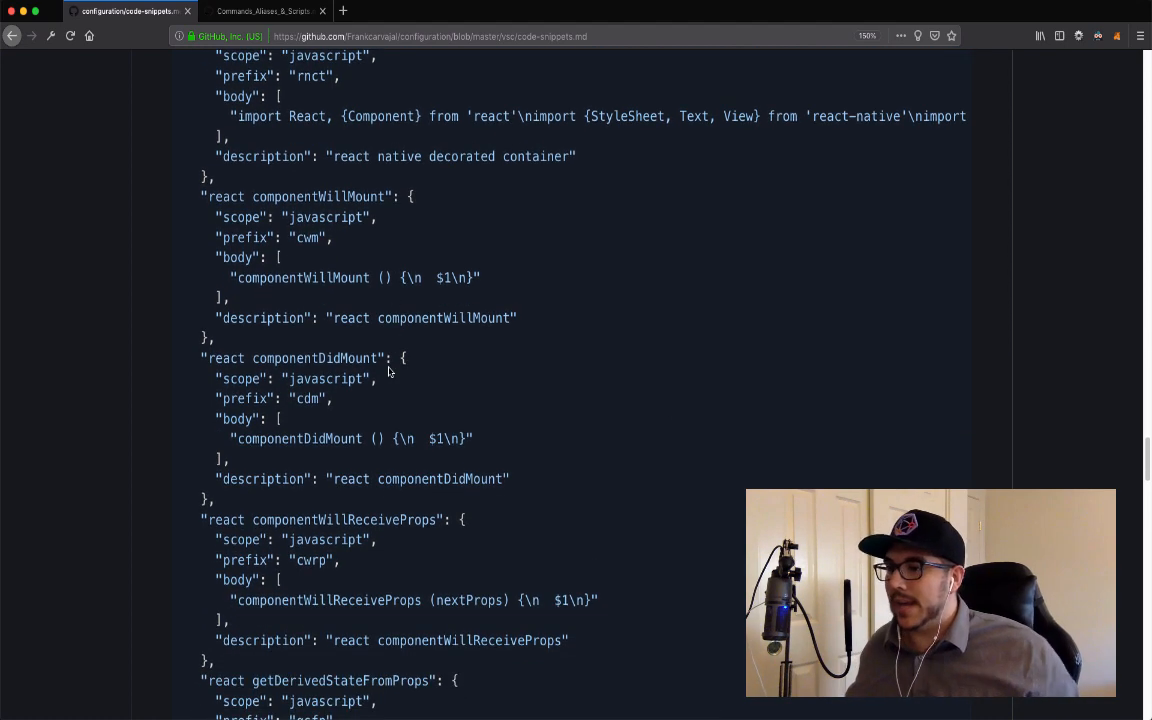
scroll(down, 3)
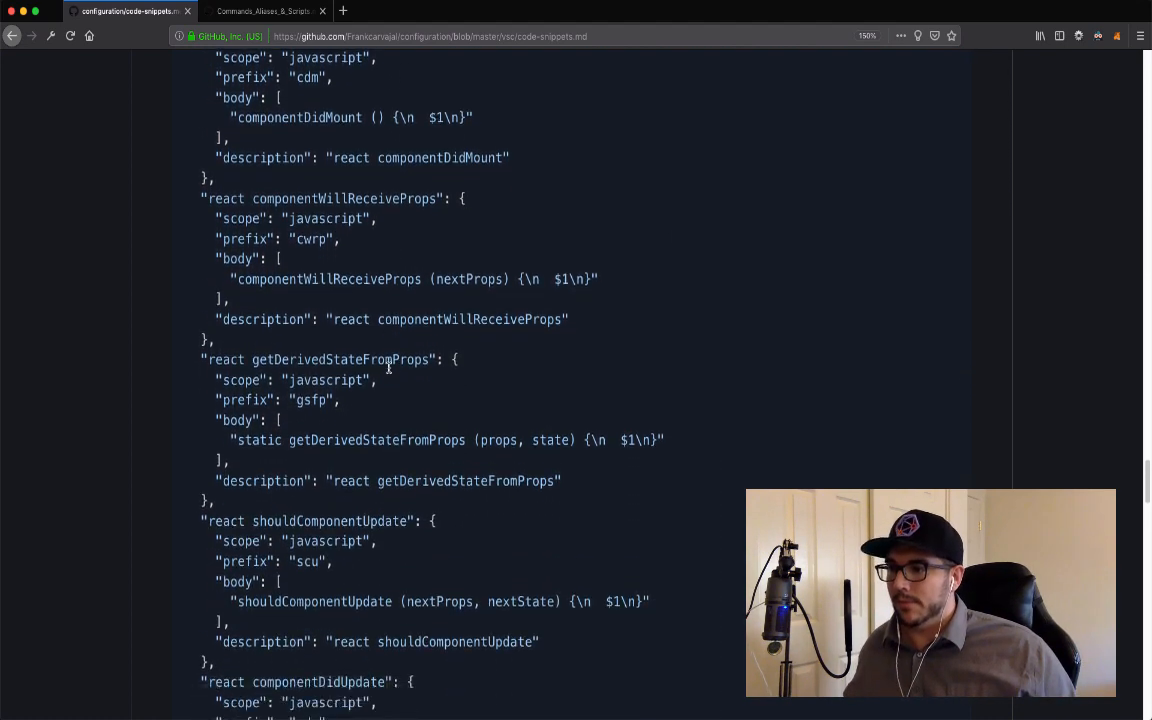
scroll(down, 3)
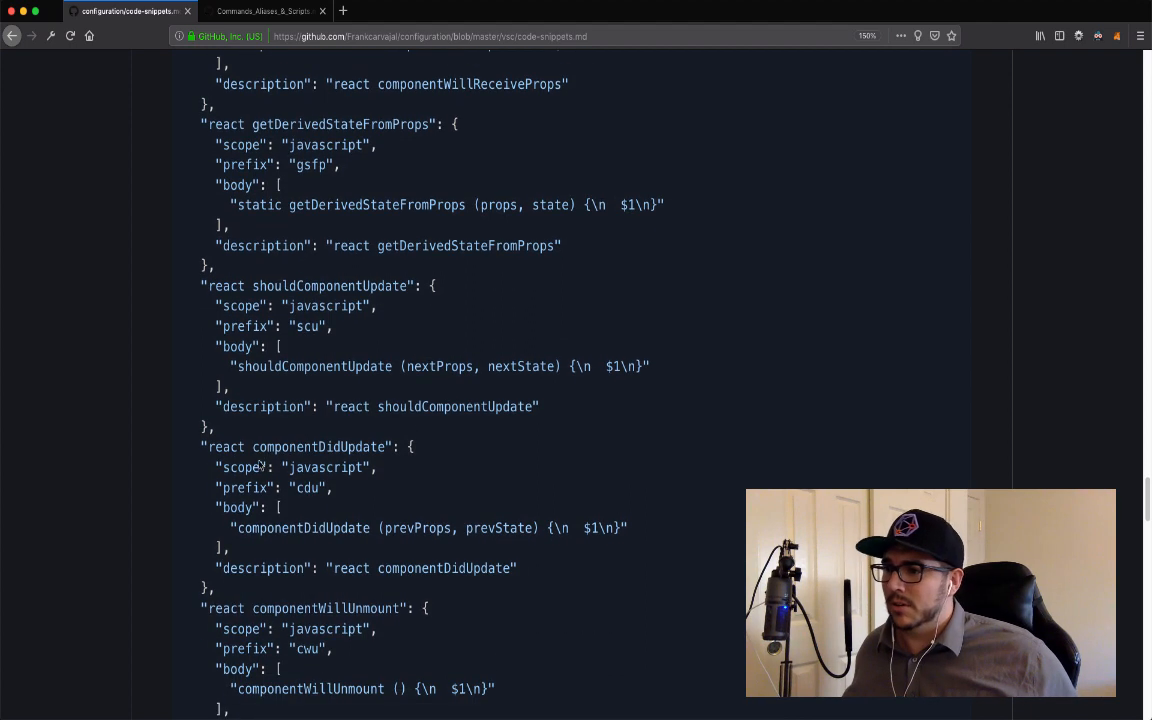
scroll(down, 3)
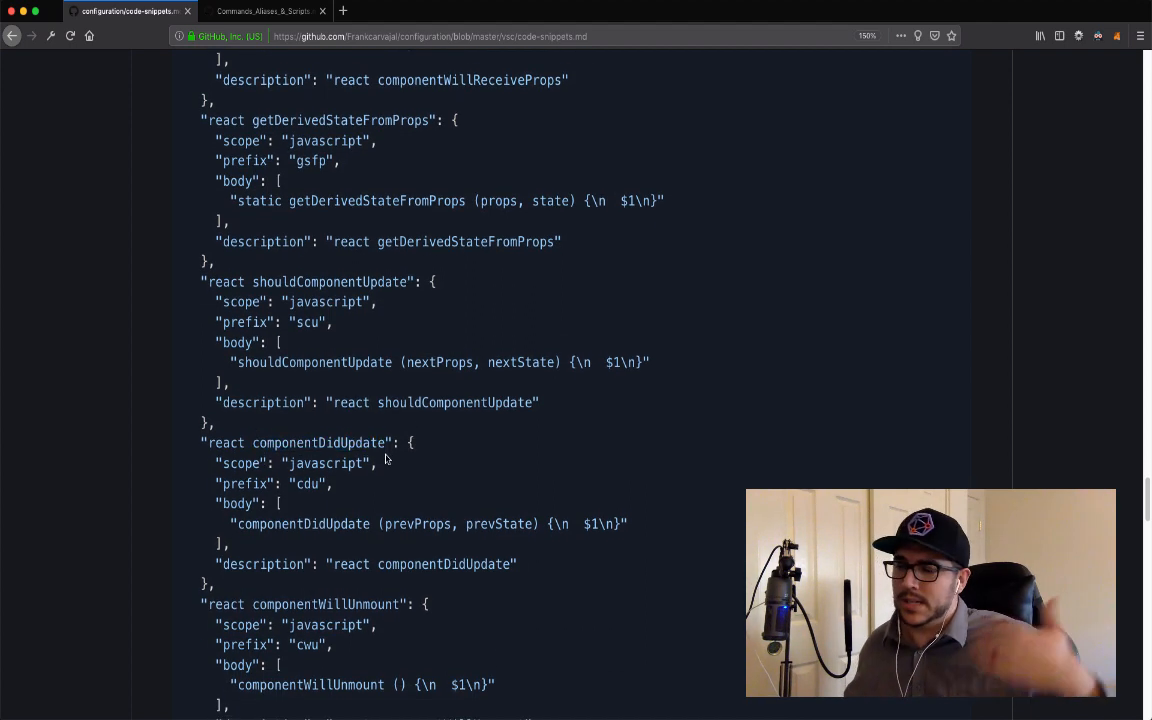
scroll(down, 3)
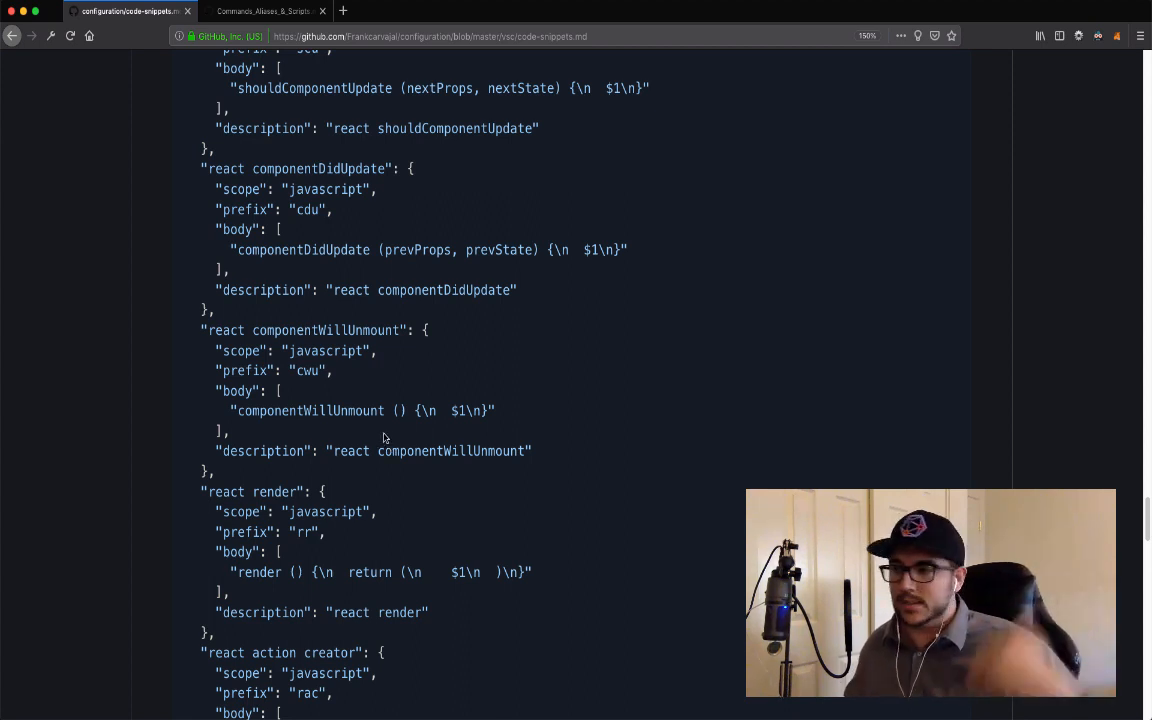
scroll(down, 3)
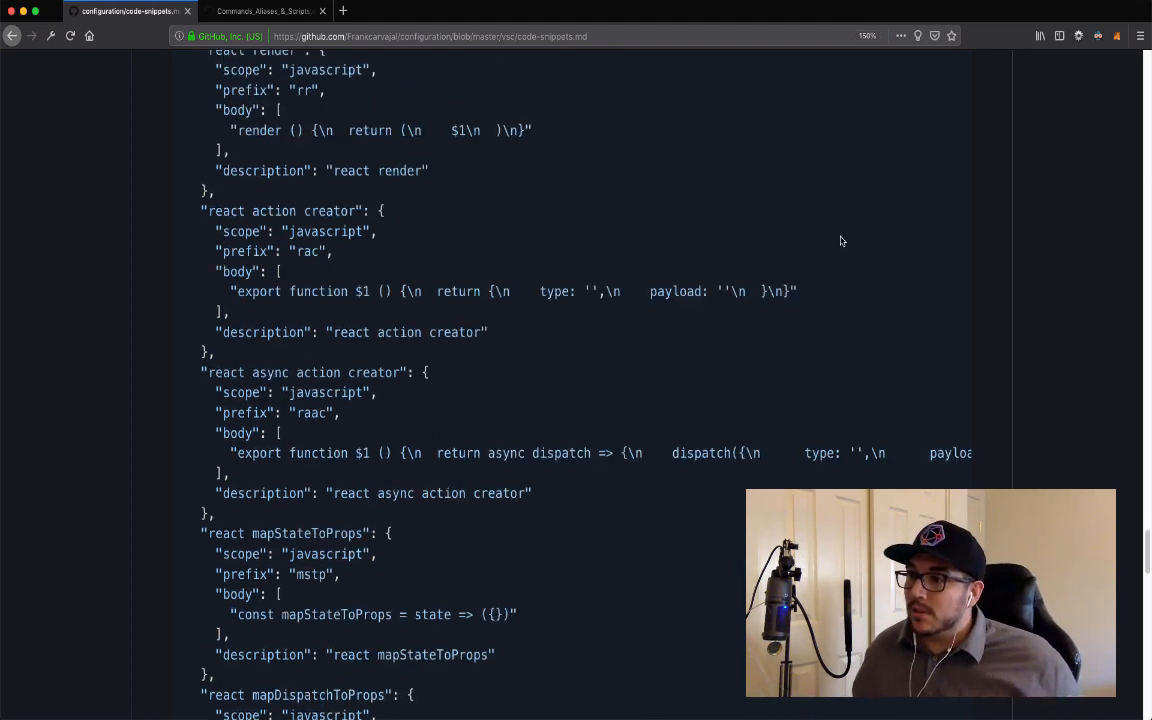
scroll(down, 3)
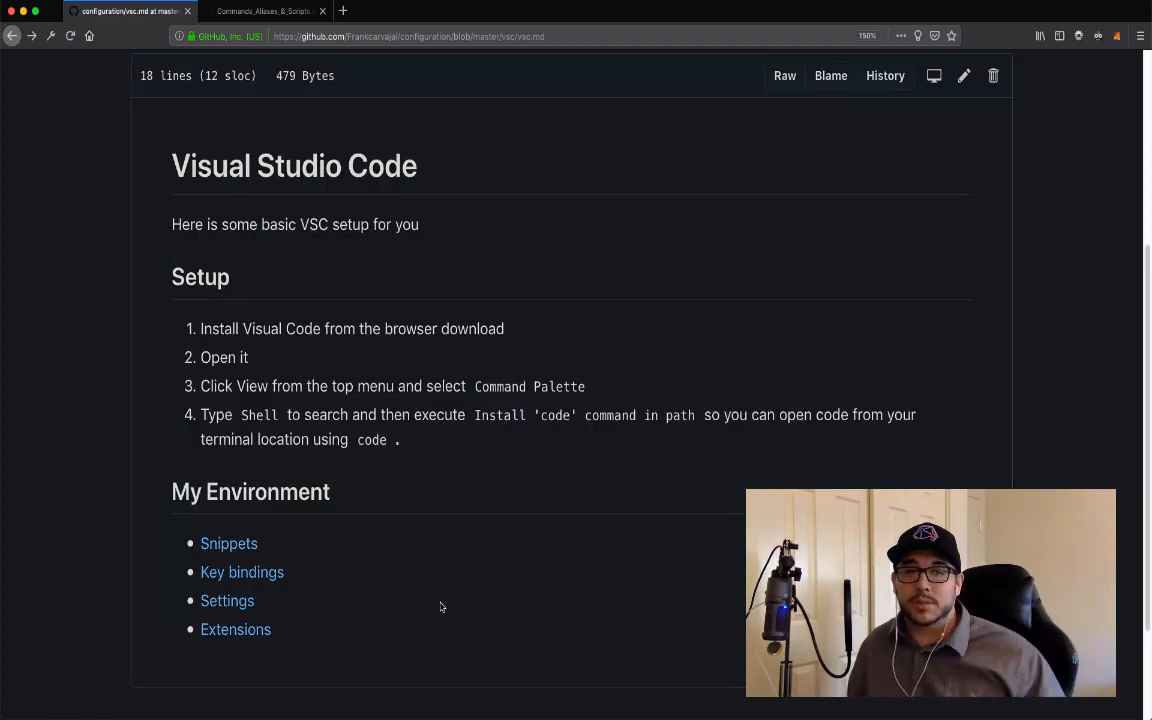
mouse_move(365, 587)
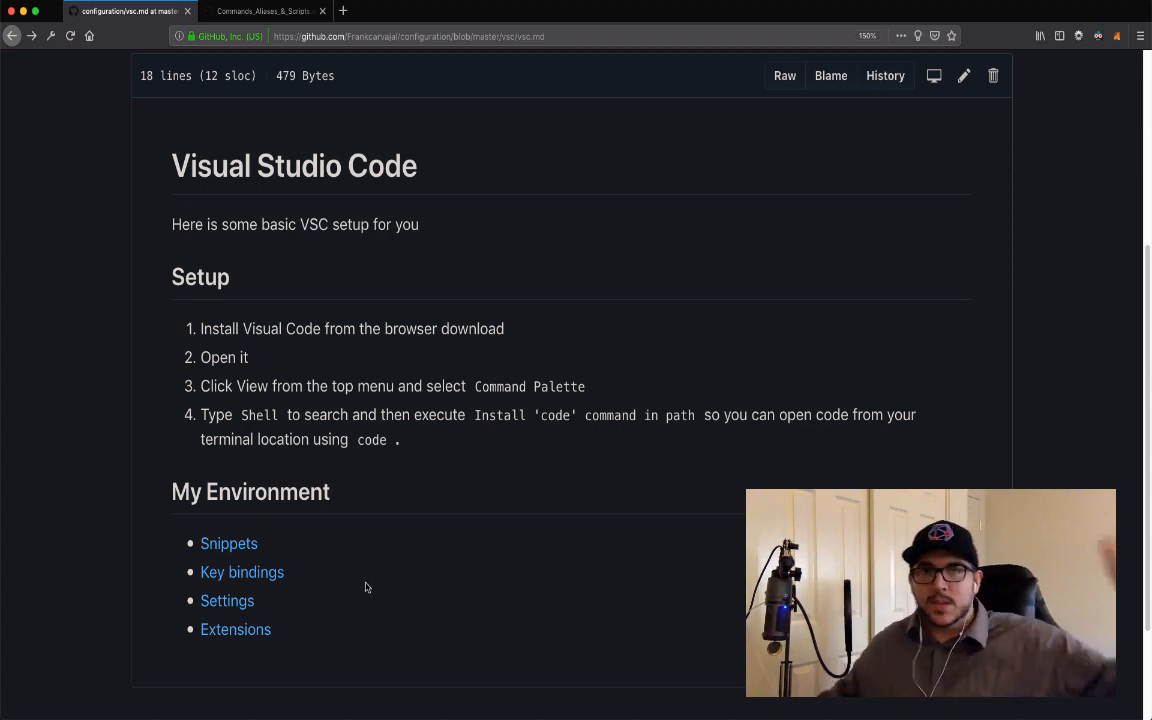
mouse_move(242, 572)
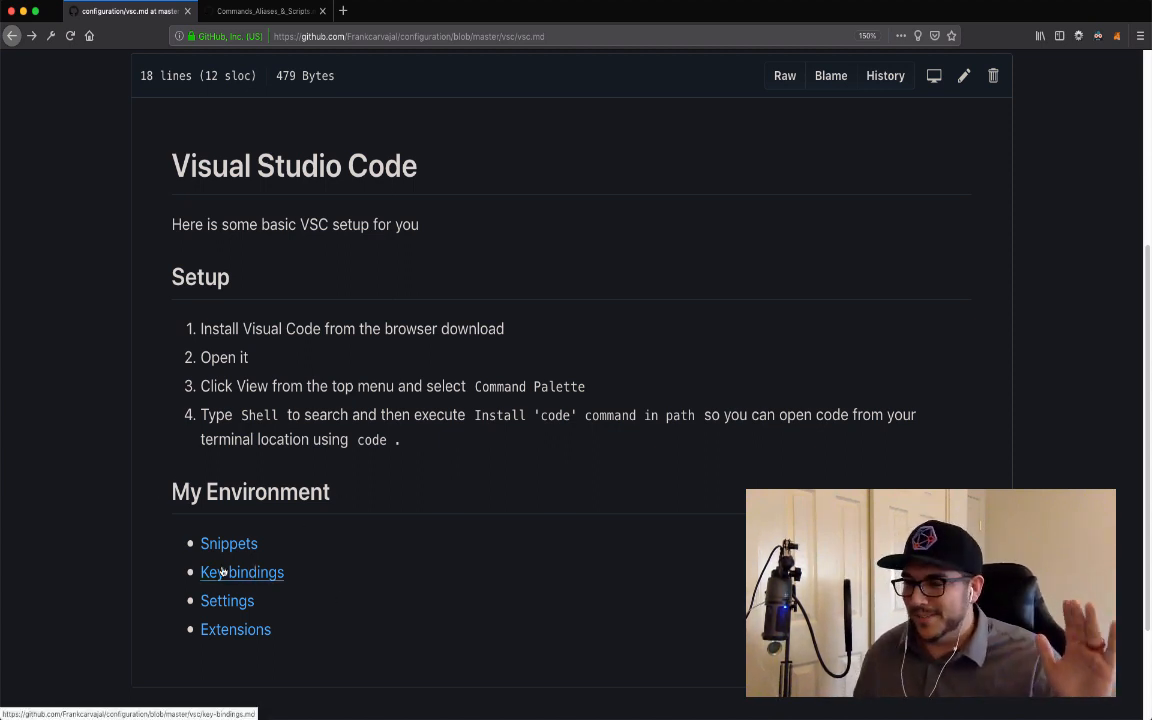
Open key-bindings.md from the My Environment list in vsc.md
click(241, 572)
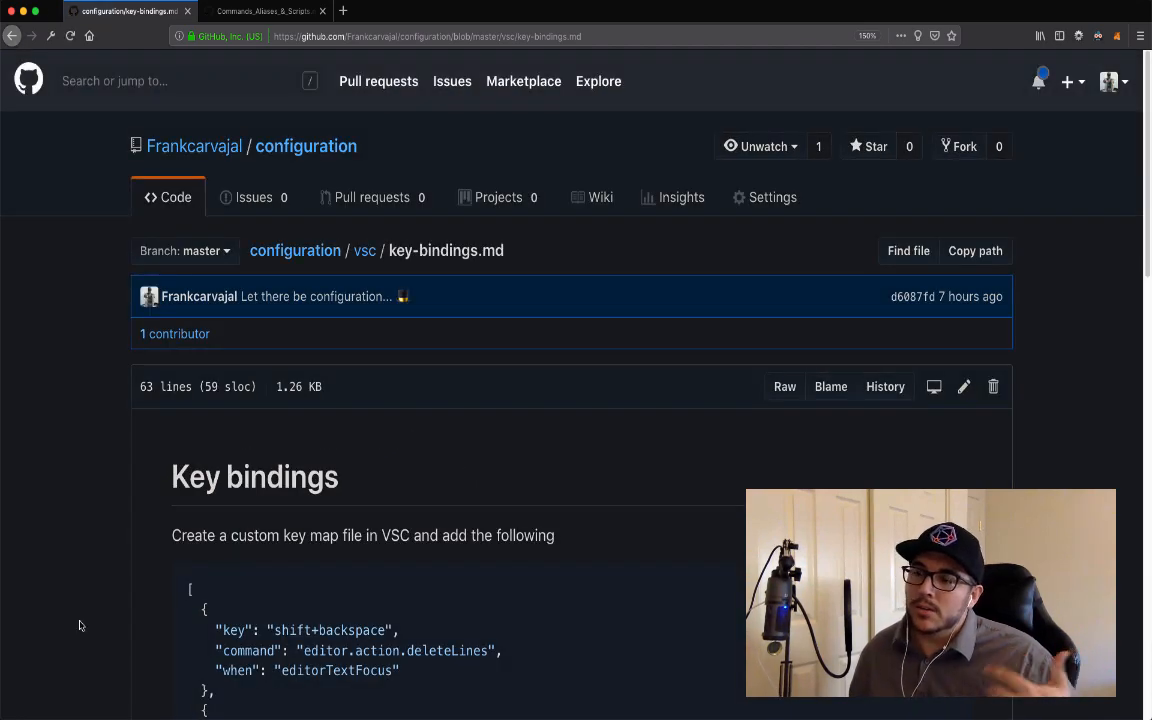
Scroll the vsc.md Visual Studio Code guide back to the My Environment list
scroll(down, 3)
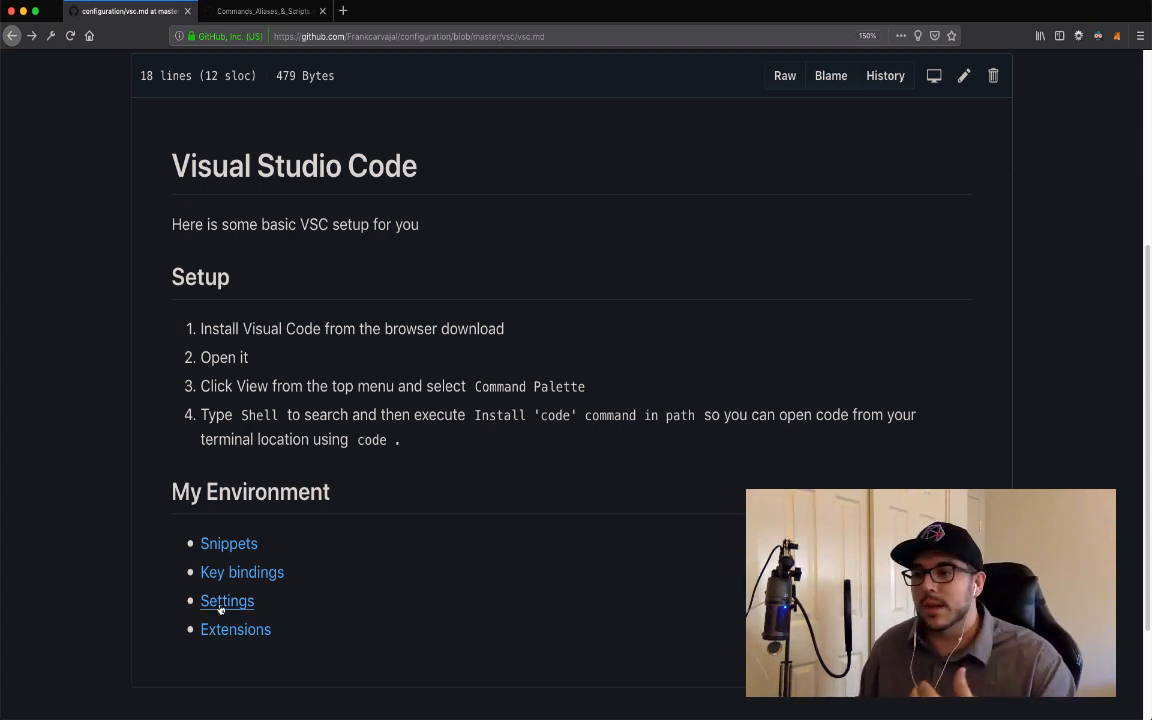
Open settings.md from the My Environment list and scroll through it
click(227, 600)
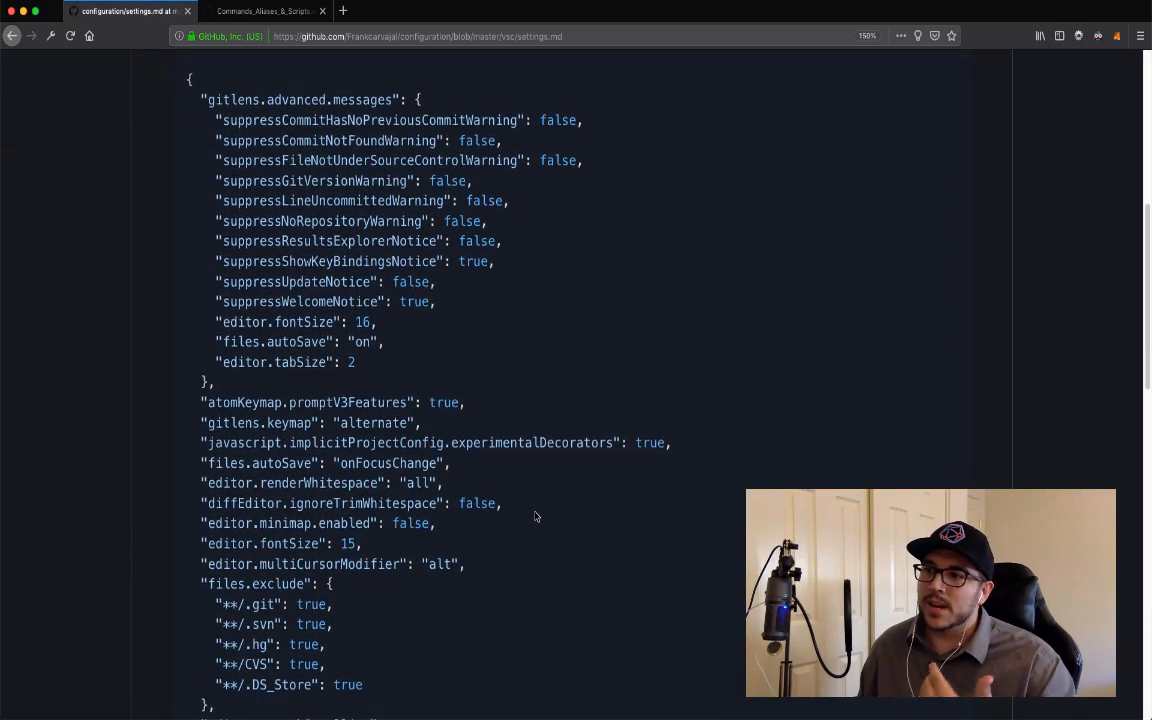
scroll(down, 3)
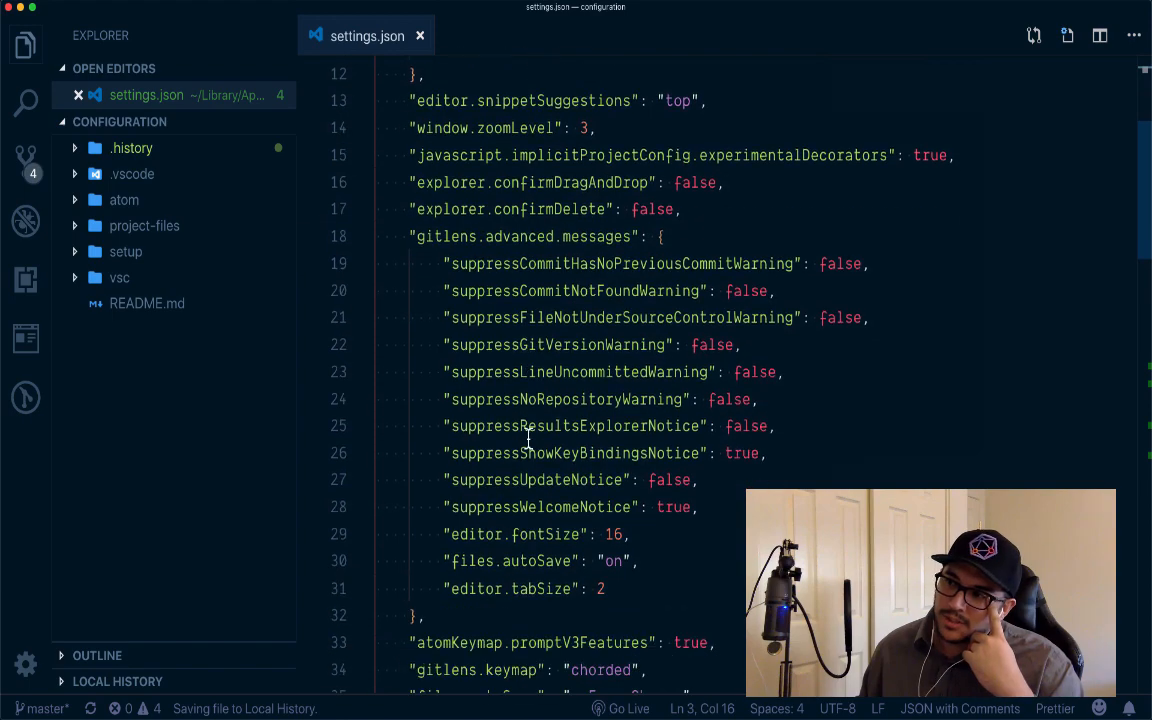
Scroll through the local settings.json and select the editor.quickSuggestions setting
scroll(down, 3)
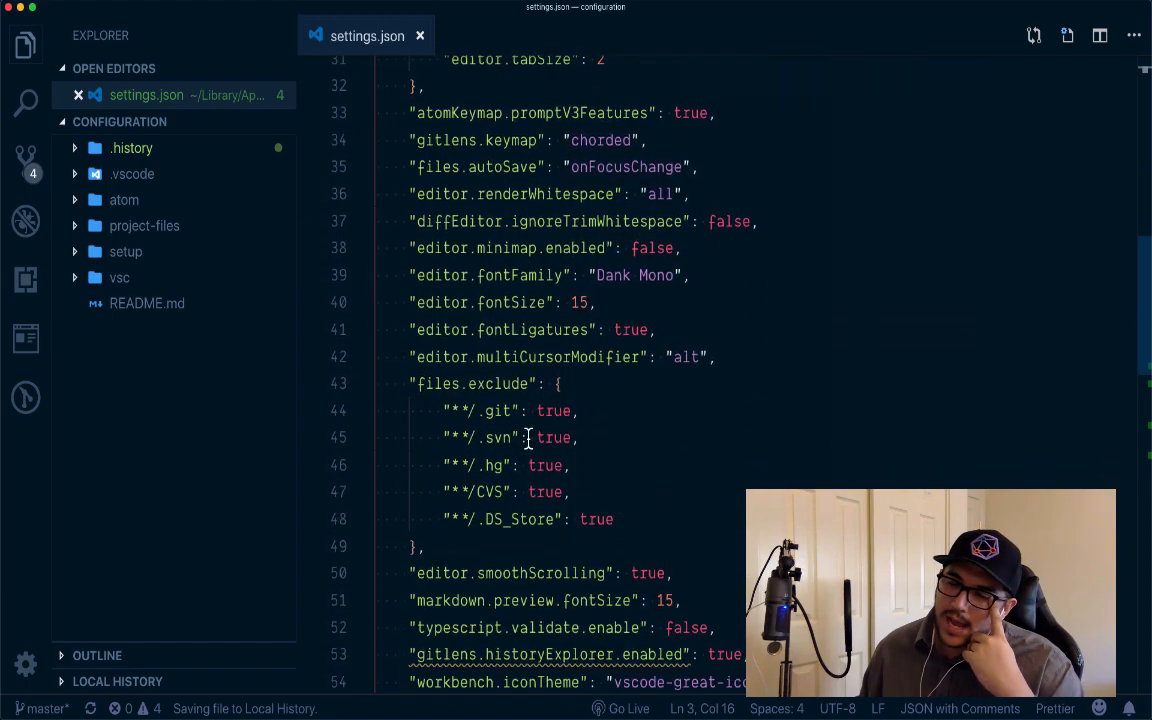
scroll(down, 3)
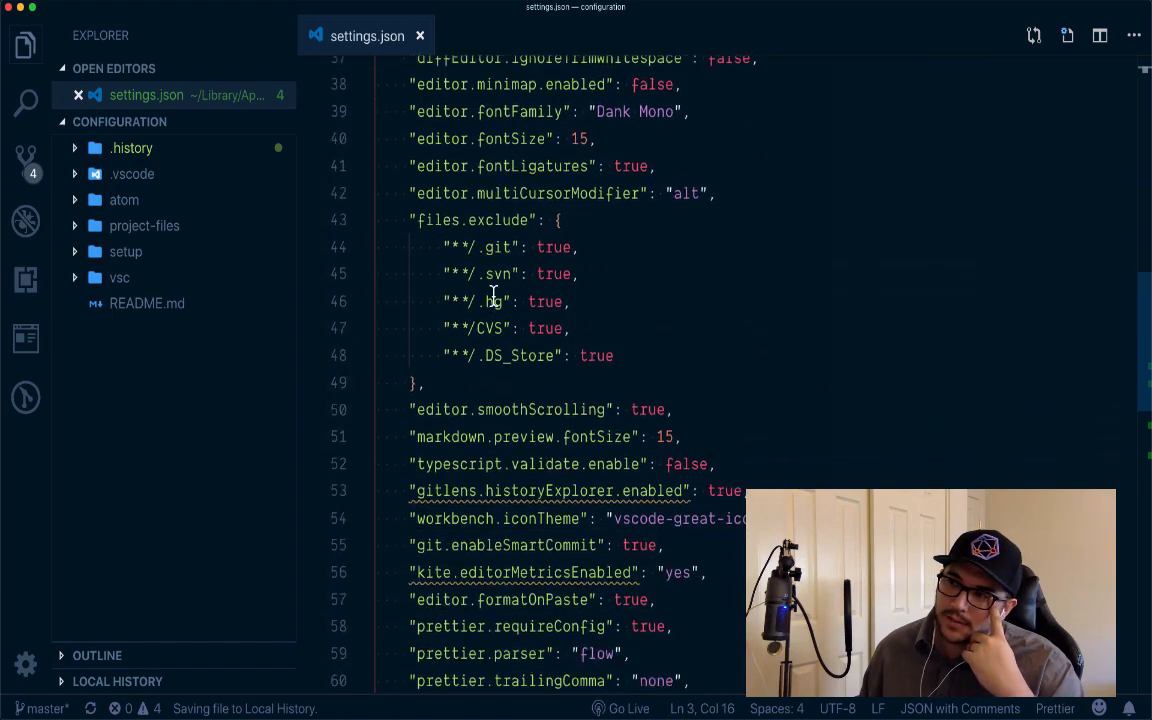
scroll(down, 3)
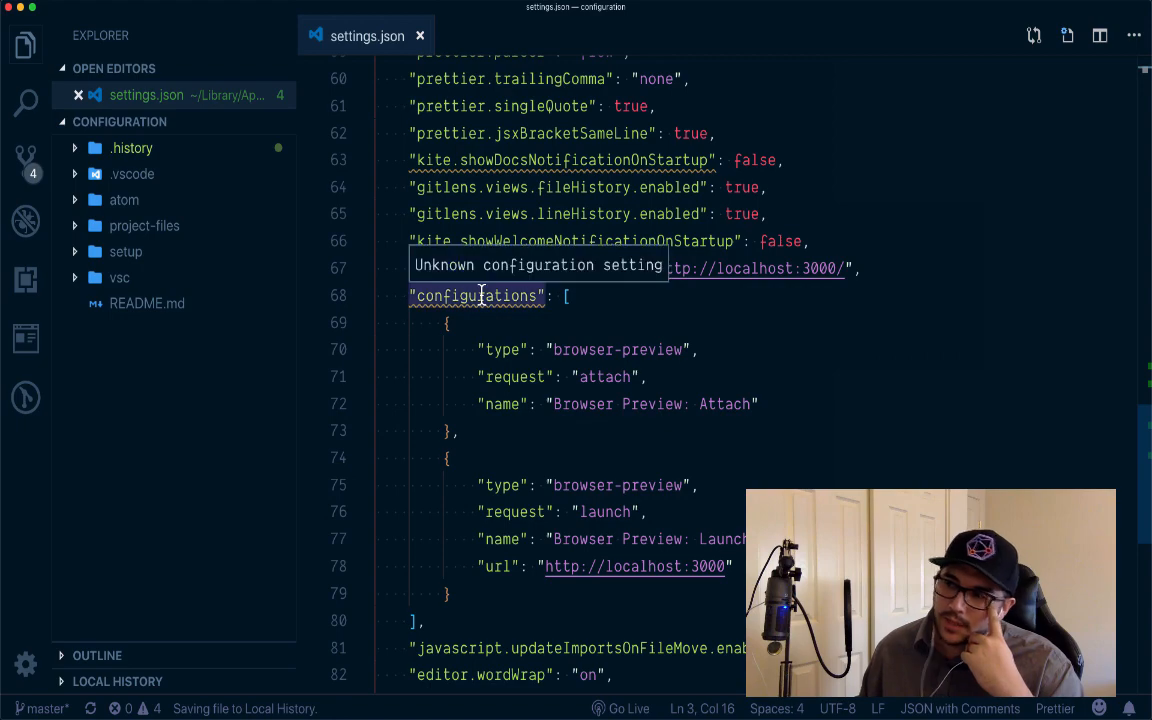
scroll(up, 3)
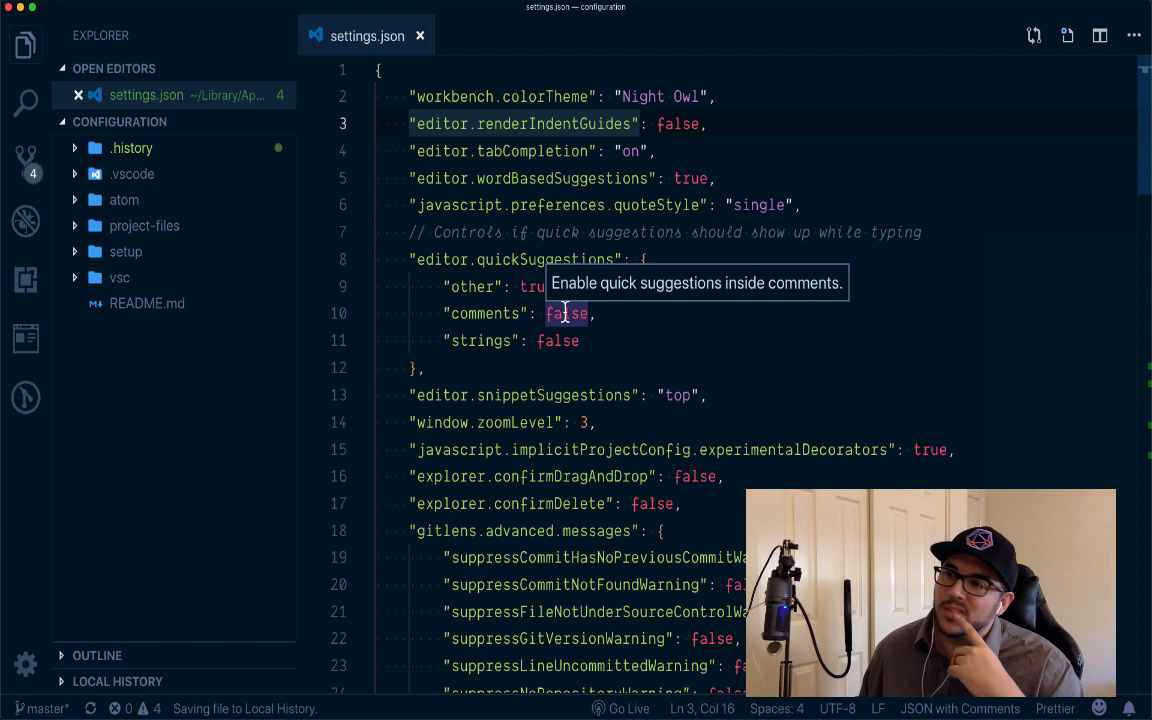
click(15, 7)
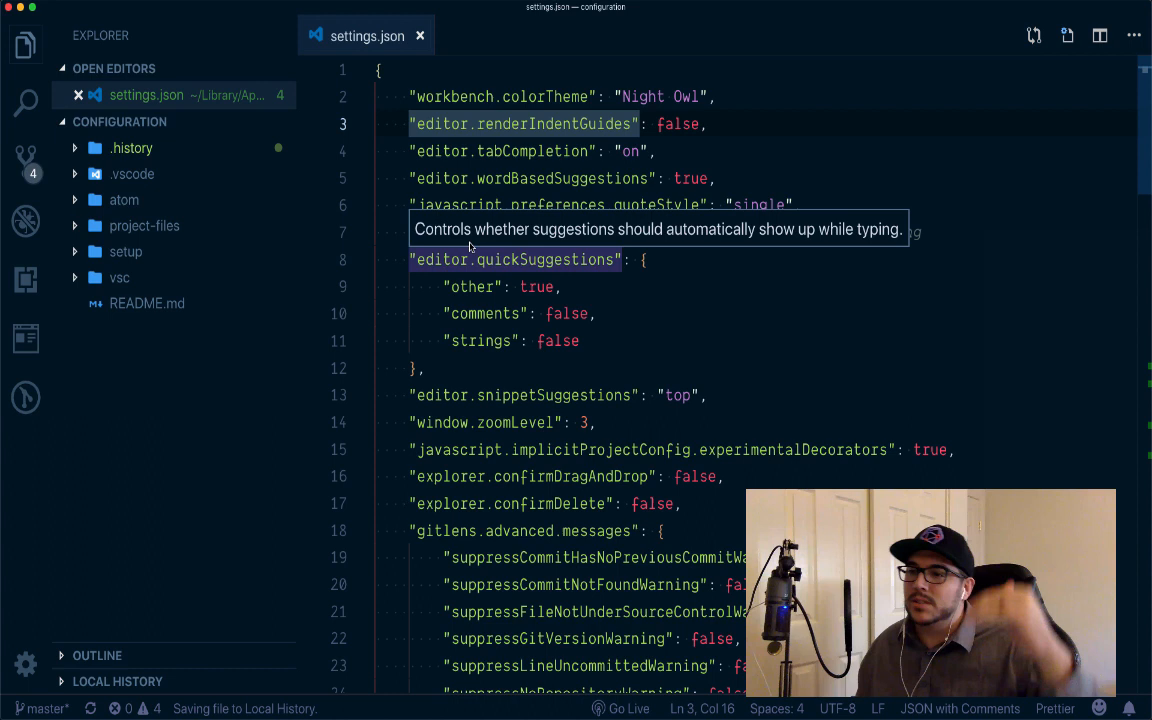
mouse_move(487, 286)
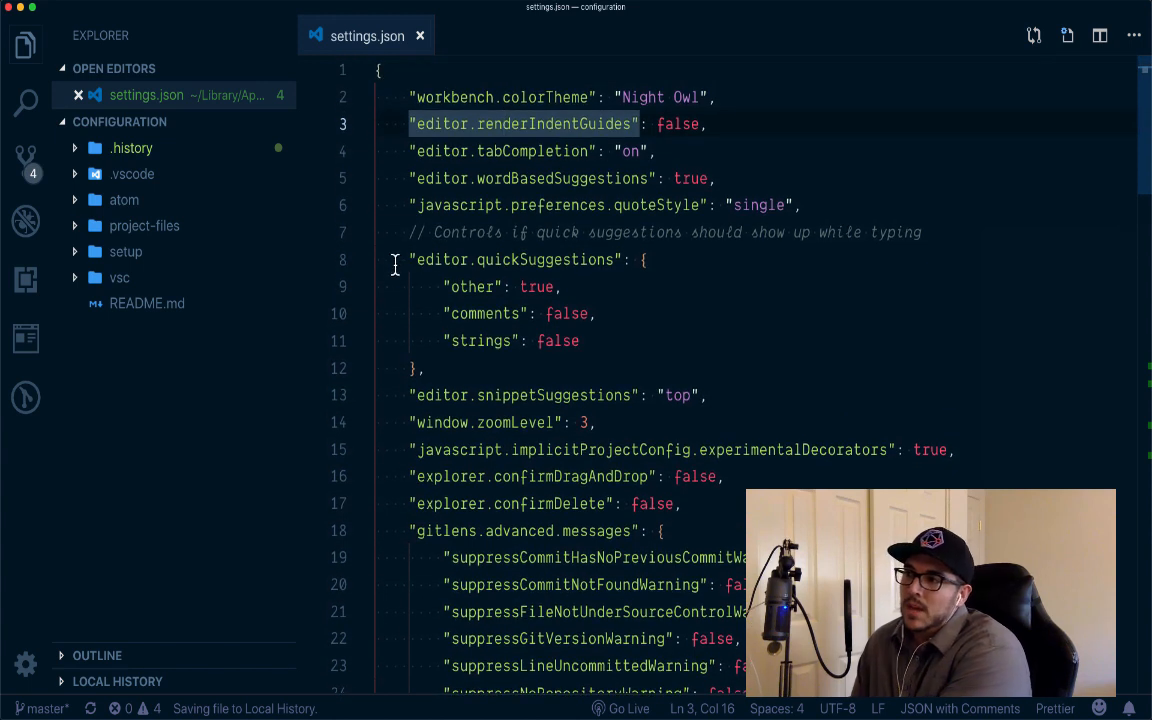
double_click(515, 260)
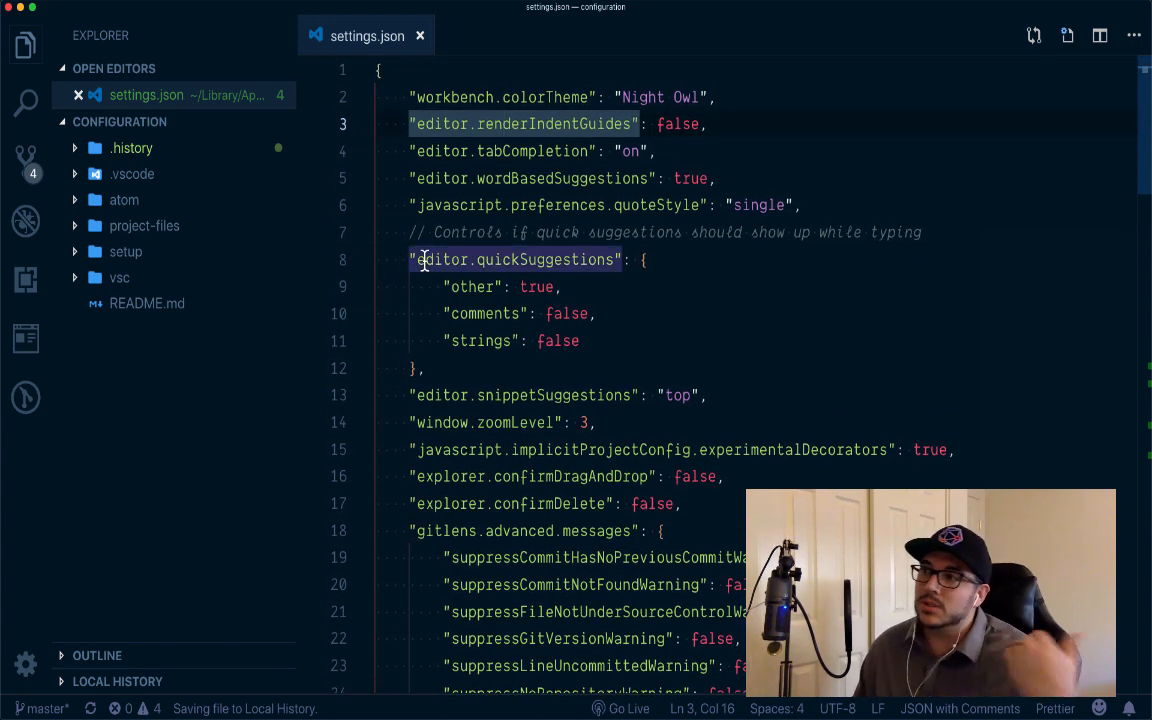
click(420, 275)
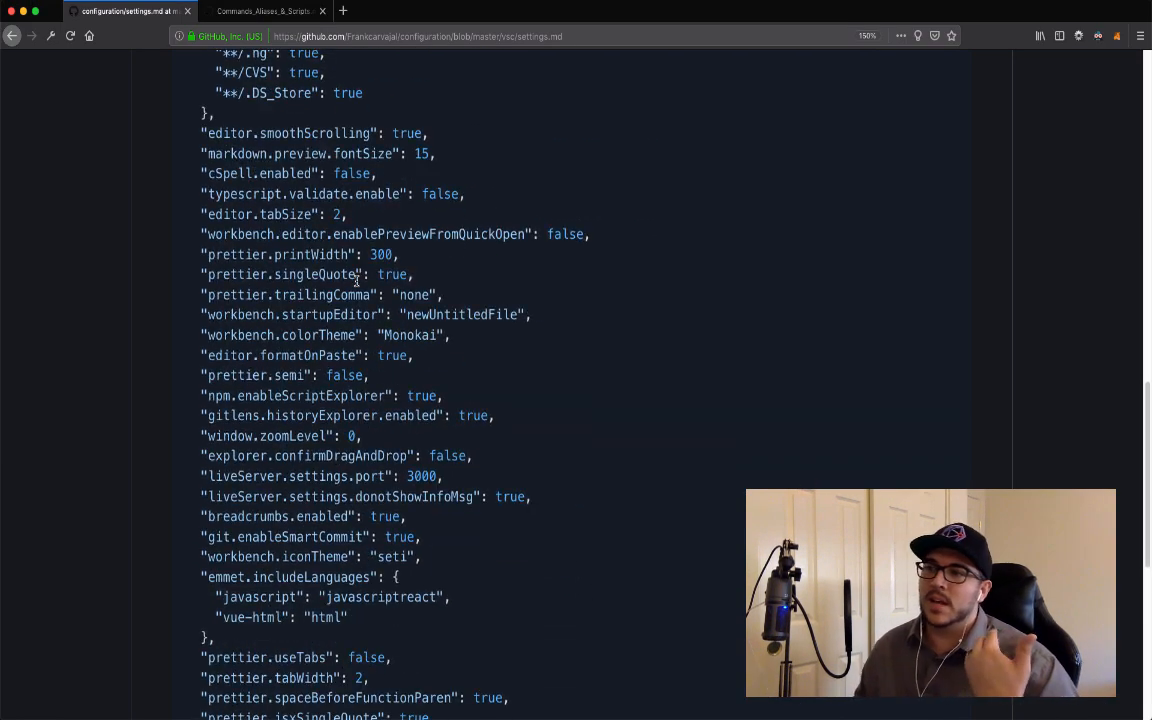
Open extension-install.md from the Extensions link under My Environment
scroll(down, 3)
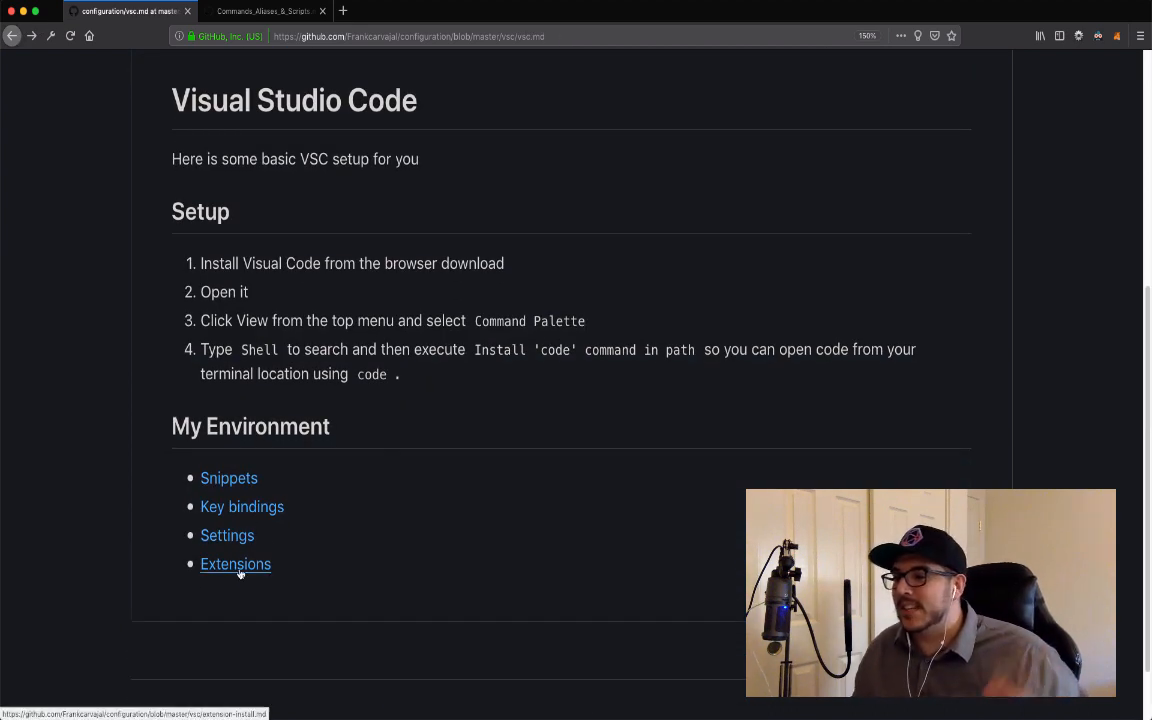
click(235, 564)
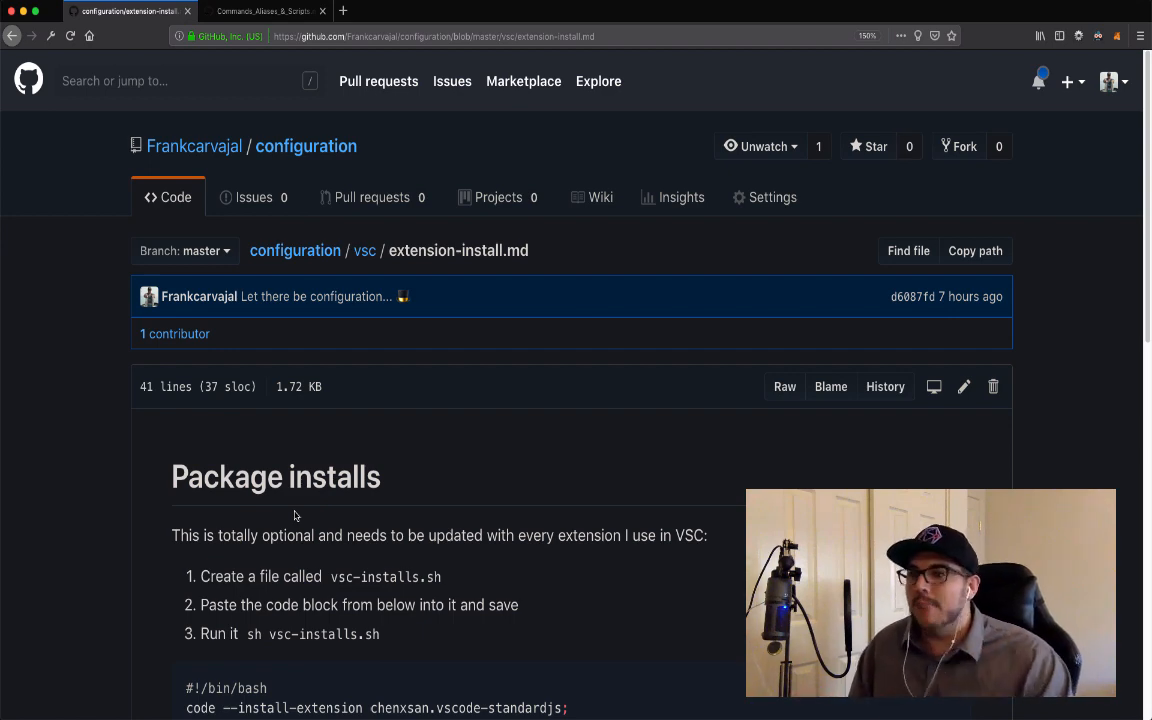
Scroll through the extension install commands in the Package installs guide
scroll(down, 3)
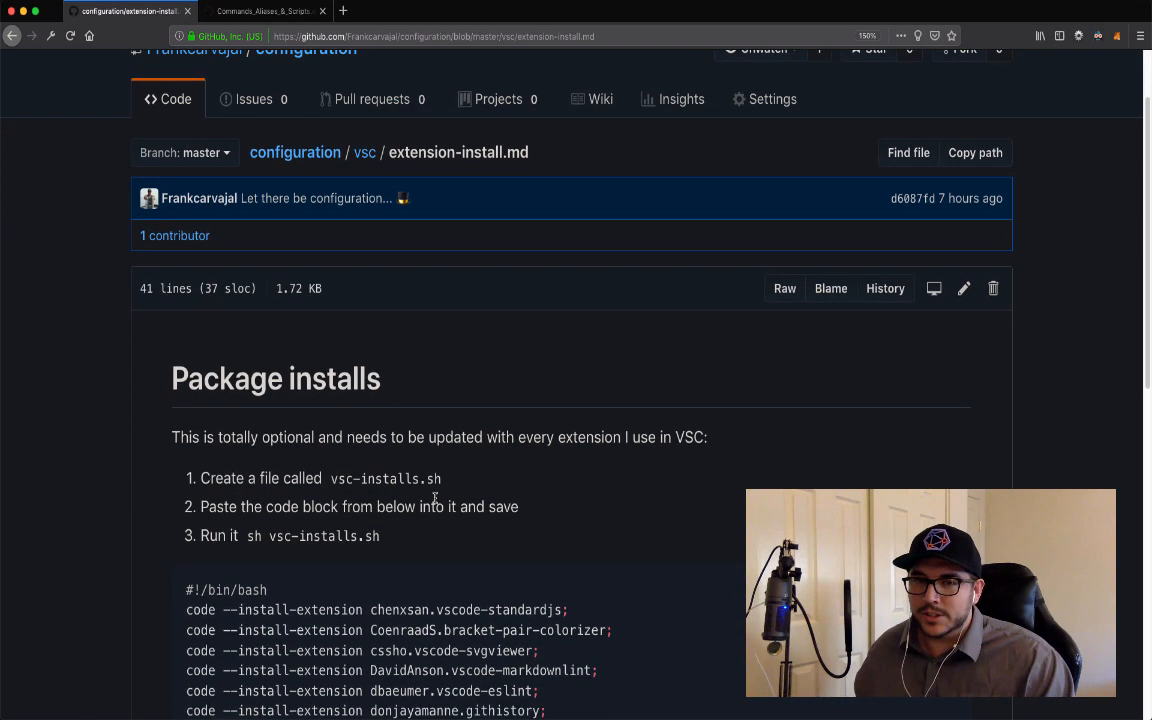
scroll(down, 3)
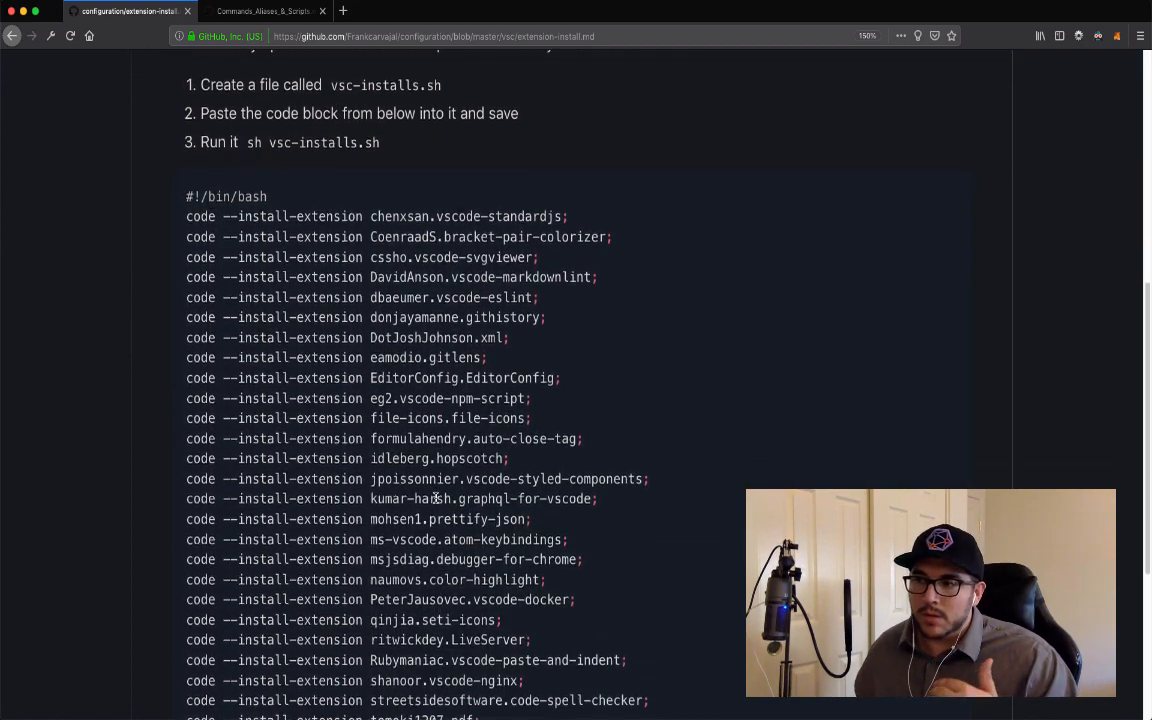
scroll(down, 3)
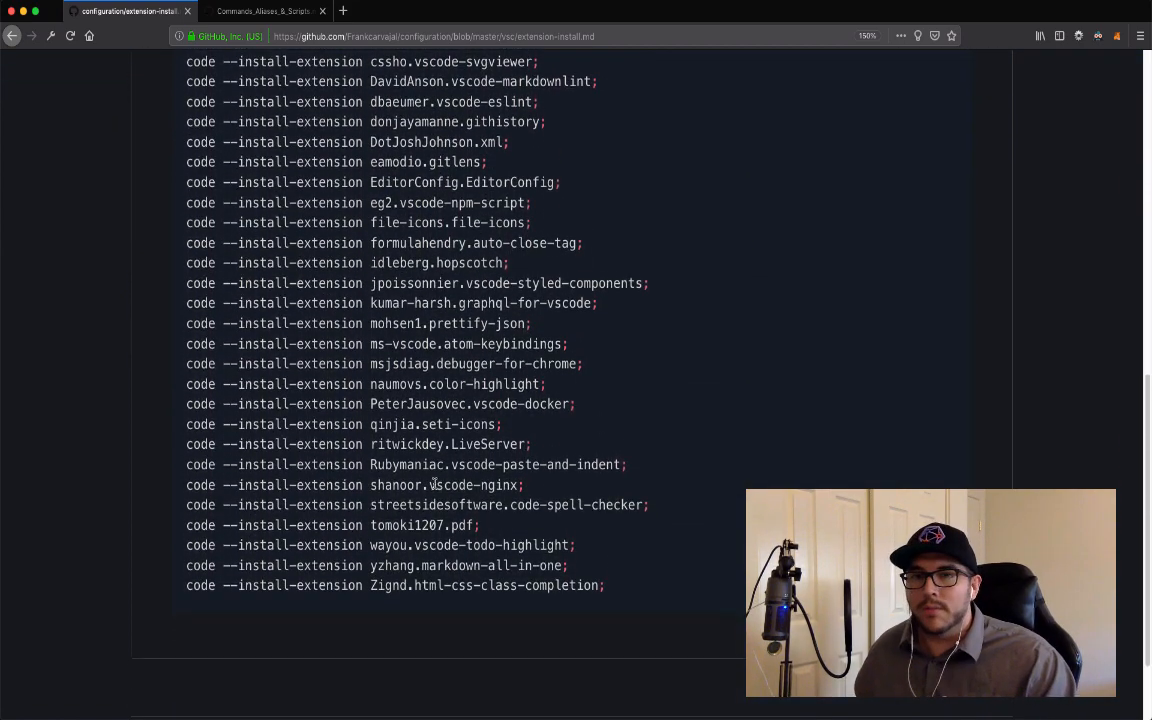
scroll(up, 3)
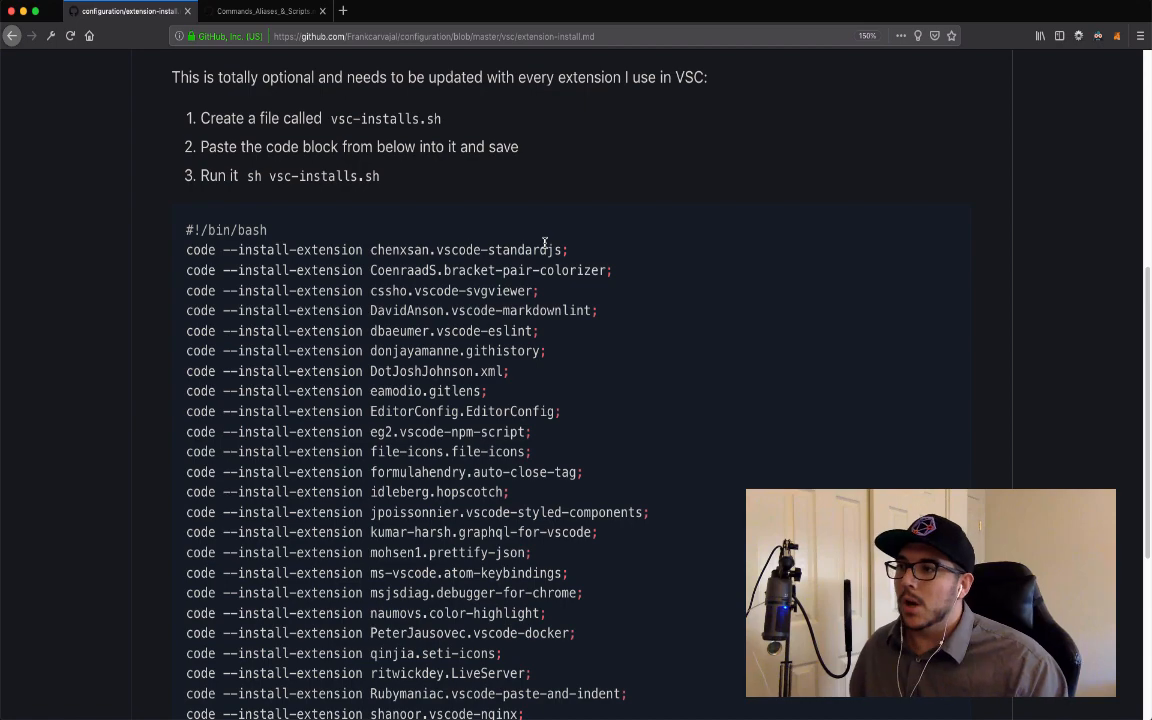
scroll(down, 3)
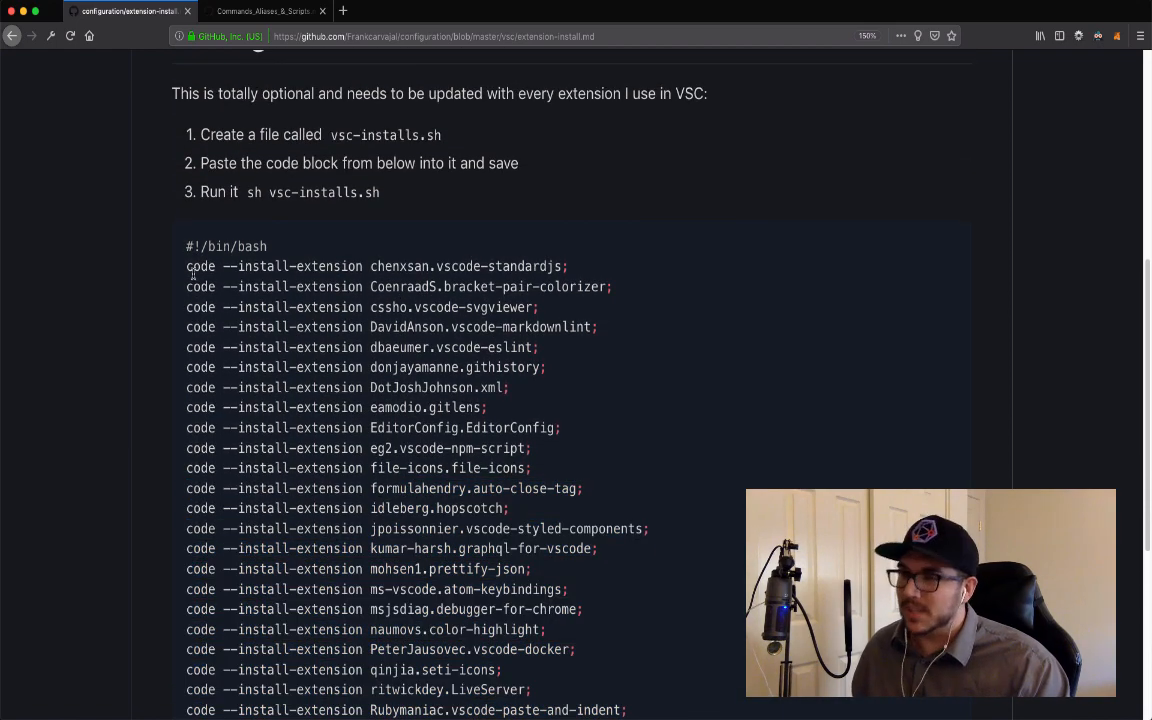
scroll(up, 3)
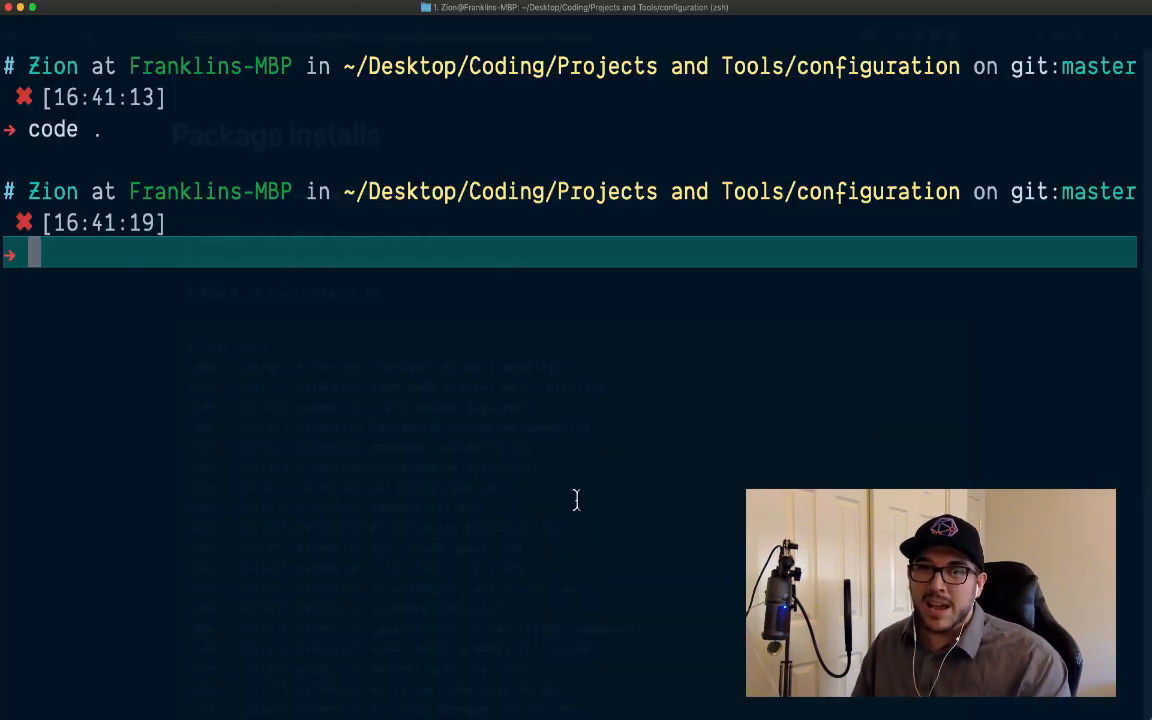
Type 'code --list-extensions' in the terminal to list installed extensions
text(code -)
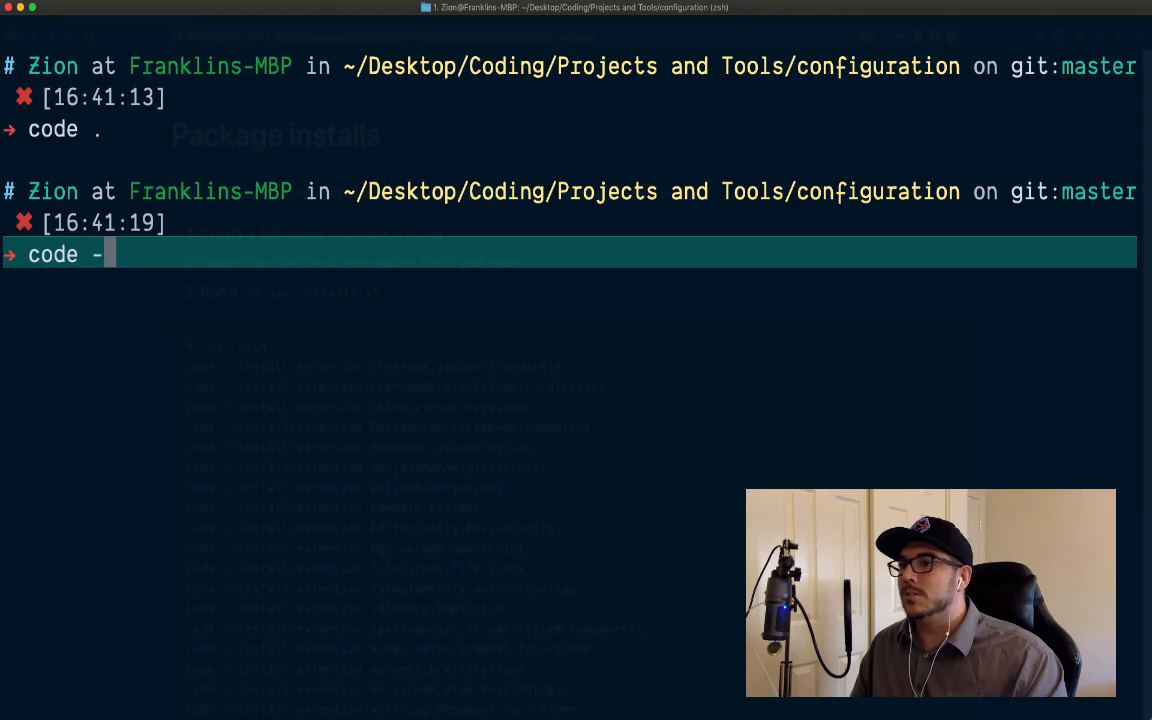
text(-list)
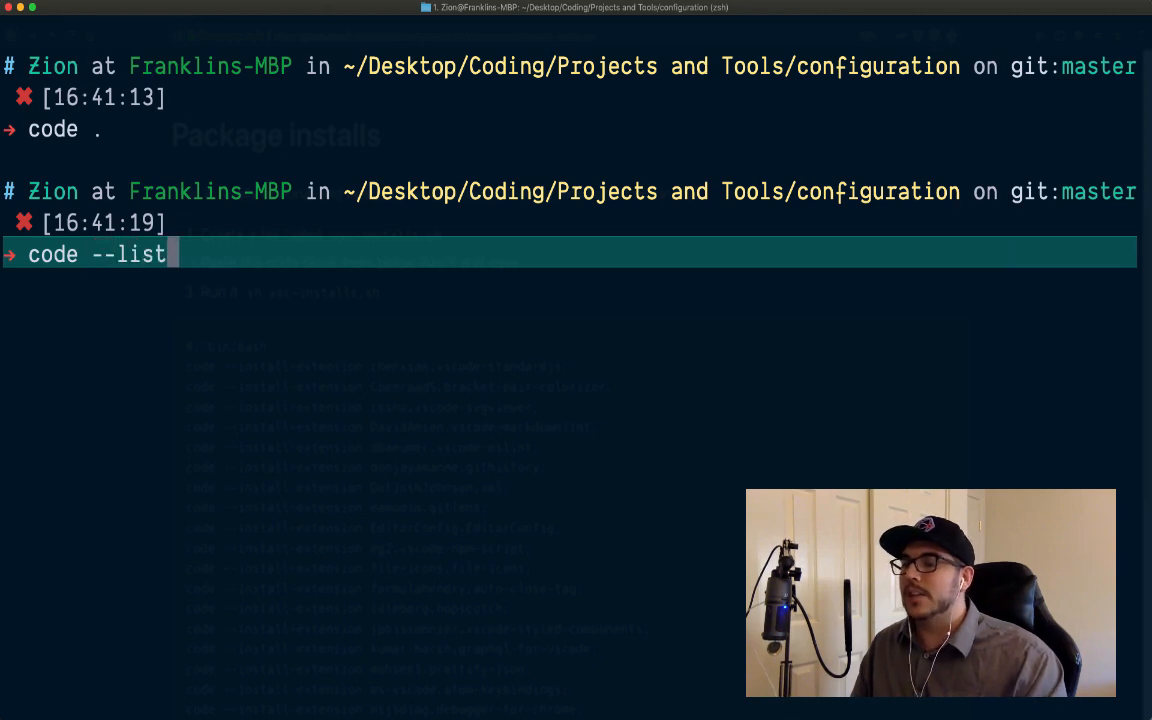
text(-)
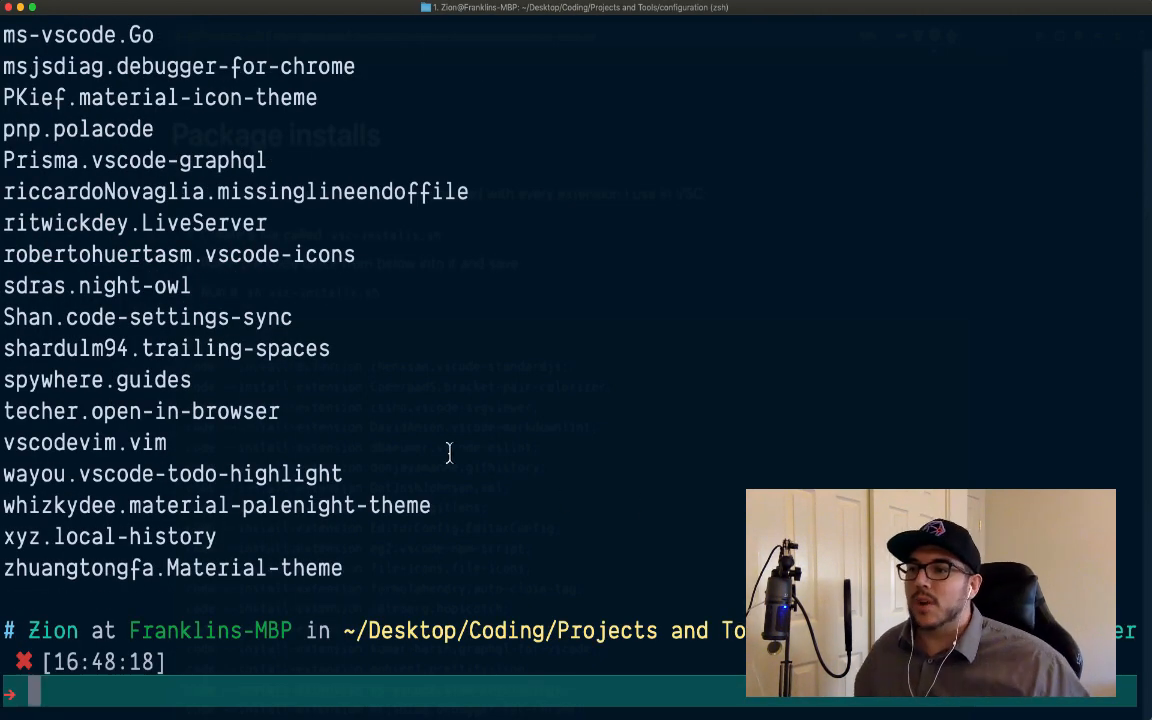
mouse_move(347, 573)
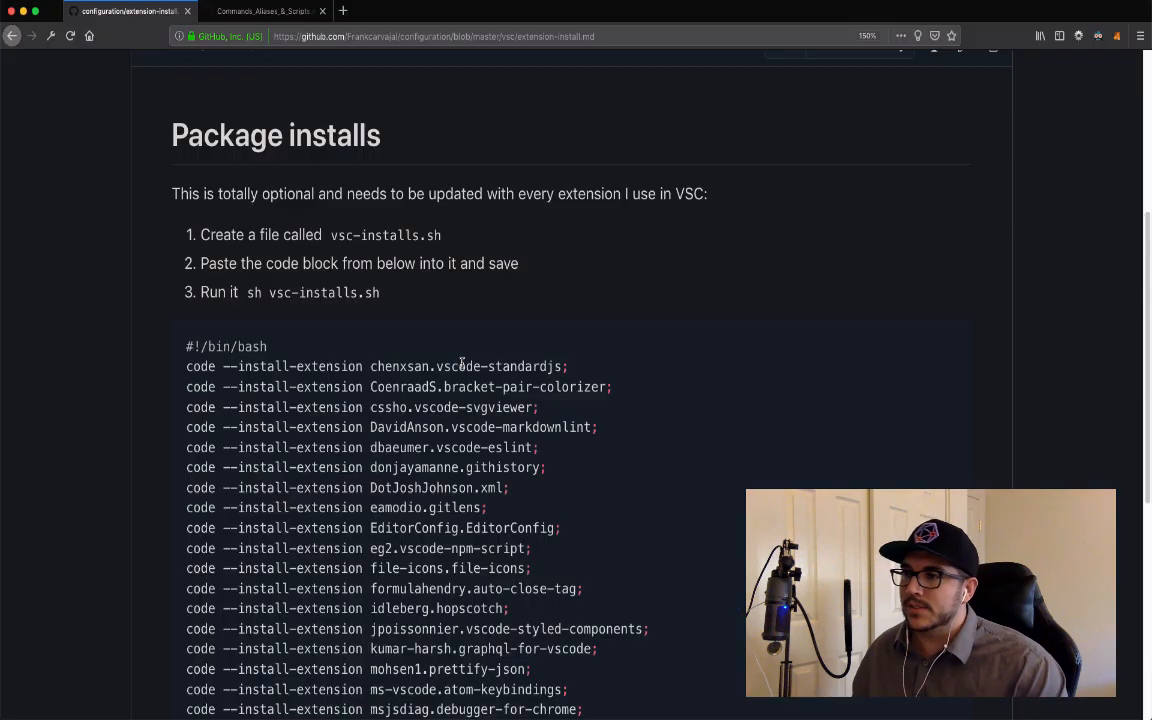
mouse_move(333, 235)
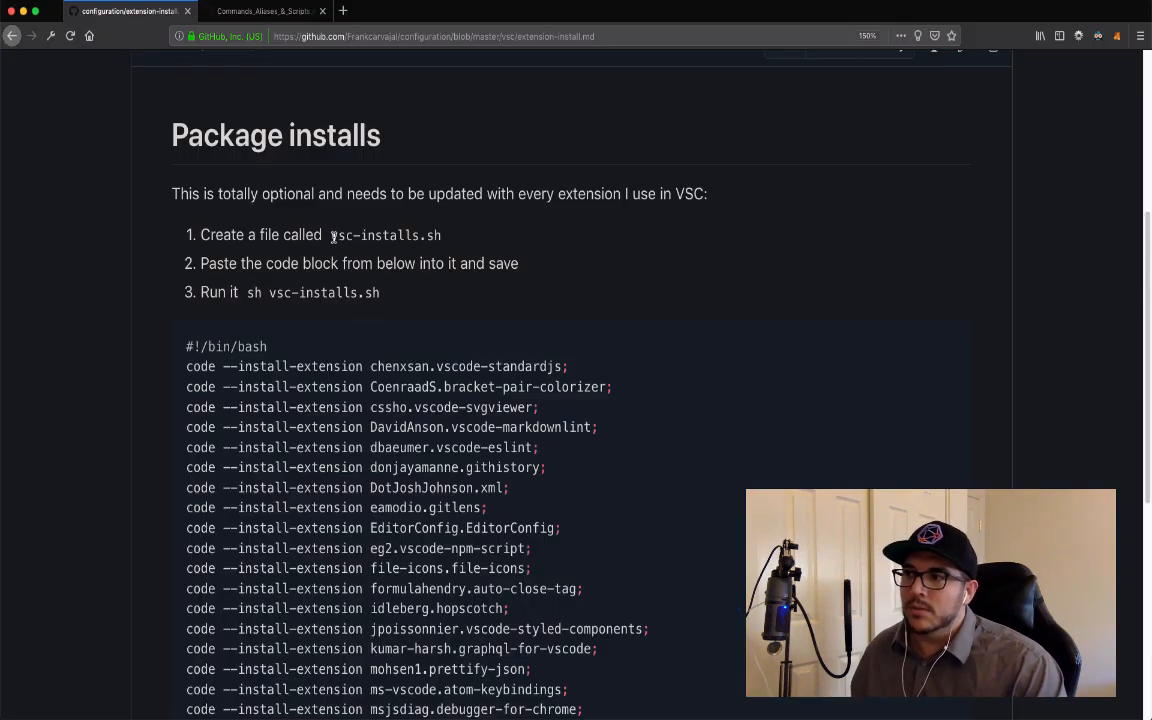
double_click(376, 235)
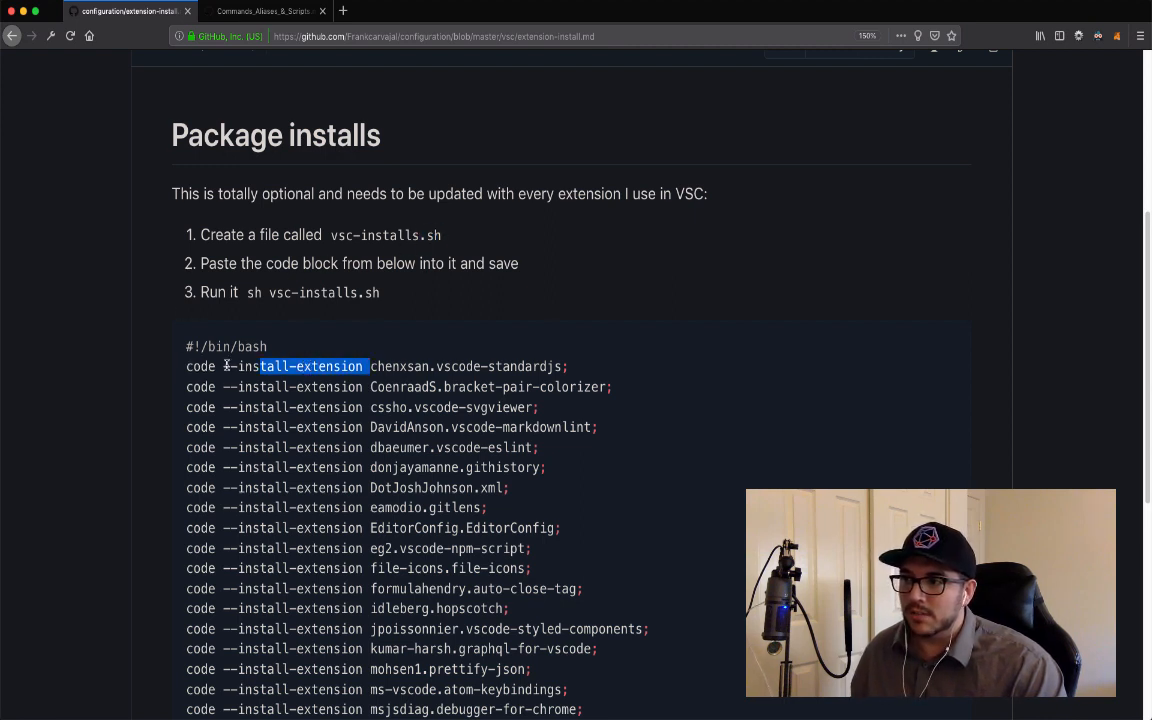
scroll(down, 3)
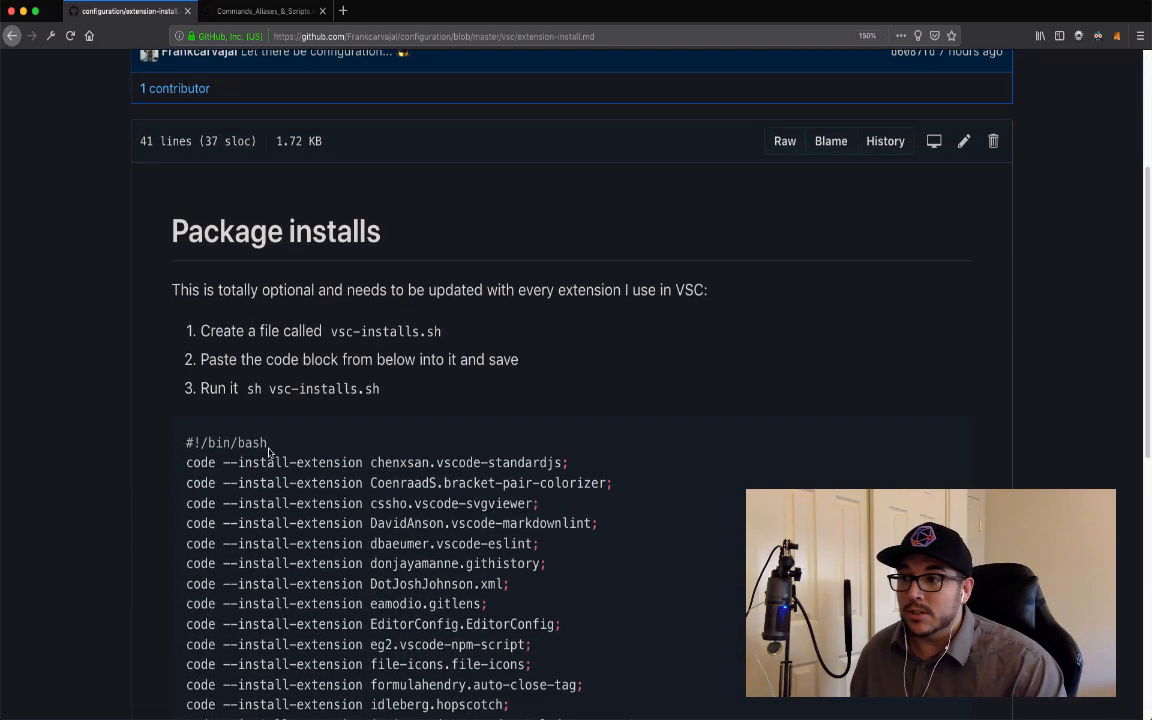
drag(265, 389, 327, 389)
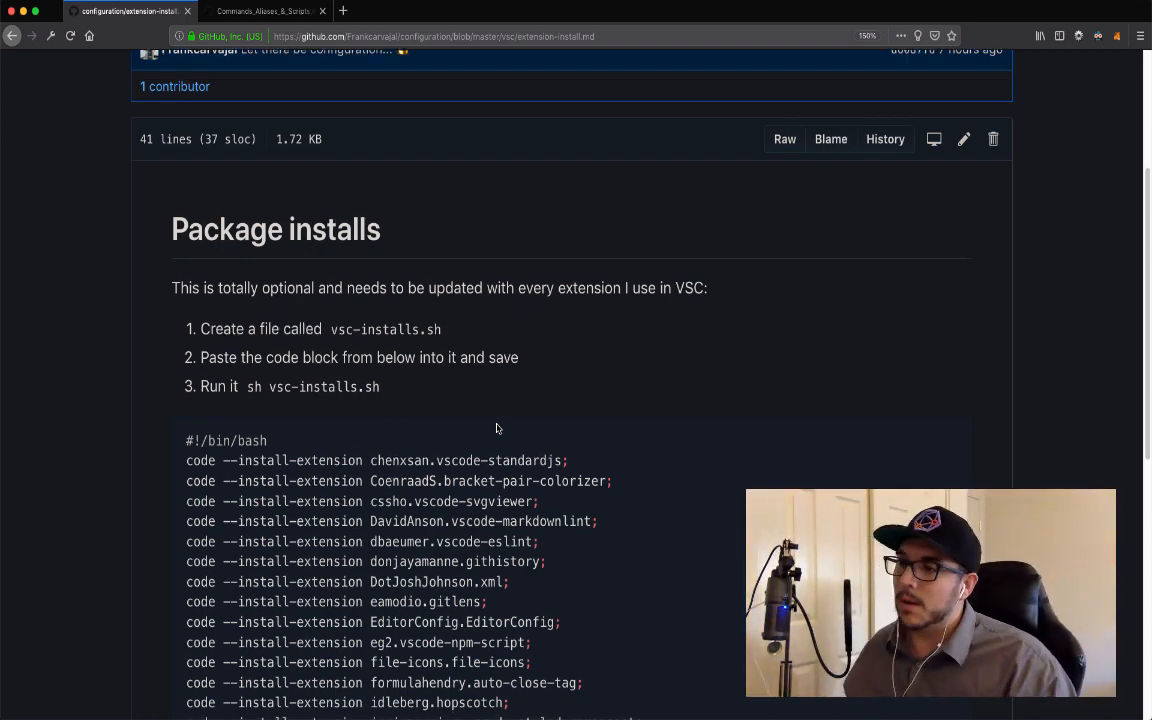
scroll(down, 3)
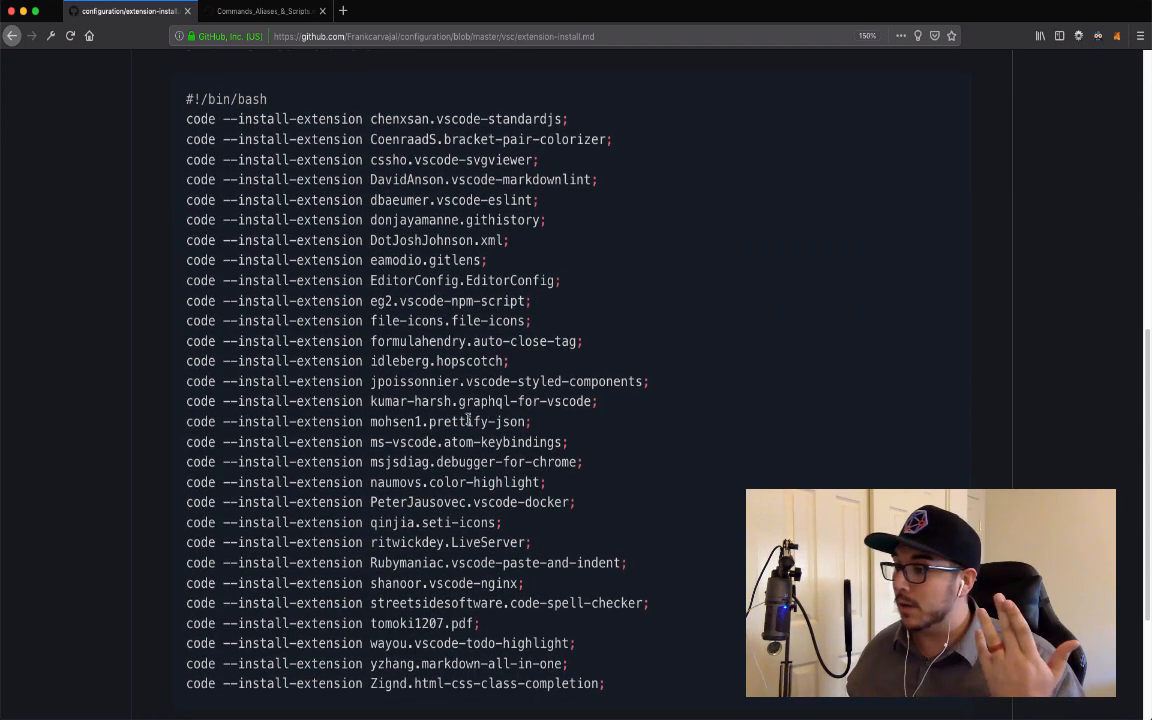
scroll(down, 3)
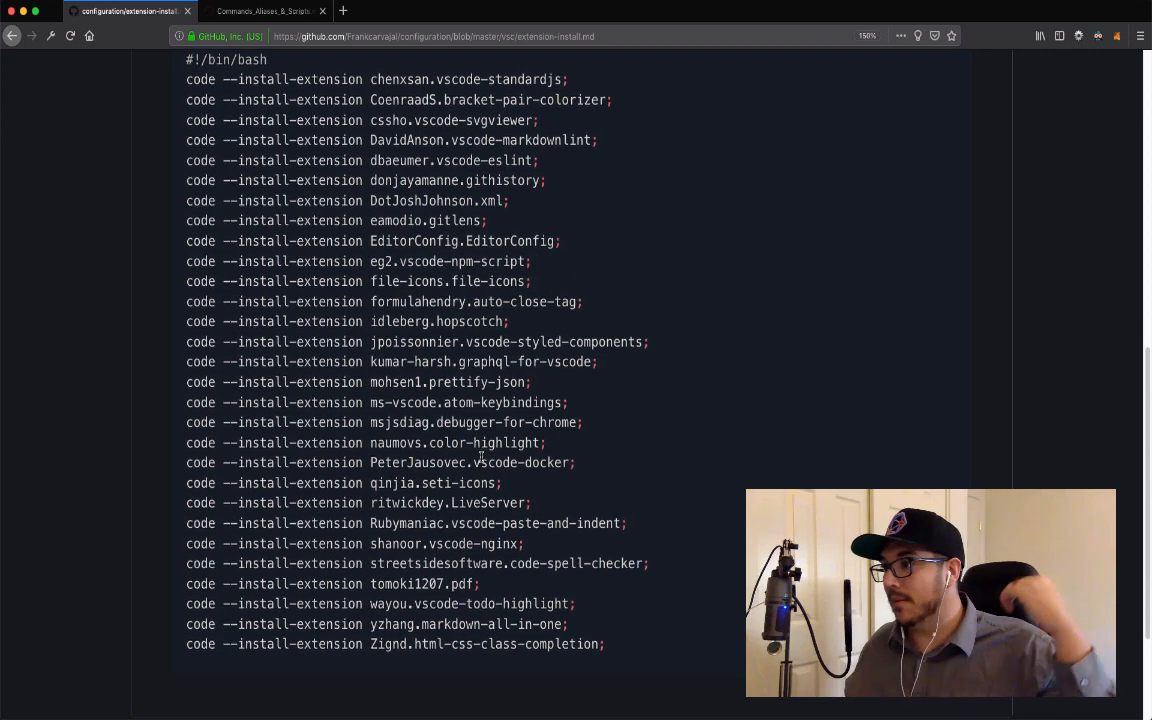
scroll(down, 3)
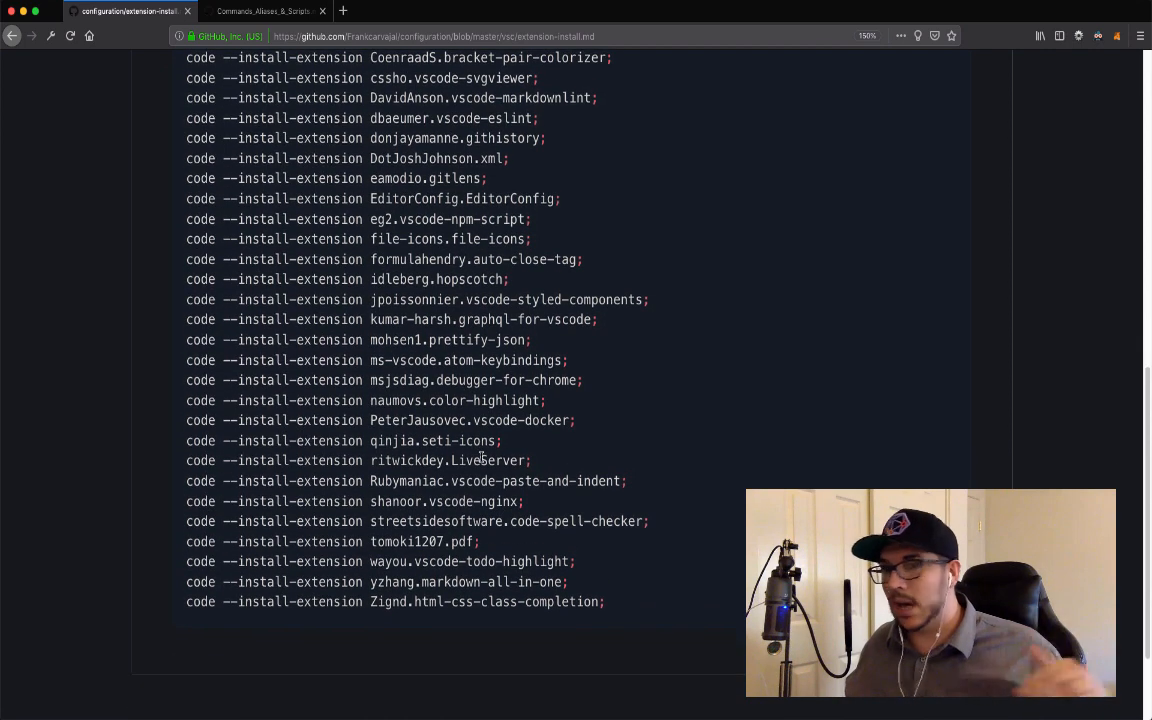
scroll(down, 3)
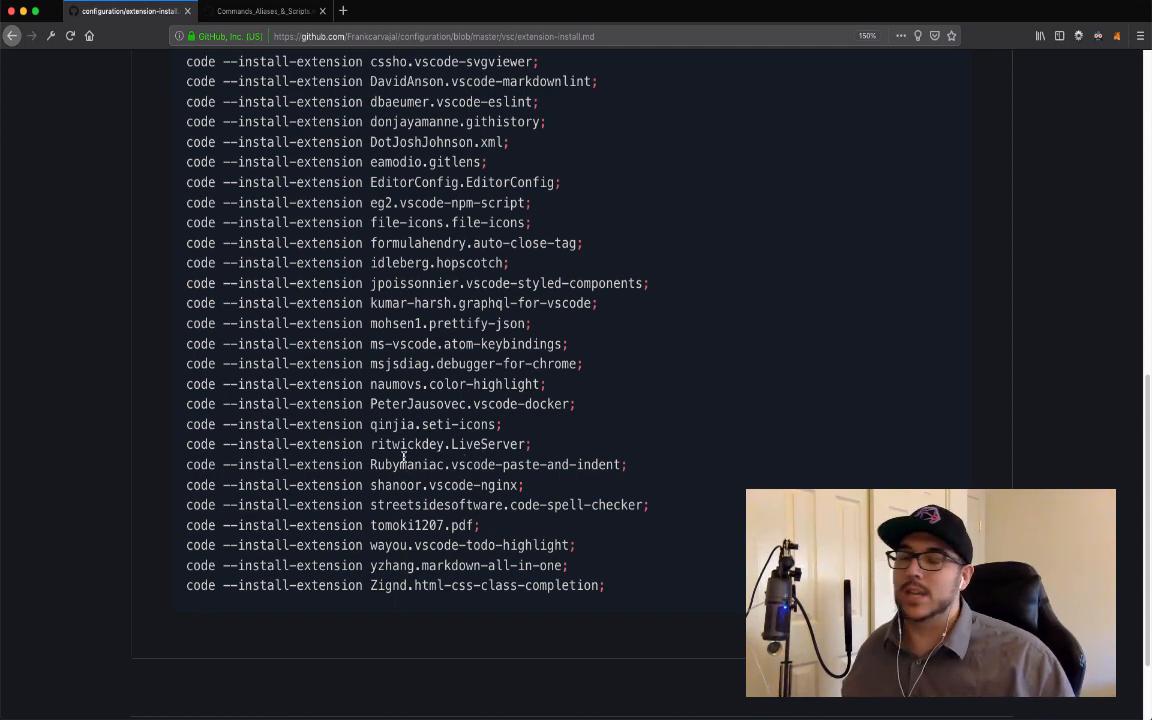
scroll(down, 3)
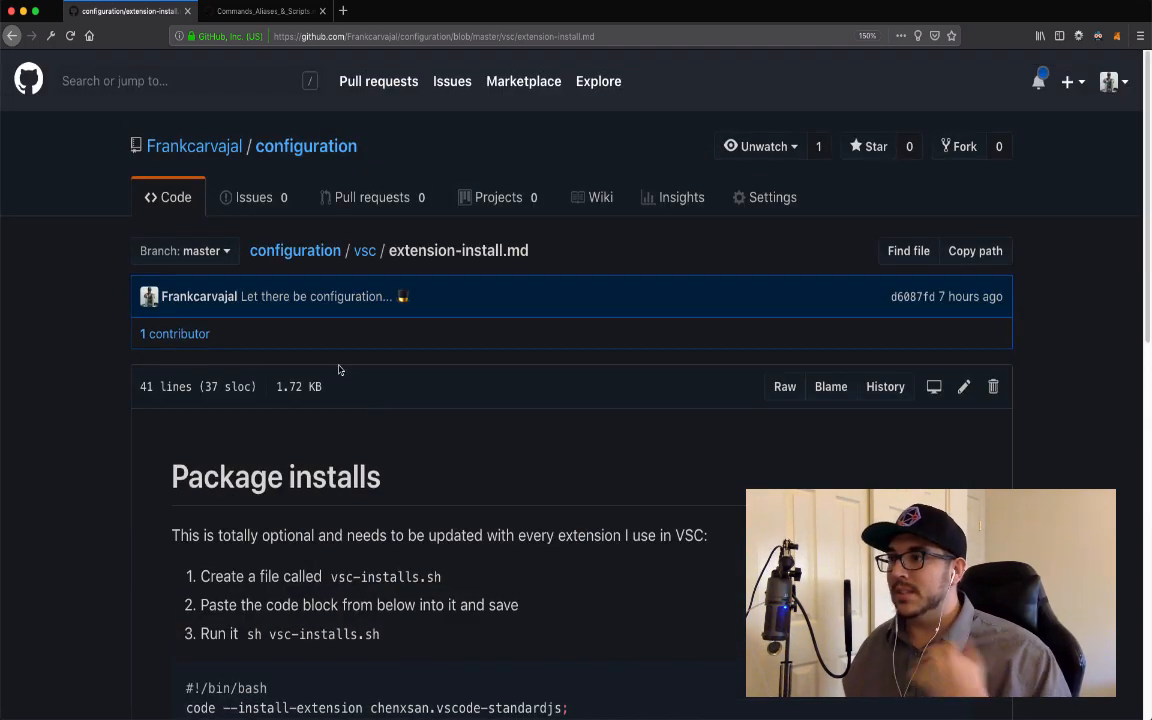
Scroll the configuration repository's main page showing atom, project-files, setup and vsc folders
scroll(down, 3)
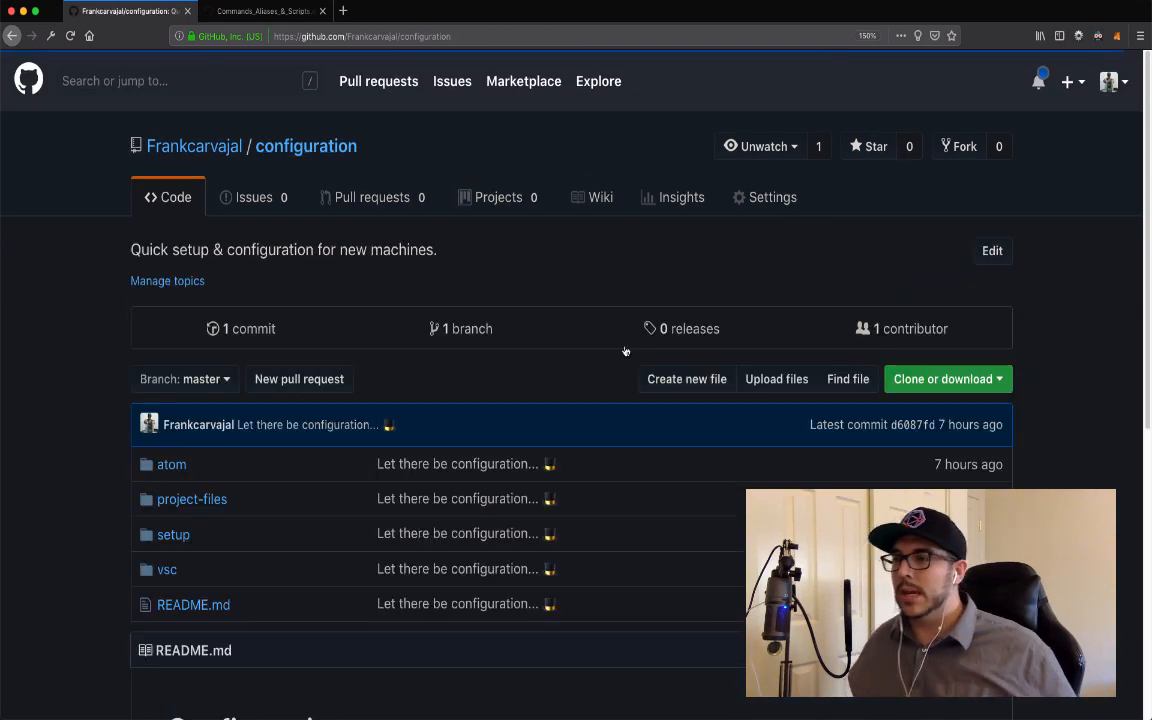
mouse_move(572, 347)
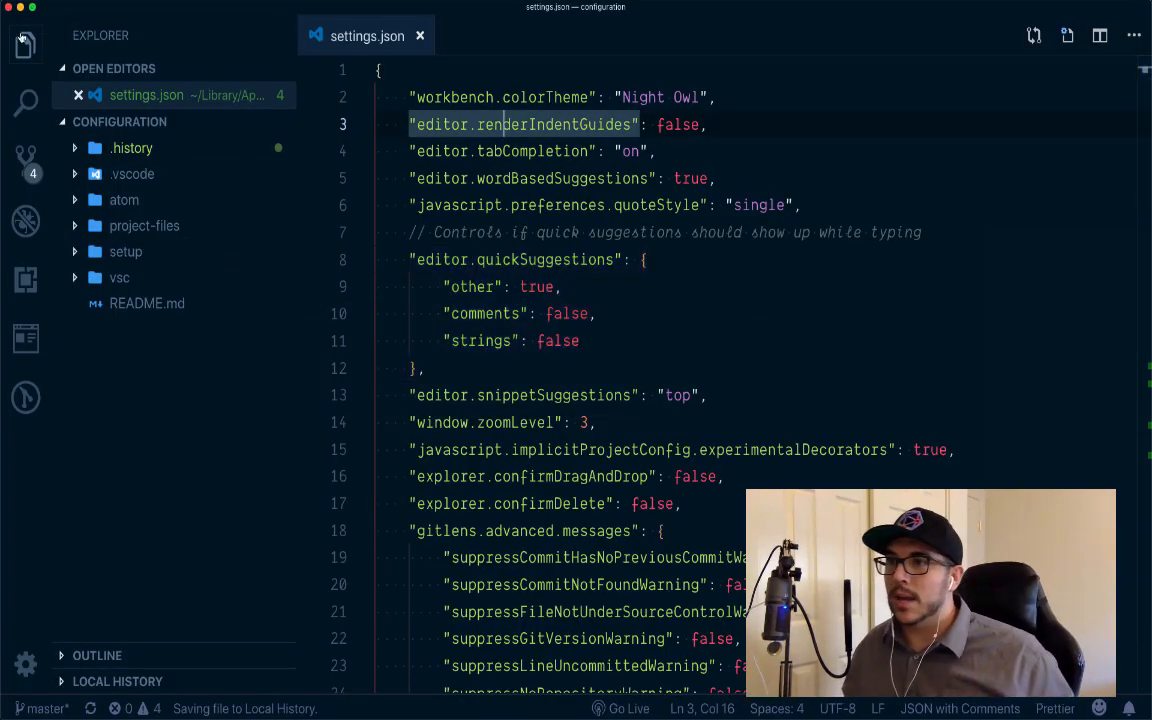
Cycle through the Search and Source Control panels to the Extensions marketplace
click(25, 100)
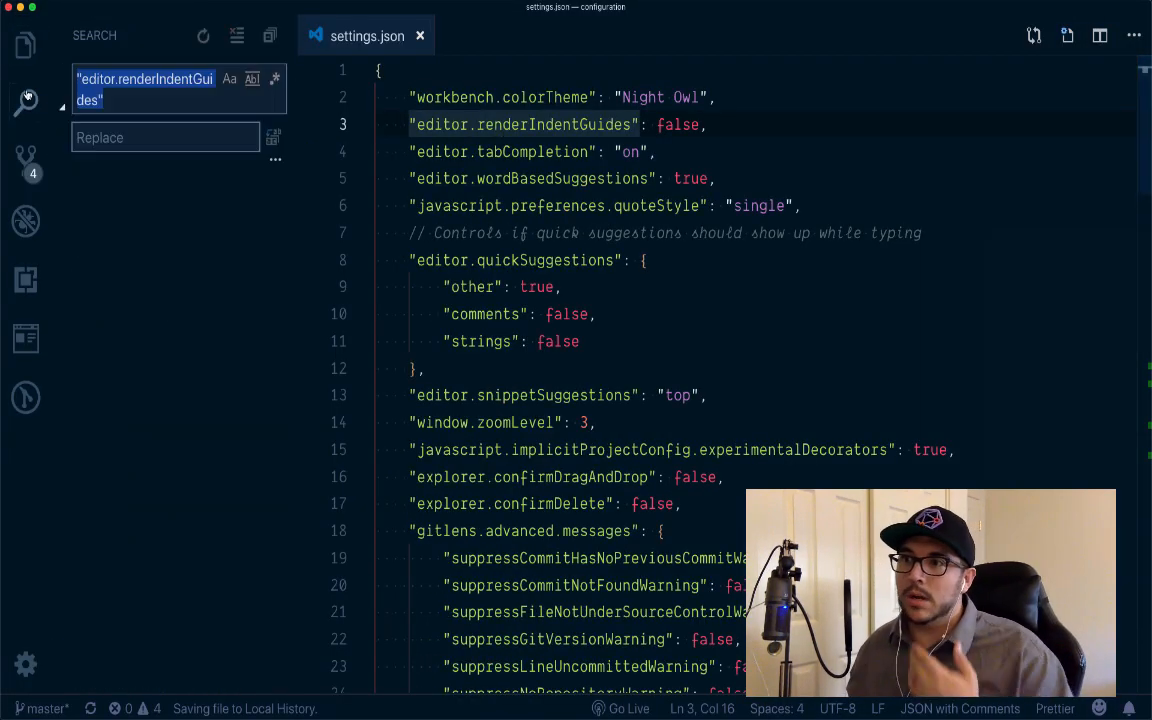
click(25, 157)
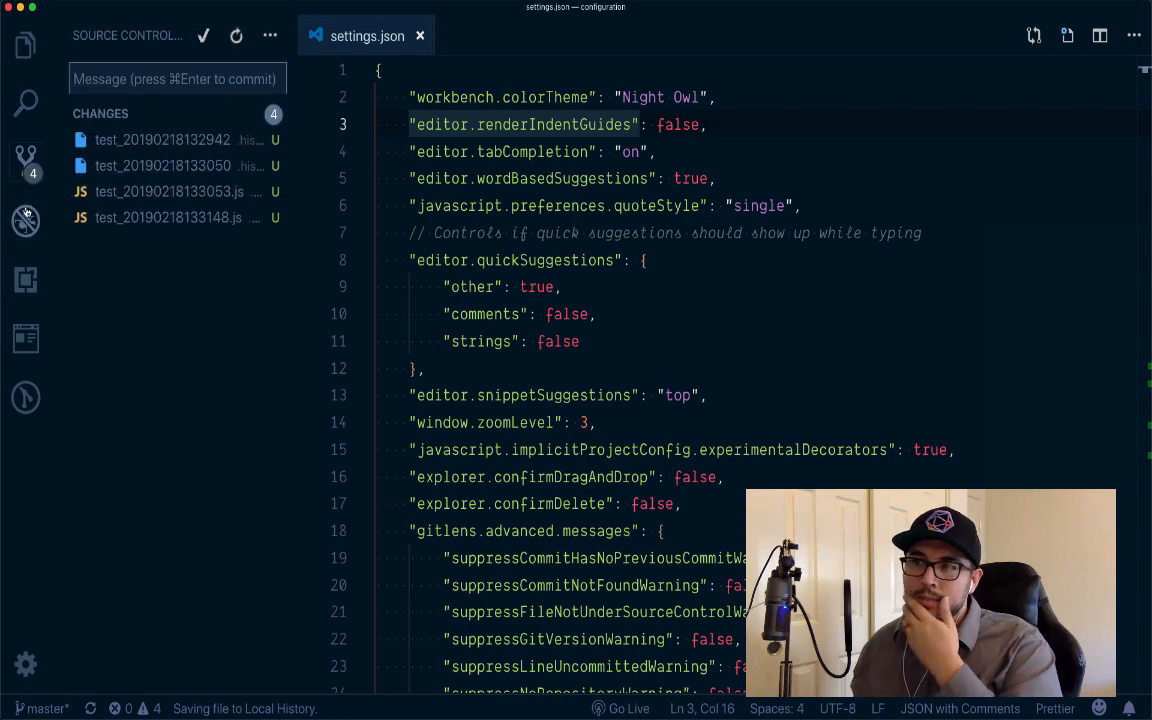
click(25, 280)
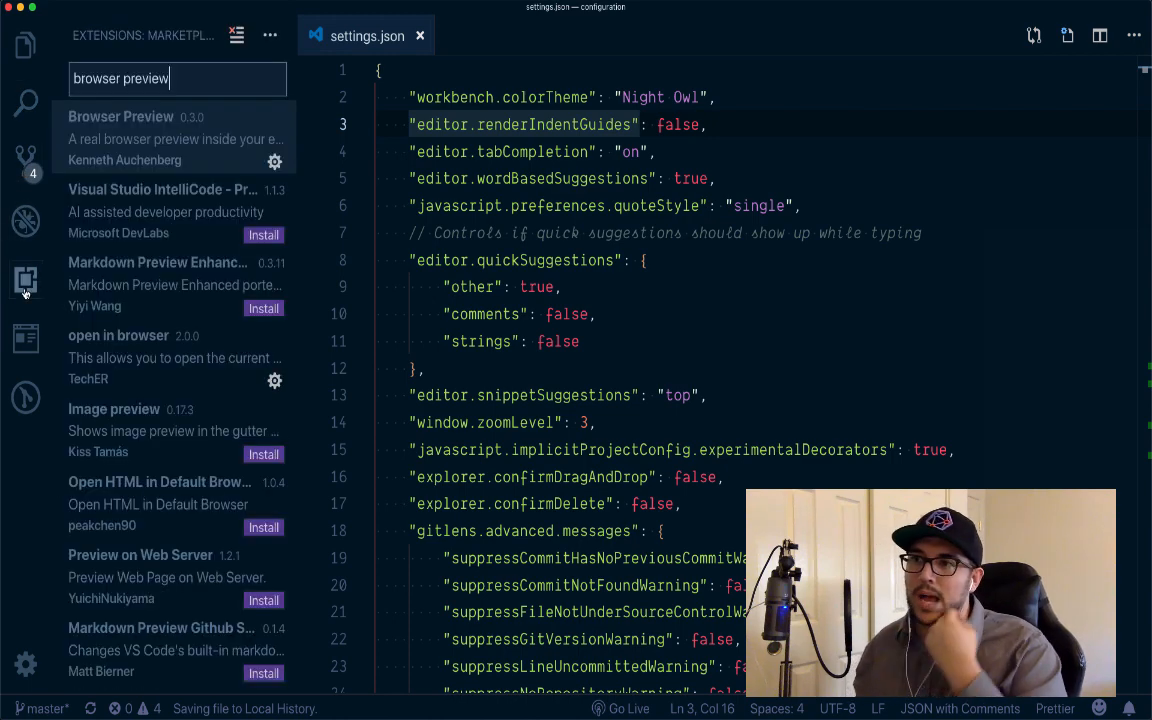